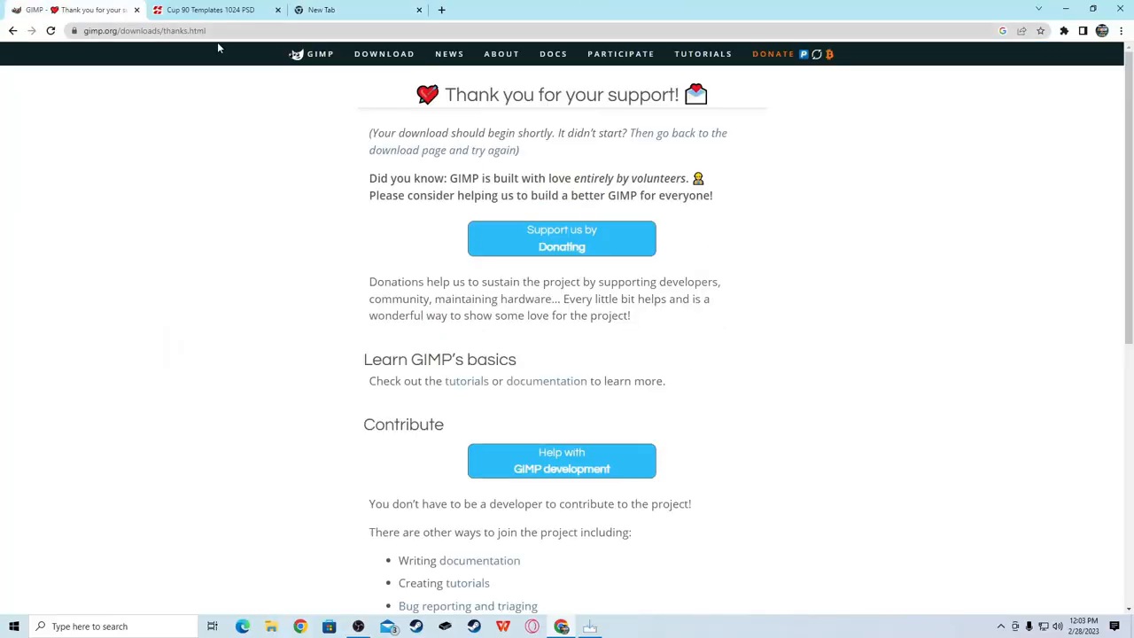
# - From the GIMP downloads page, start the direct download of the 2.10.34 Windows installer
pyautogui.click(141, 30)
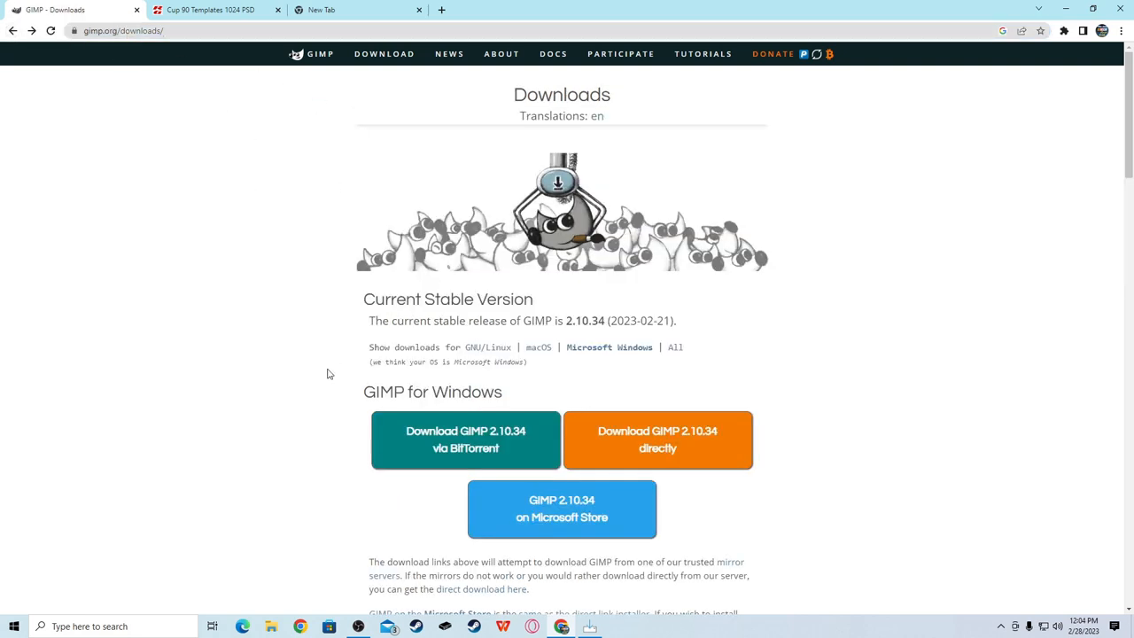
pyautogui.moveTo(635, 400)
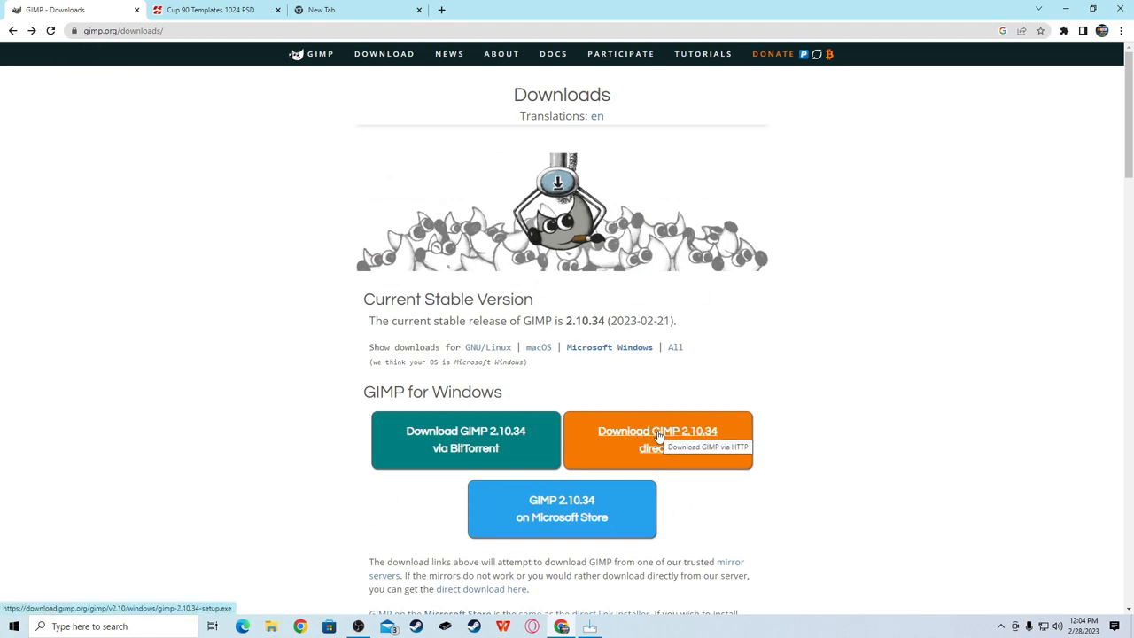
pyautogui.click(657, 439)
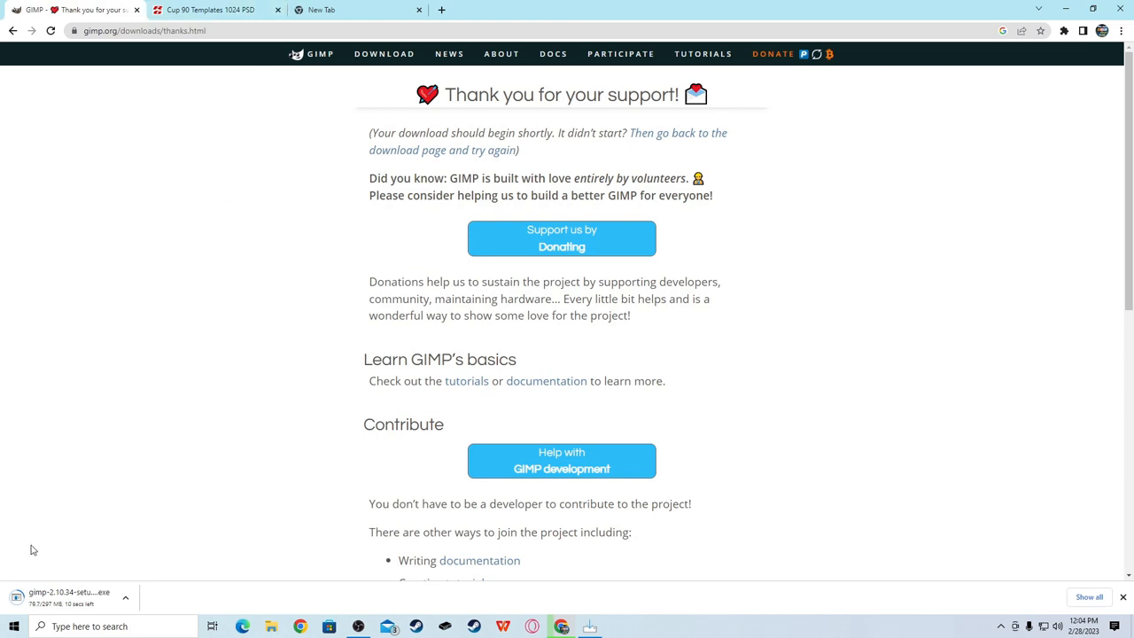
pyautogui.moveTo(574, 629)
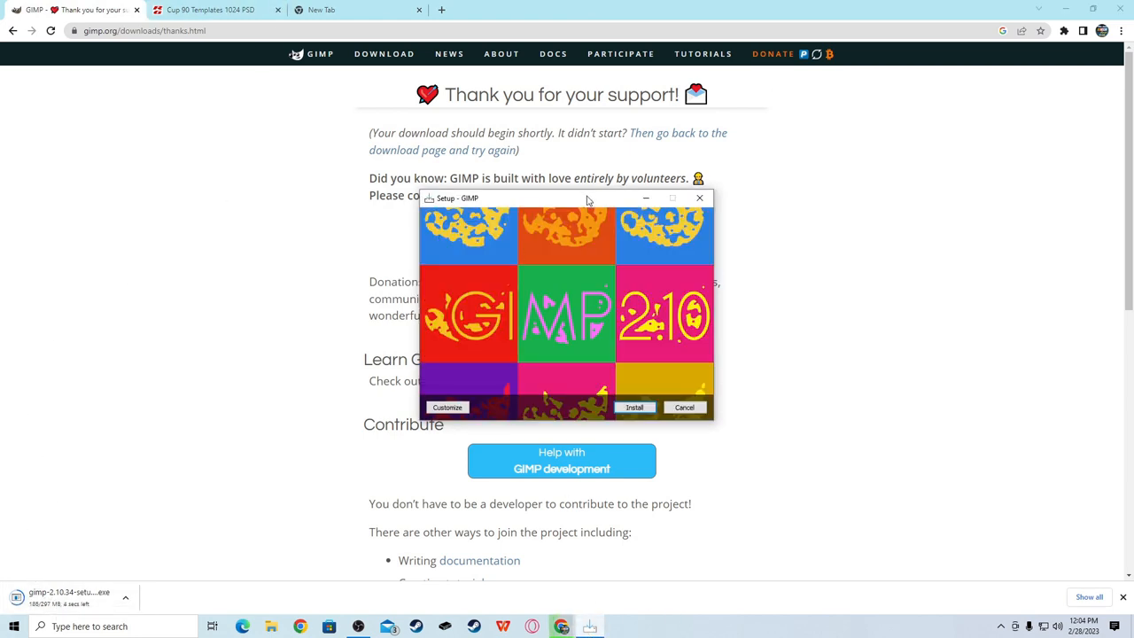
pyautogui.moveTo(588, 199); pyautogui.dragTo(549, 179)
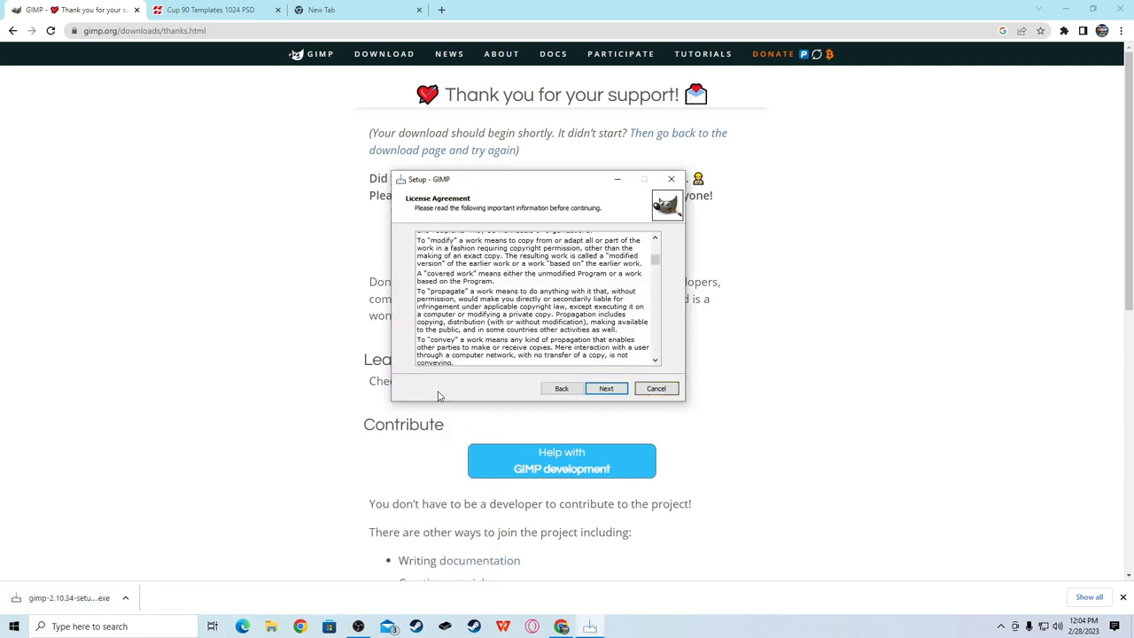
pyautogui.click(606, 388)
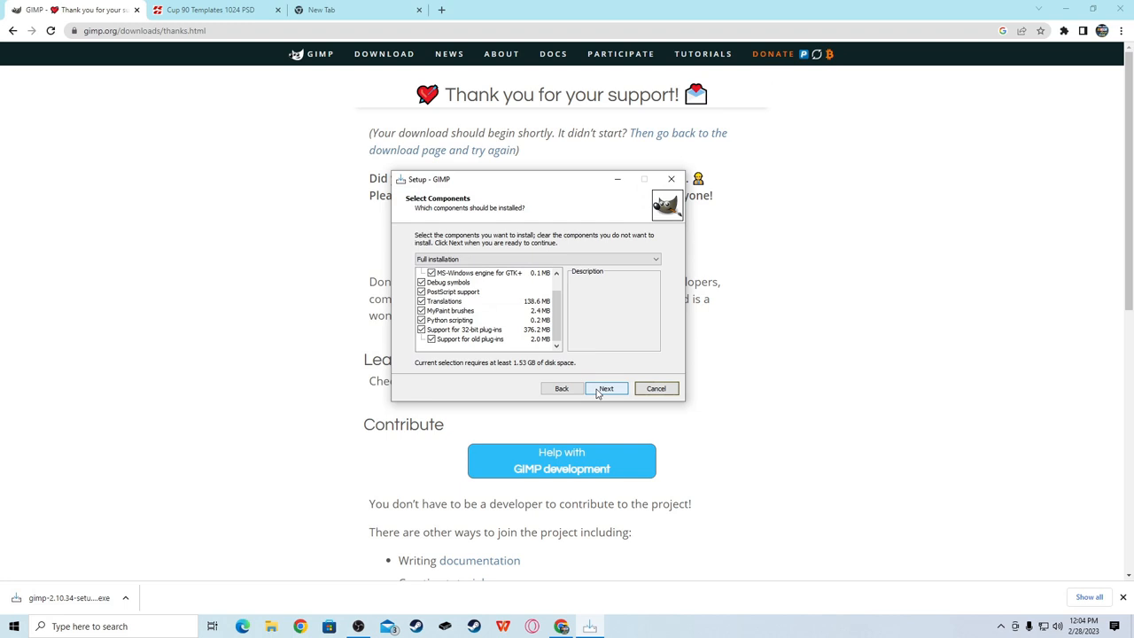
pyautogui.click(606, 388)
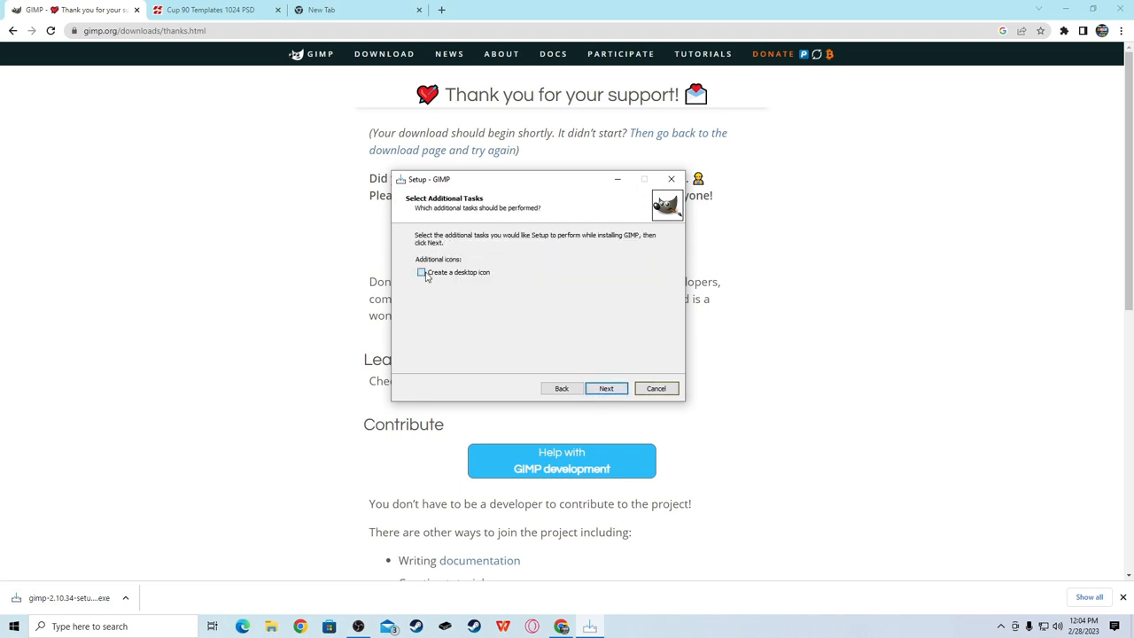
pyautogui.click(606, 388)
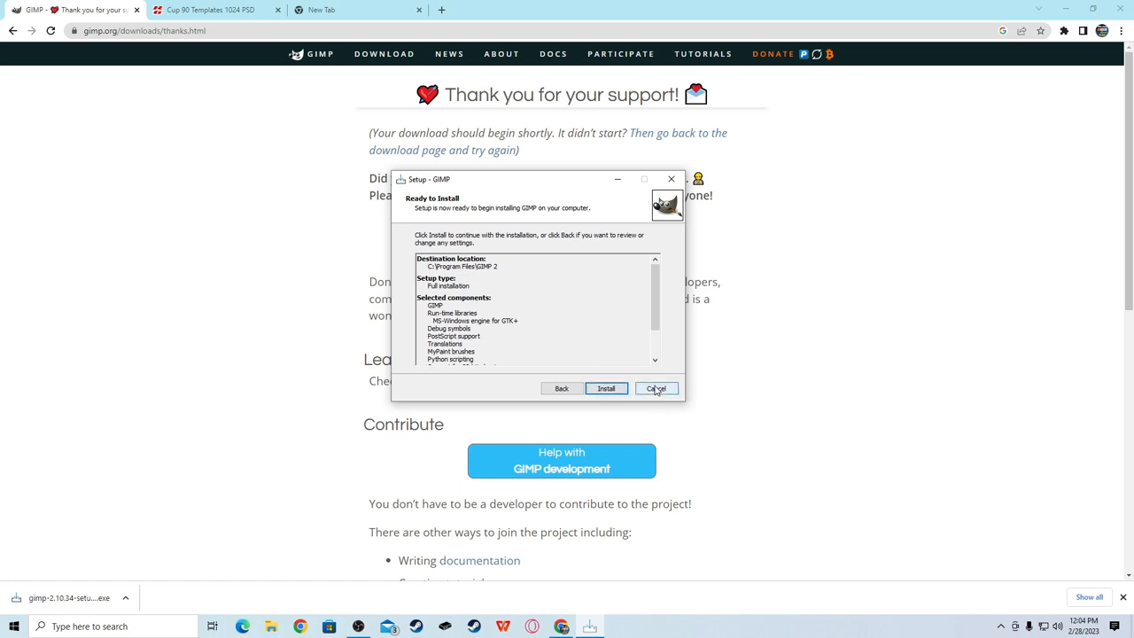
pyautogui.click(656, 388)
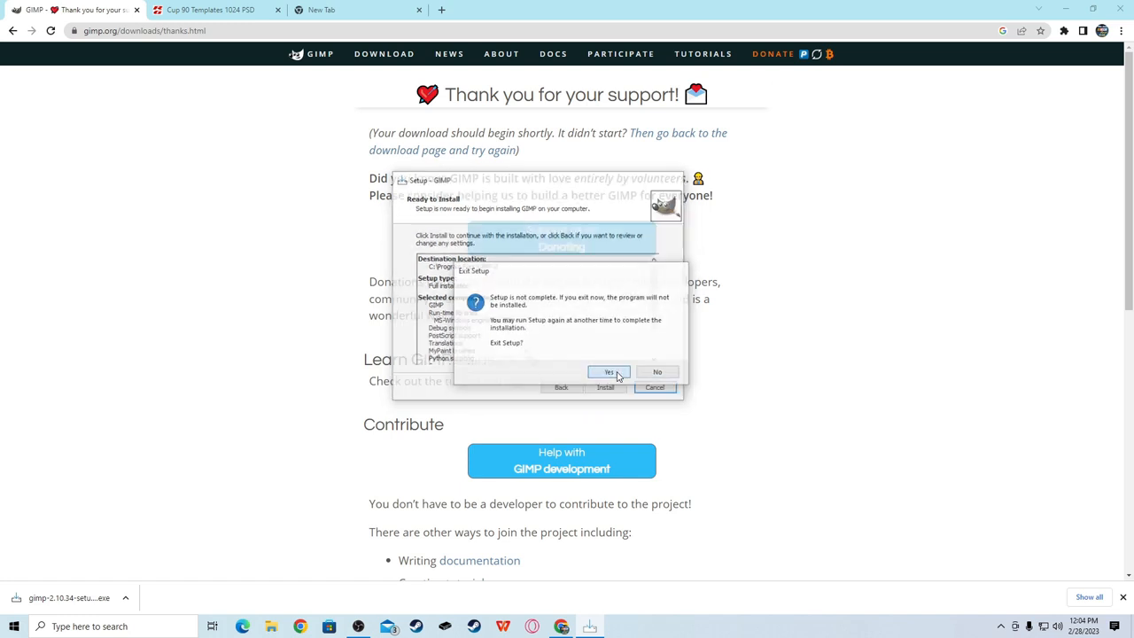
pyautogui.click(609, 372)
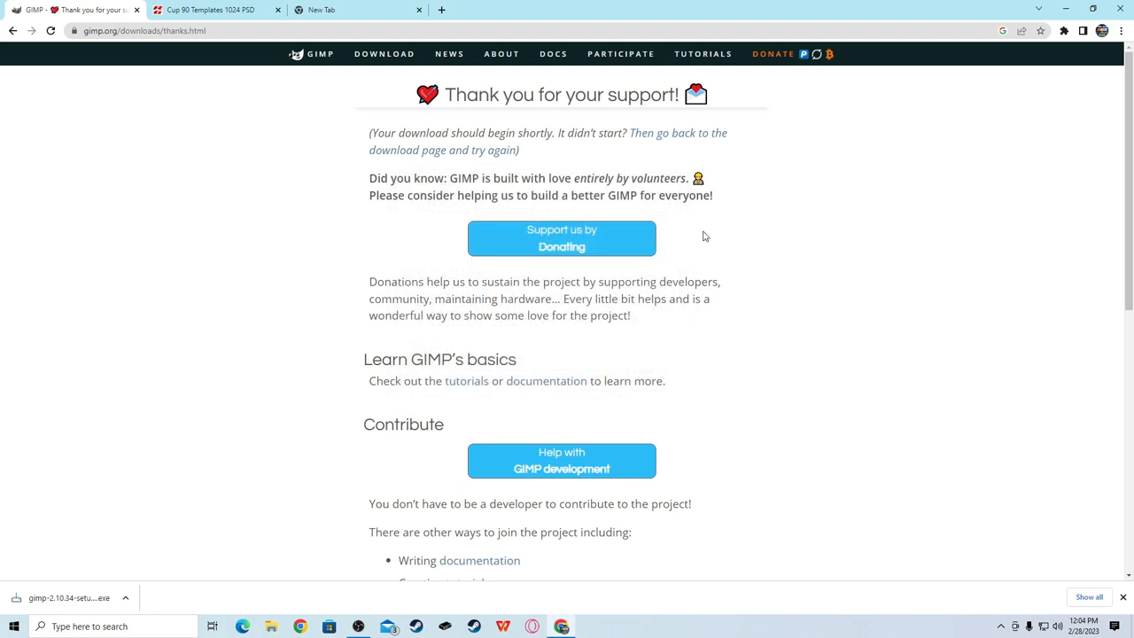
pyautogui.moveTo(150, 319)
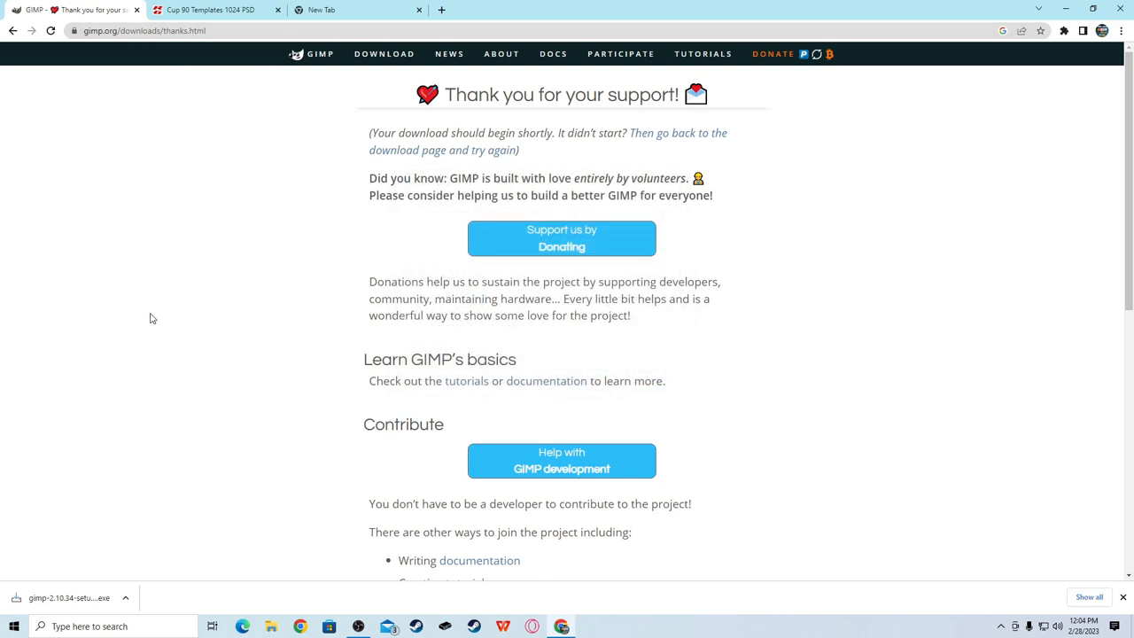
# - Download the Cup 90 Templates 1024 PSD pack from RaceGrafix and open the zip
pyautogui.click(209, 10)
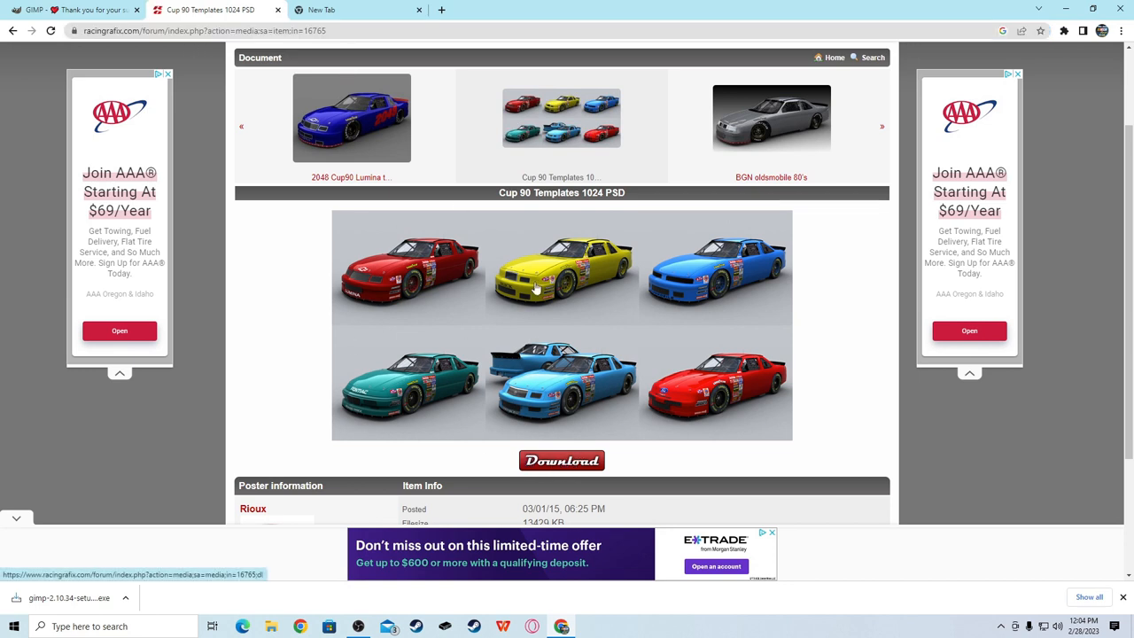
pyautogui.click(560, 461)
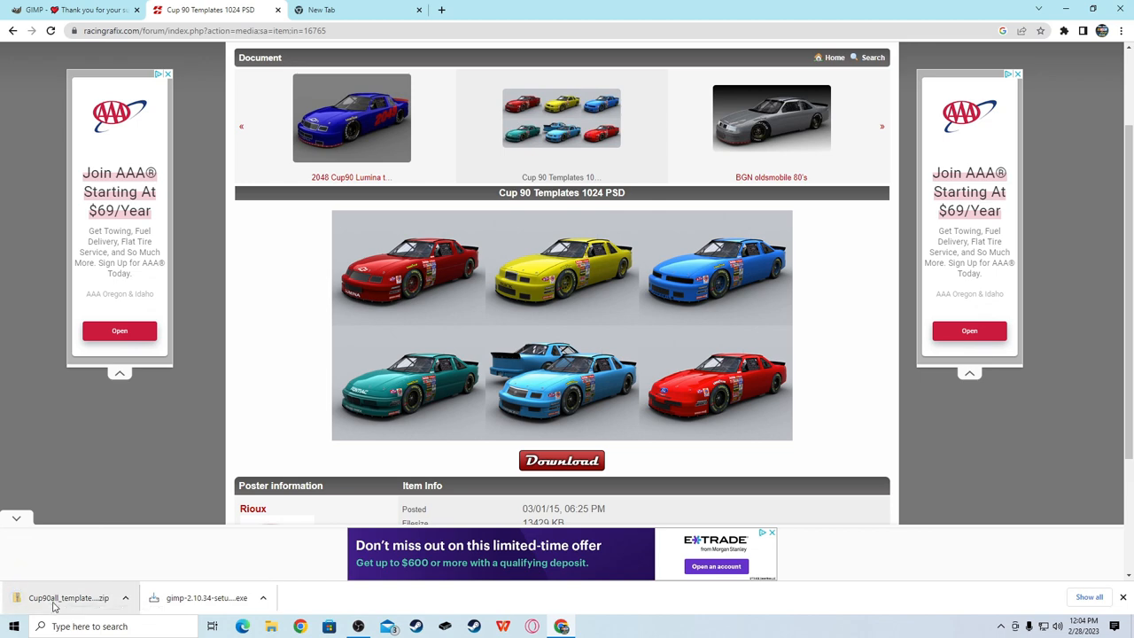
pyautogui.click(67, 597)
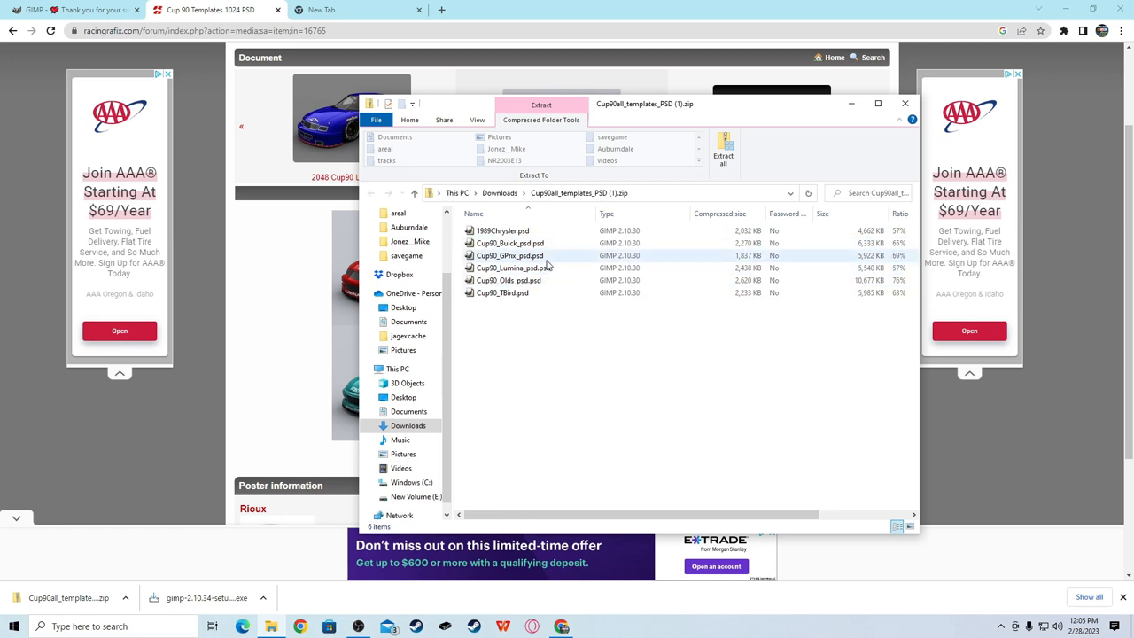
# - Extract the Cup90 templates zip into its own Downloads folder
pyautogui.click(514, 268)
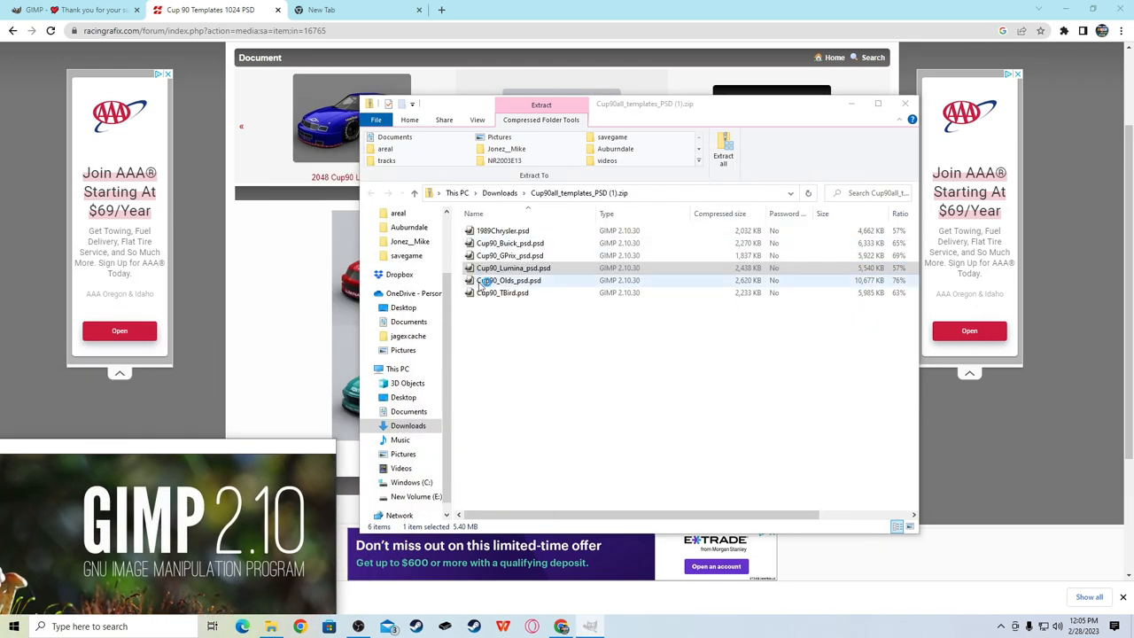
pyautogui.rightClick(514, 268)
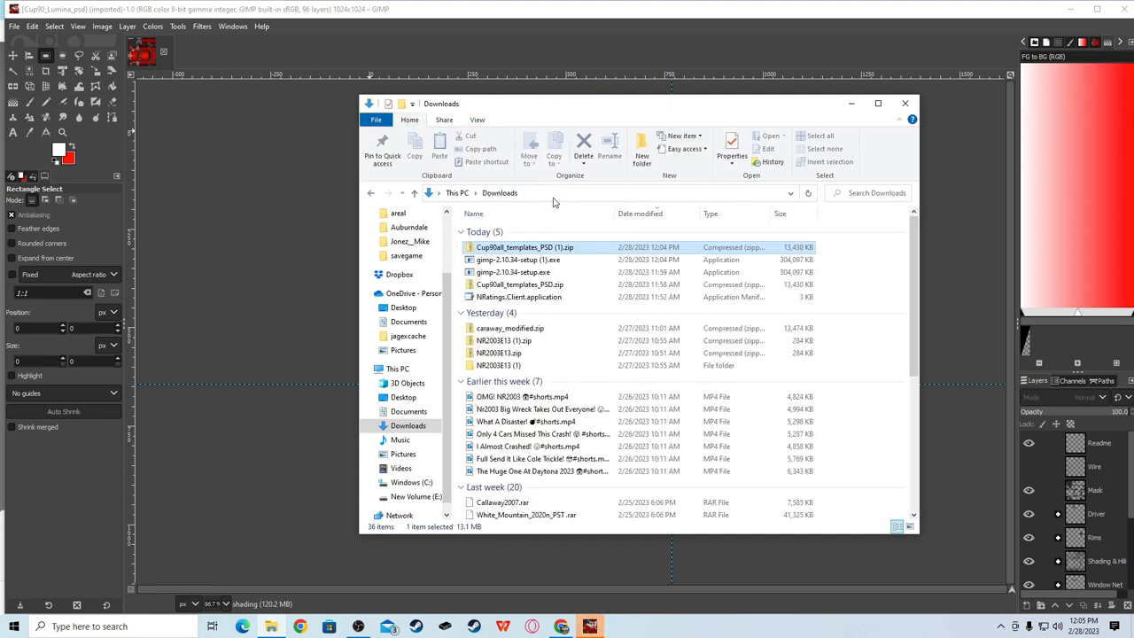
pyautogui.rightClick(524, 248)
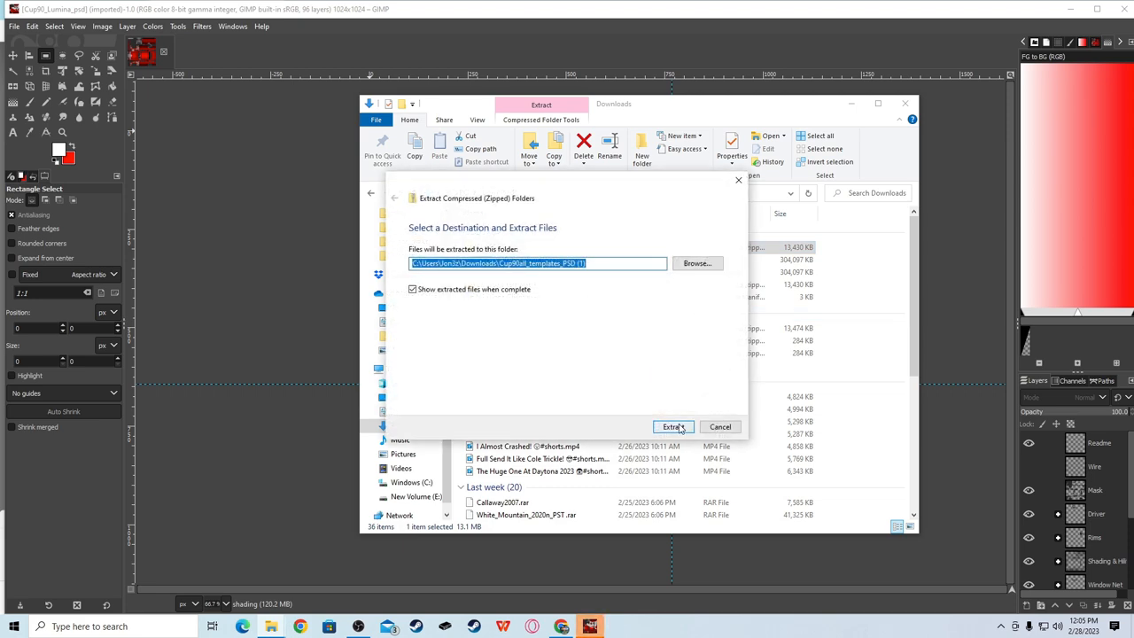
pyautogui.click(673, 425)
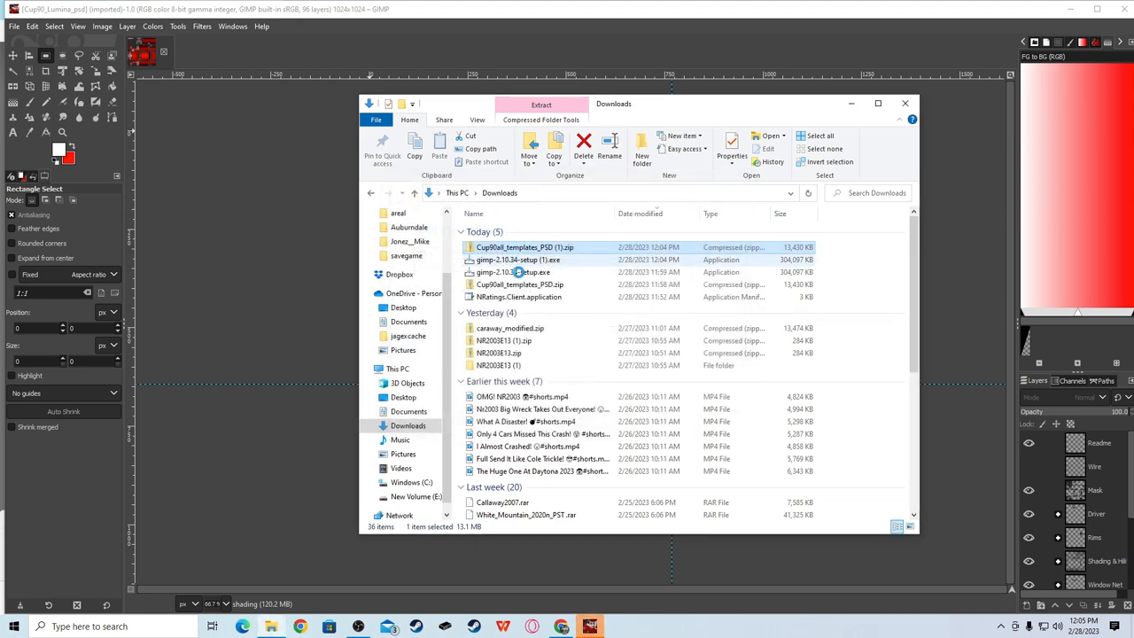
# - In the extracted folder, choose Open with on the car template to load it in GIMP
pyautogui.doubleClick(525, 246)
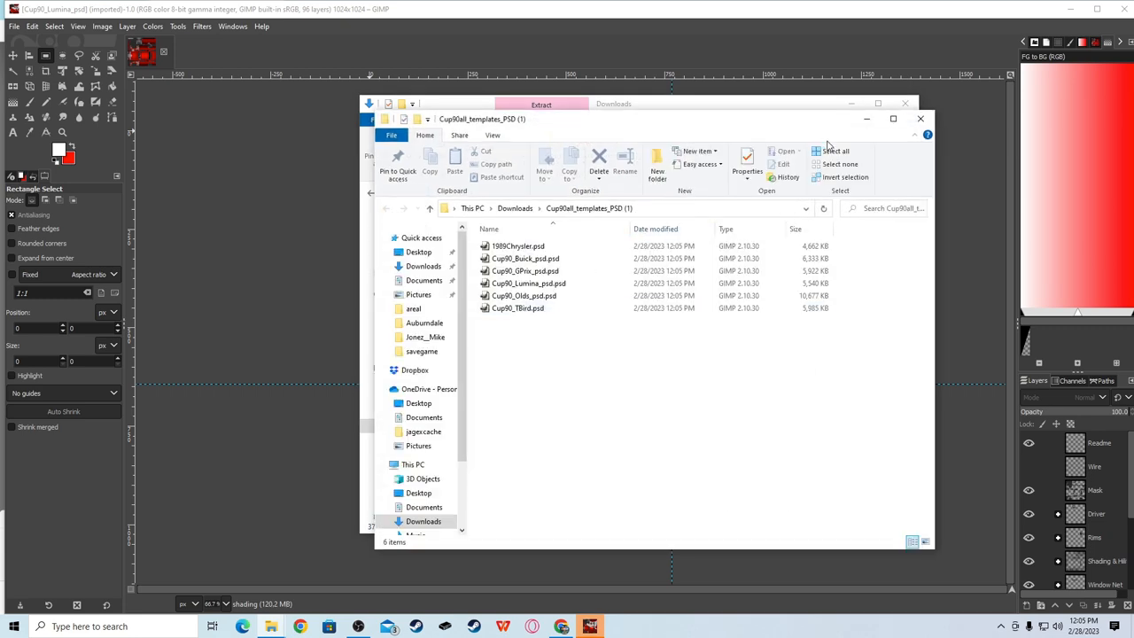
pyautogui.rightClick(524, 294)
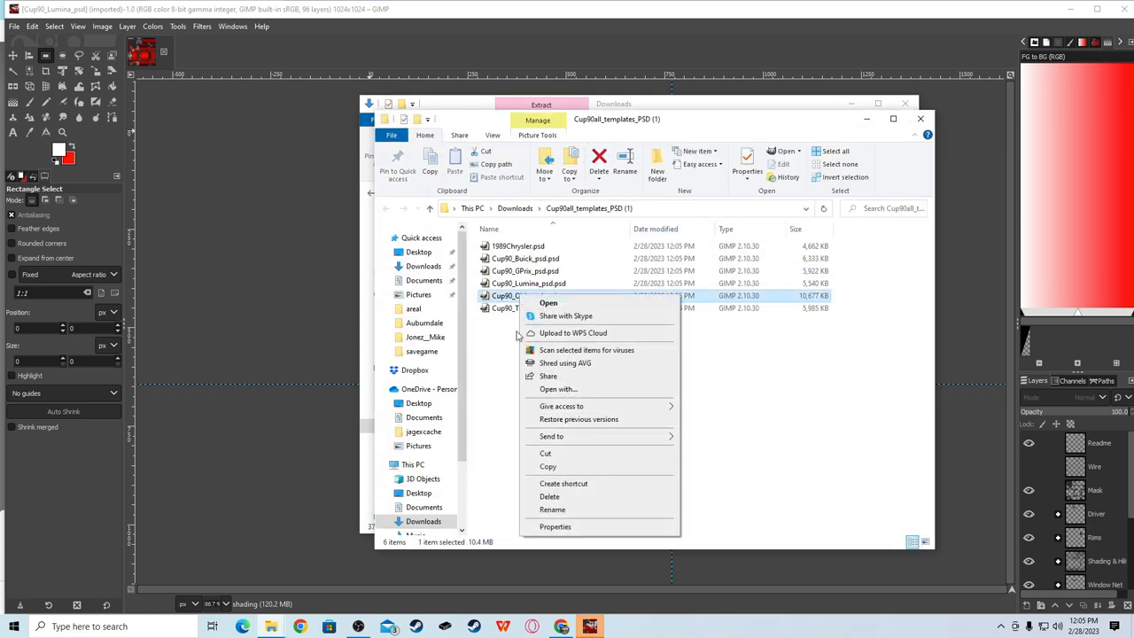
pyautogui.moveTo(558, 390)
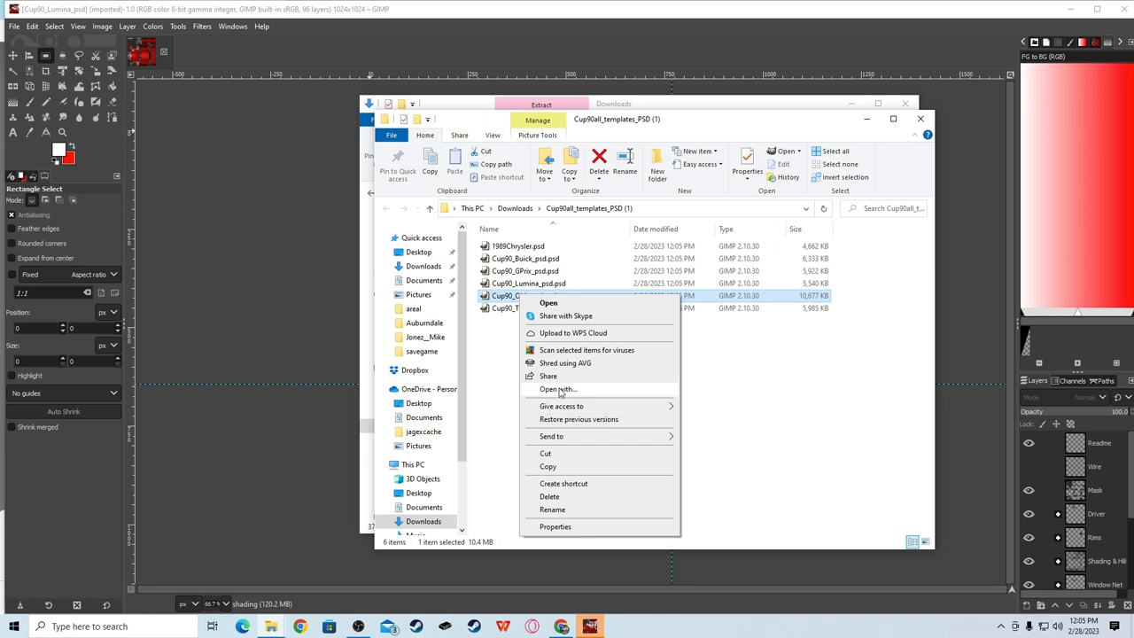
pyautogui.click(558, 390)
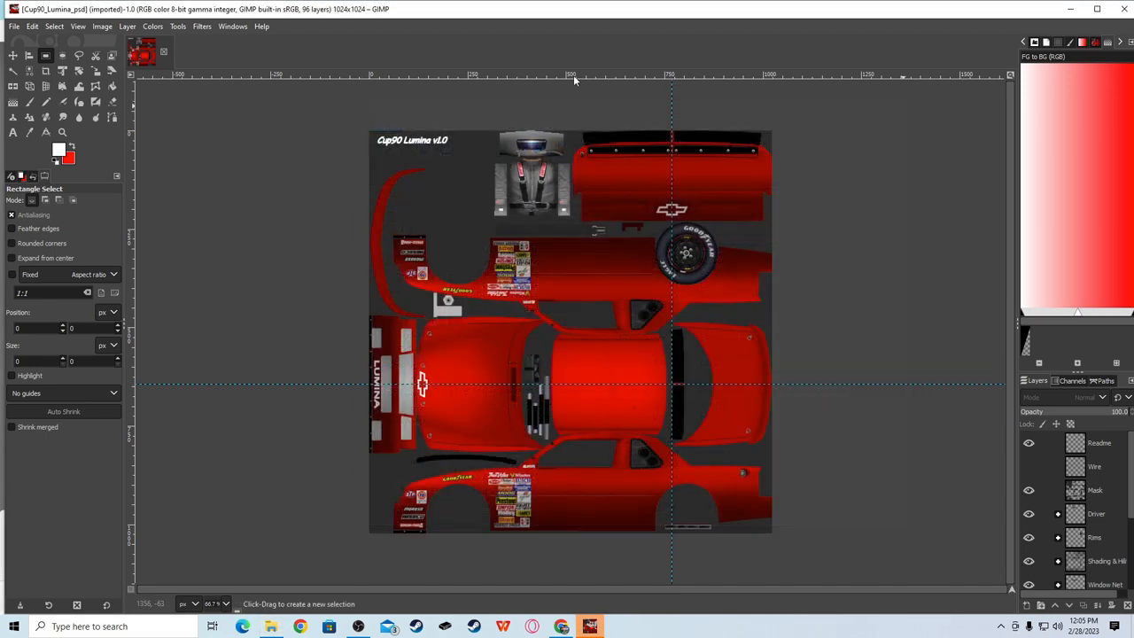
pyautogui.moveTo(549, 393)
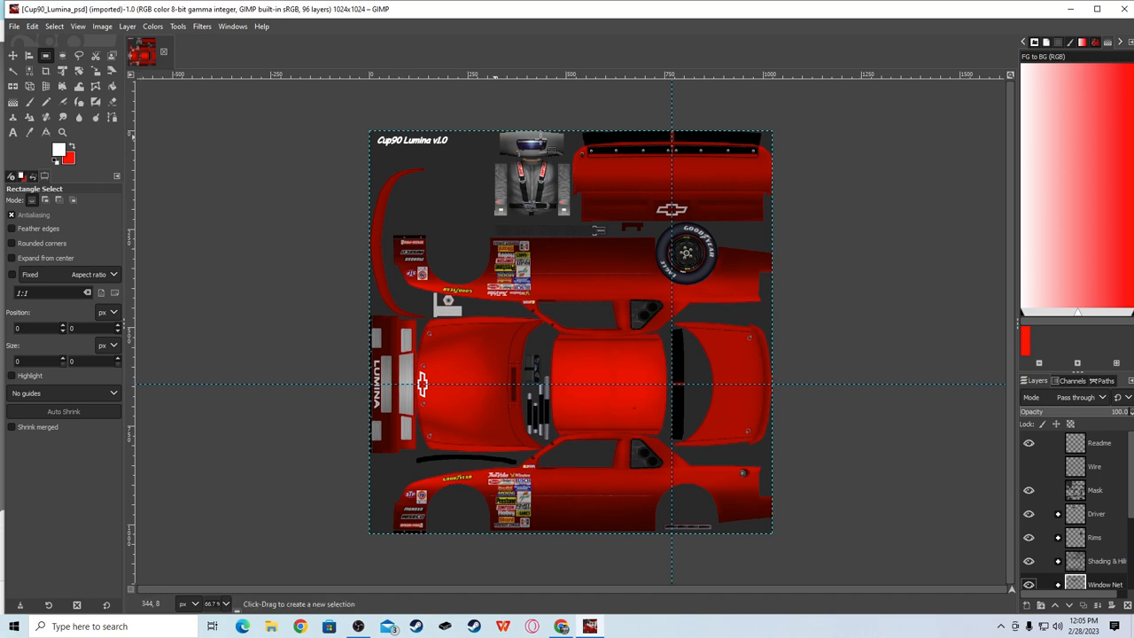
pyautogui.moveTo(656, 348)
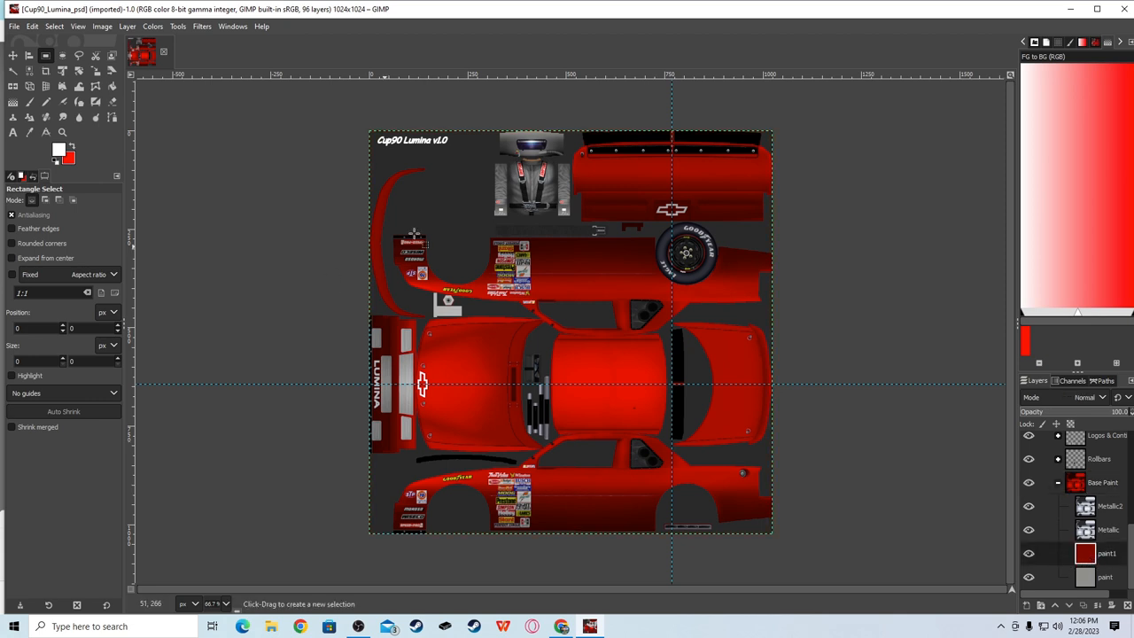
# - Set a bright green foreground and bucket-fill the Lumina's base paint layer green
pyautogui.click(1105, 553)
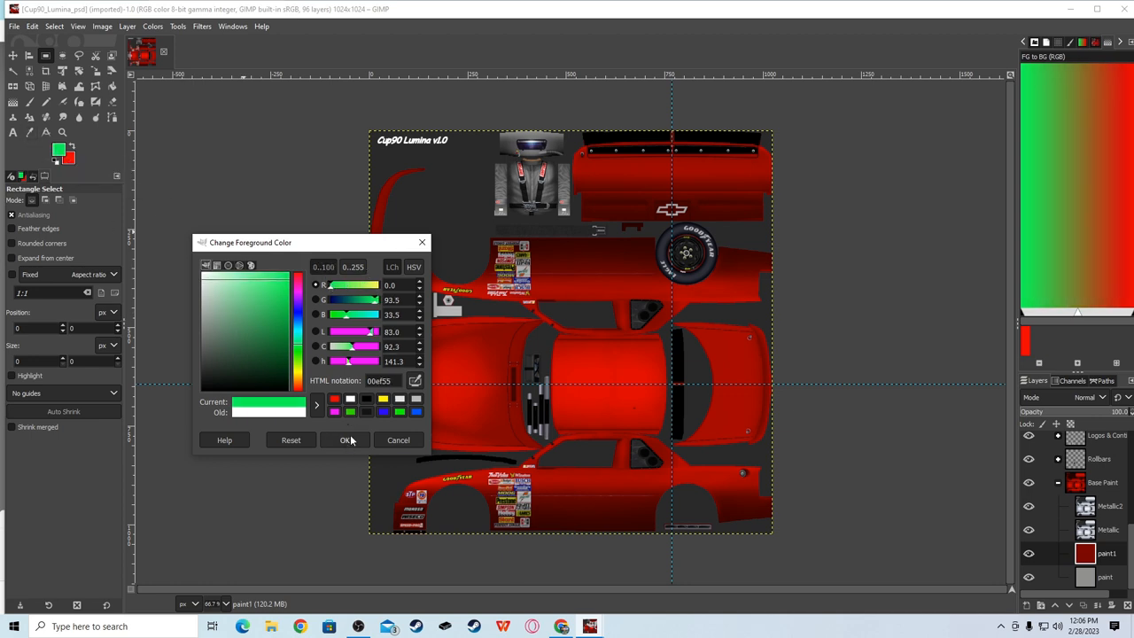
pyautogui.click(348, 440)
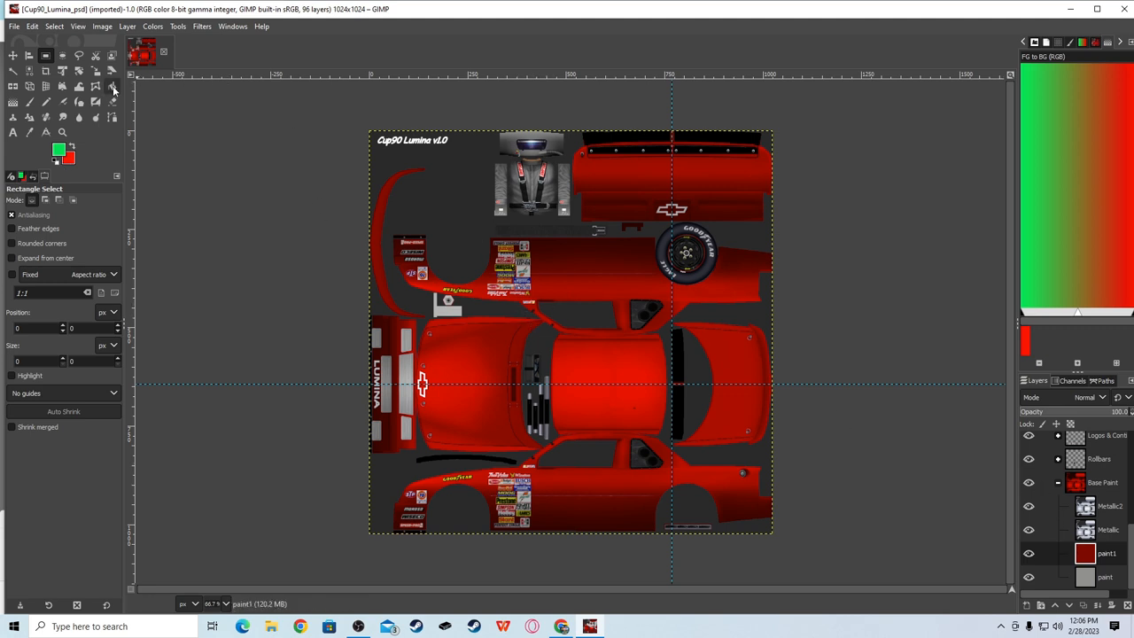
pyautogui.click(113, 88)
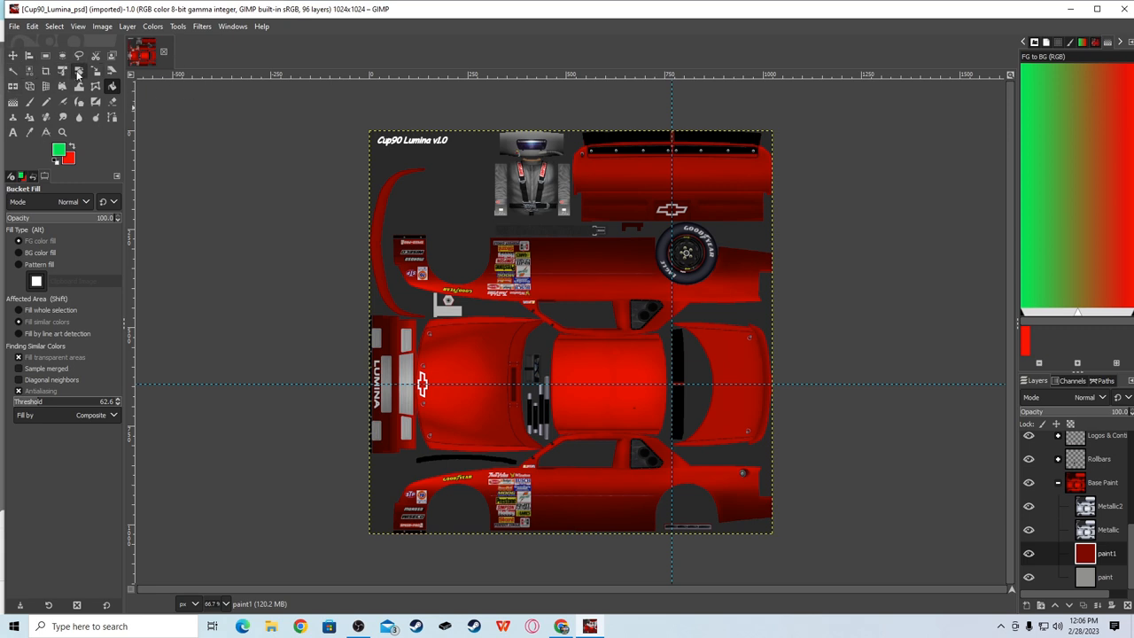
pyautogui.click(177, 27)
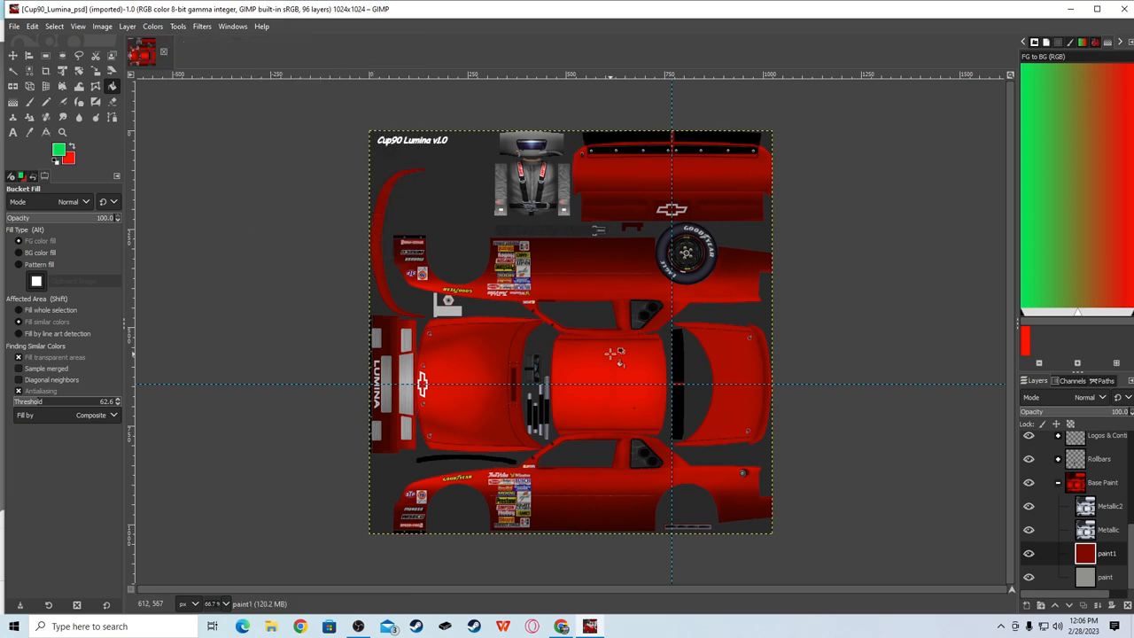
pyautogui.click(611, 354)
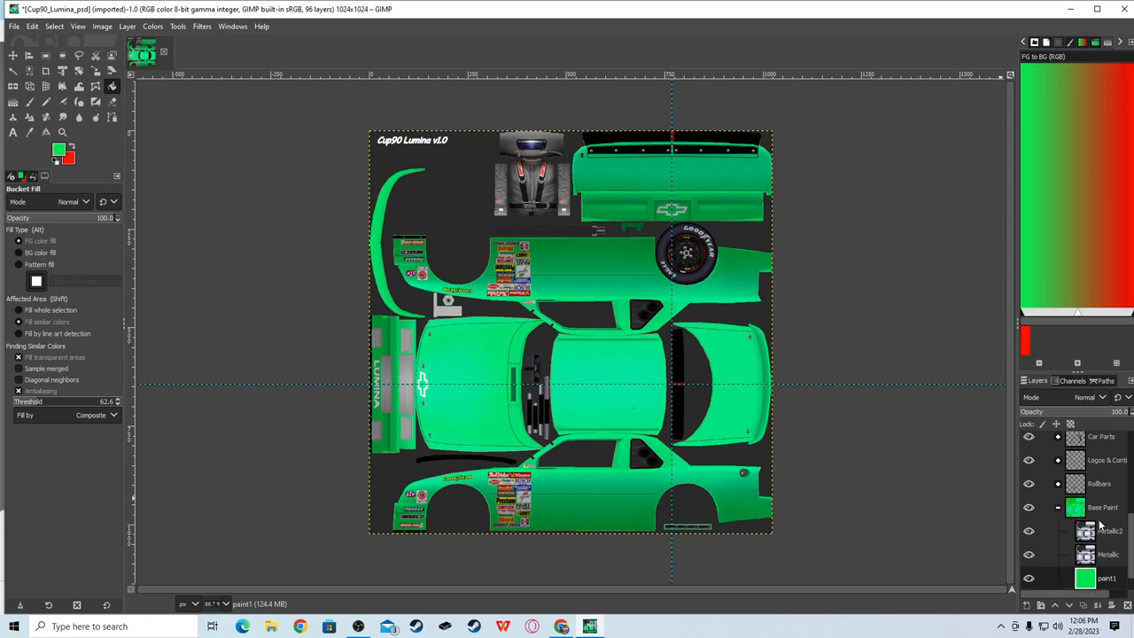
pyautogui.scroll(-3)
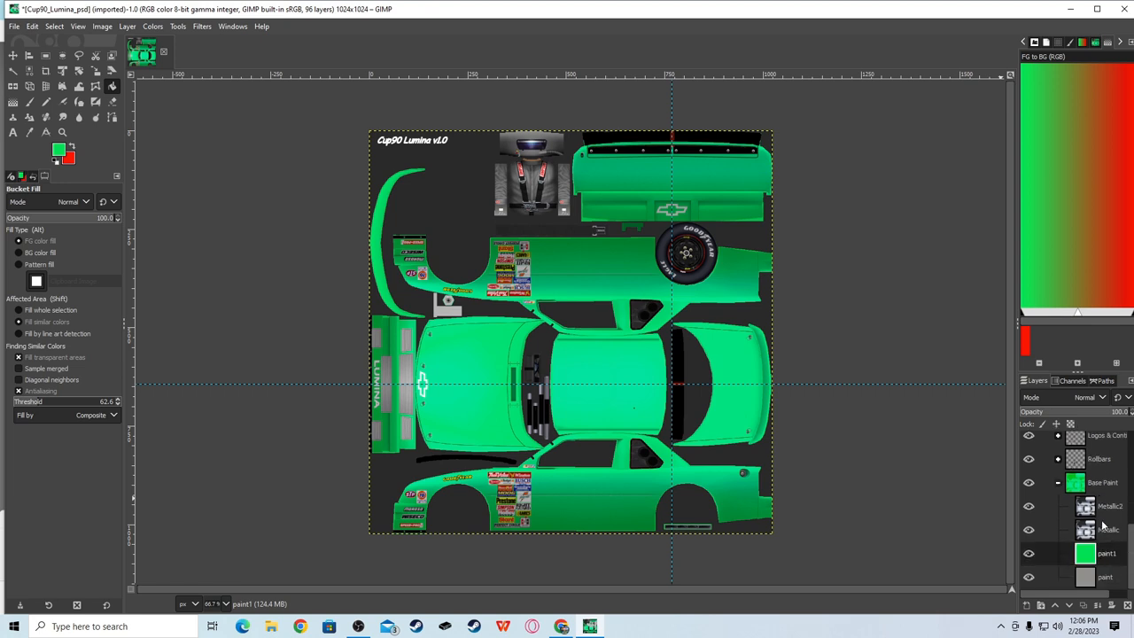
# - Create two new transparent layers named 'numbers' and 'sponsors'
pyautogui.rightClick(1105, 553)
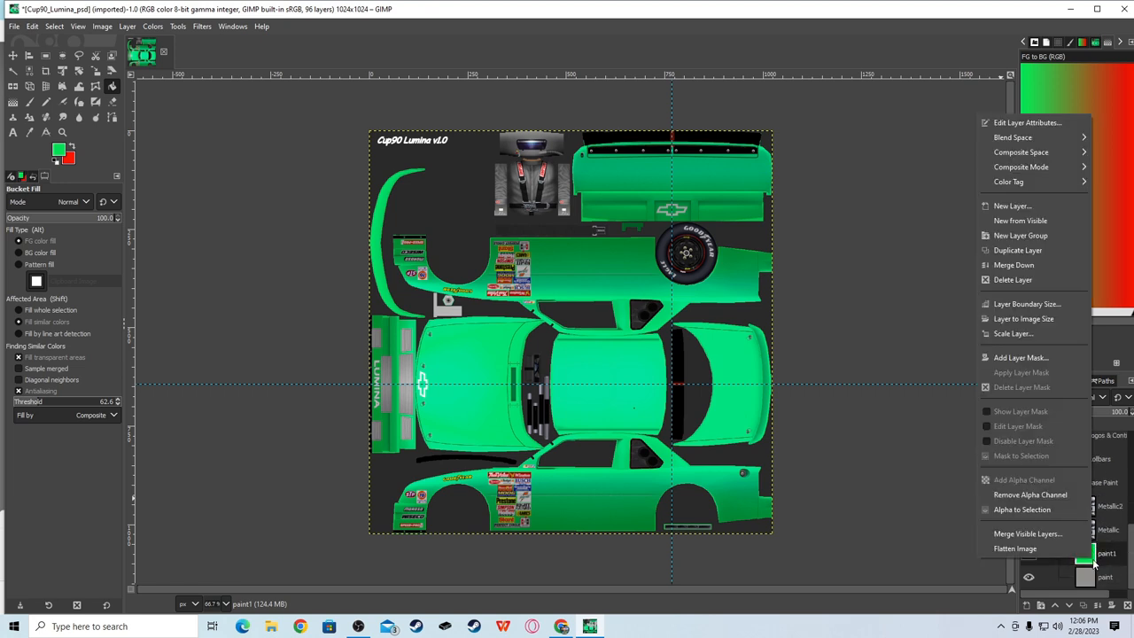
pyautogui.click(1014, 205)
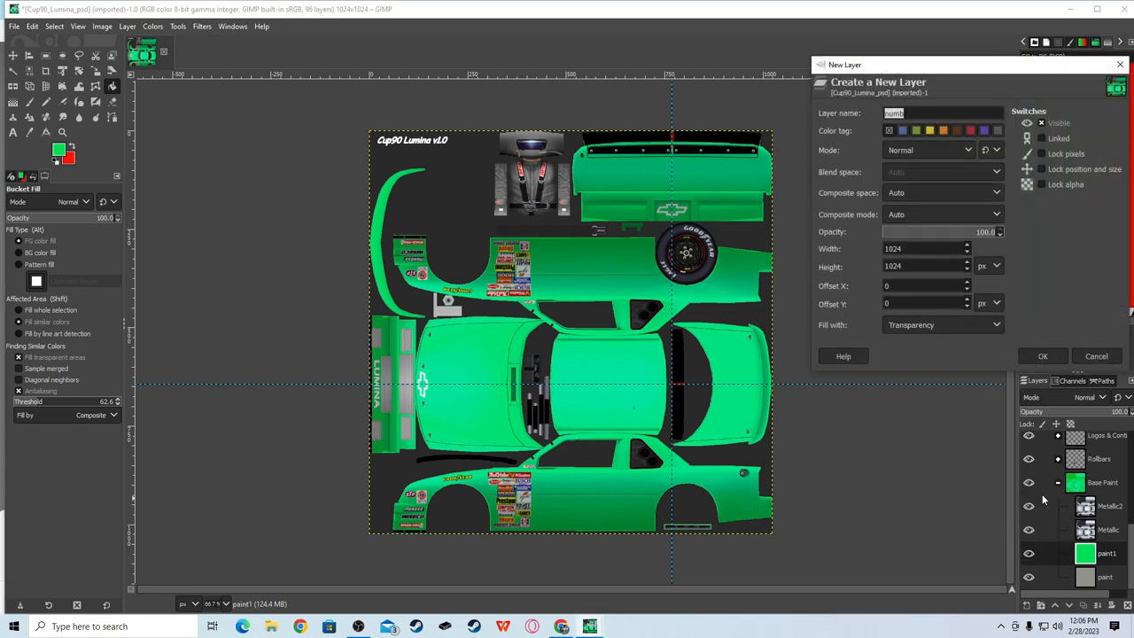
pyautogui.write('nu')
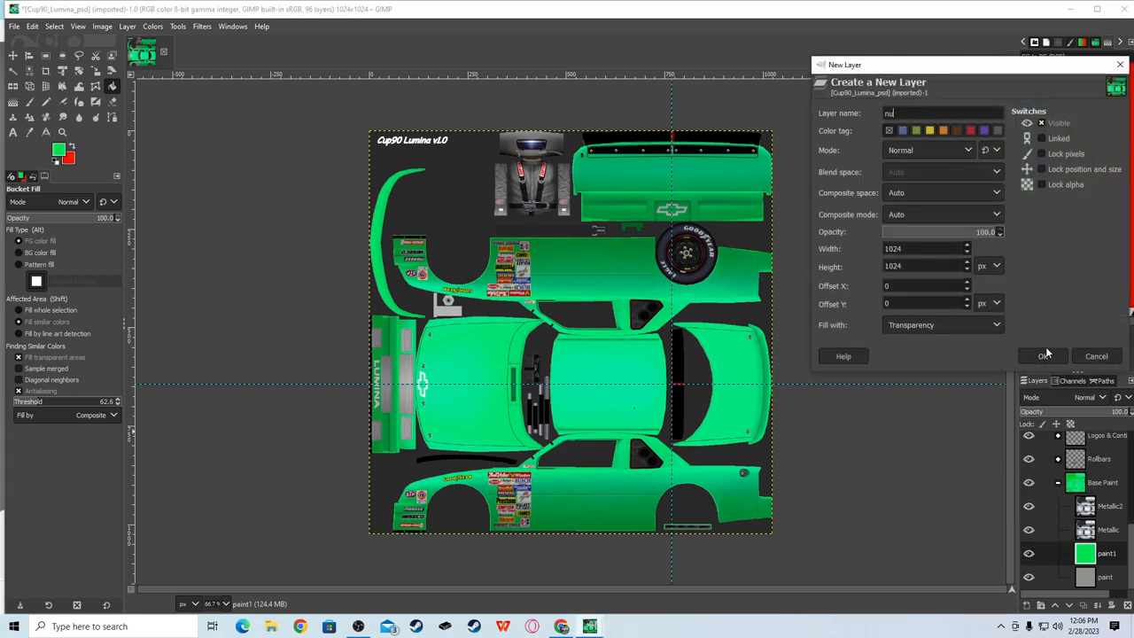
pyautogui.click(1046, 354)
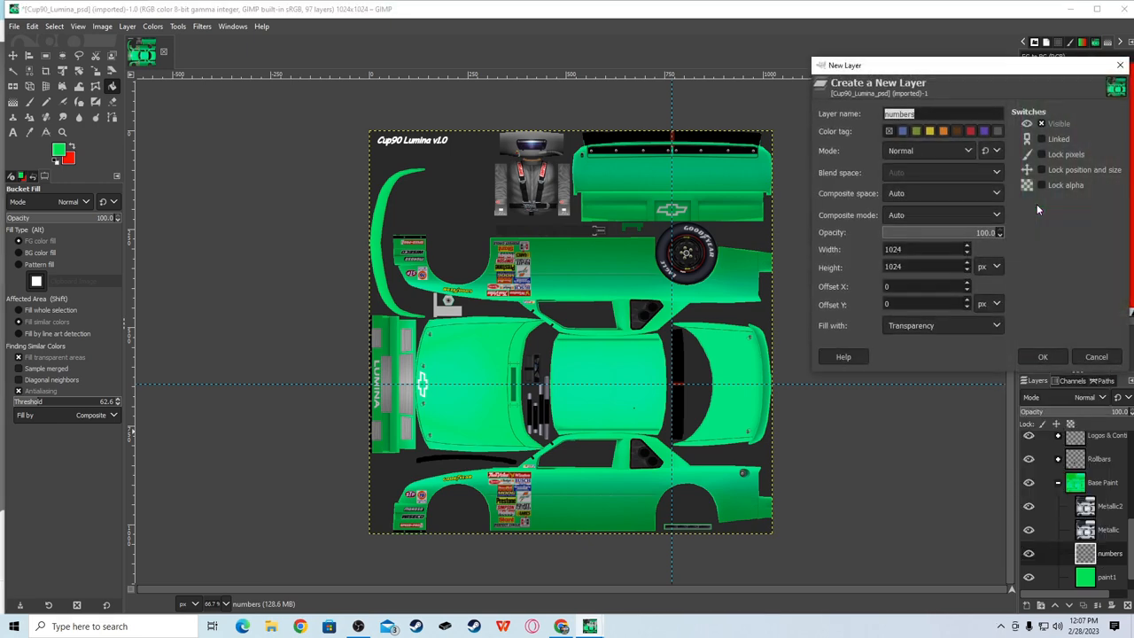
pyautogui.write('sponsor')
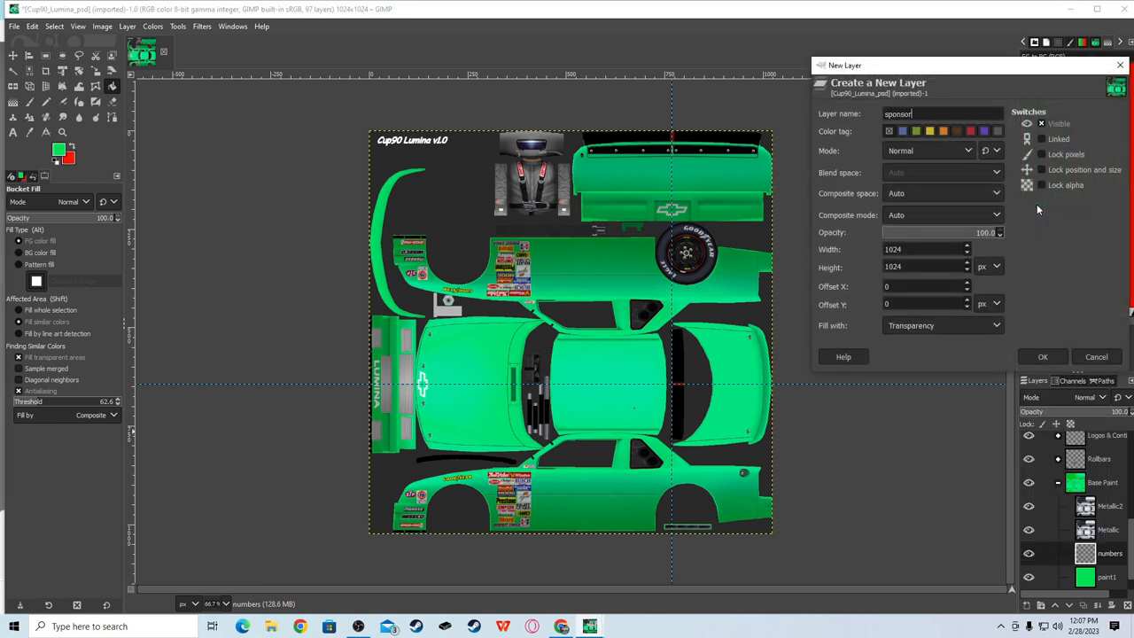
pyautogui.click(1042, 357)
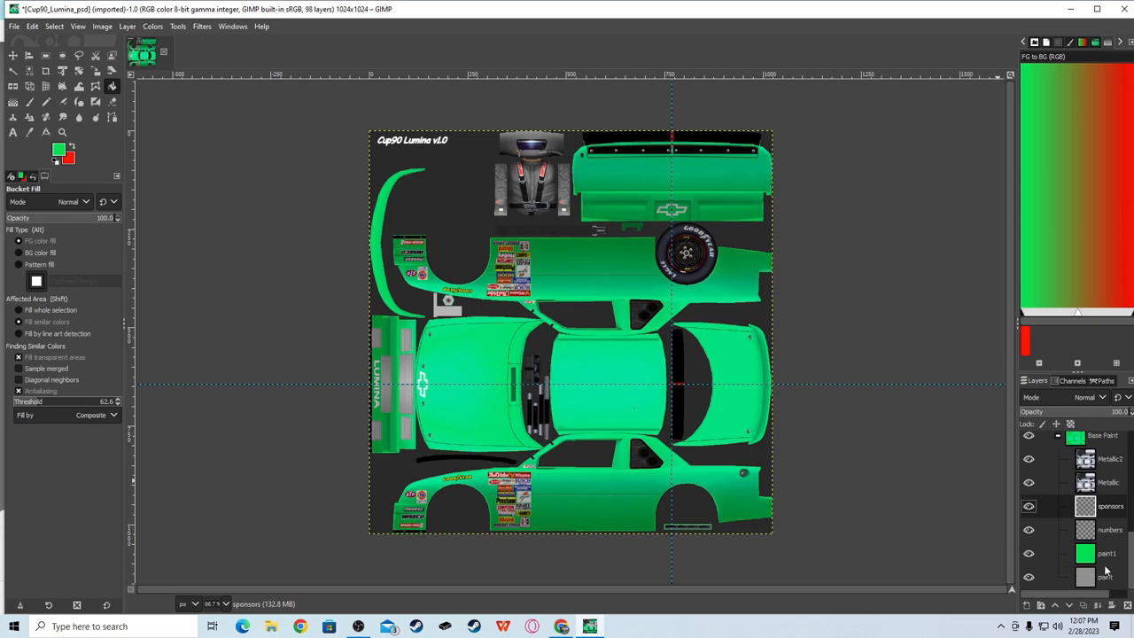
pyautogui.rightClick(1105, 552)
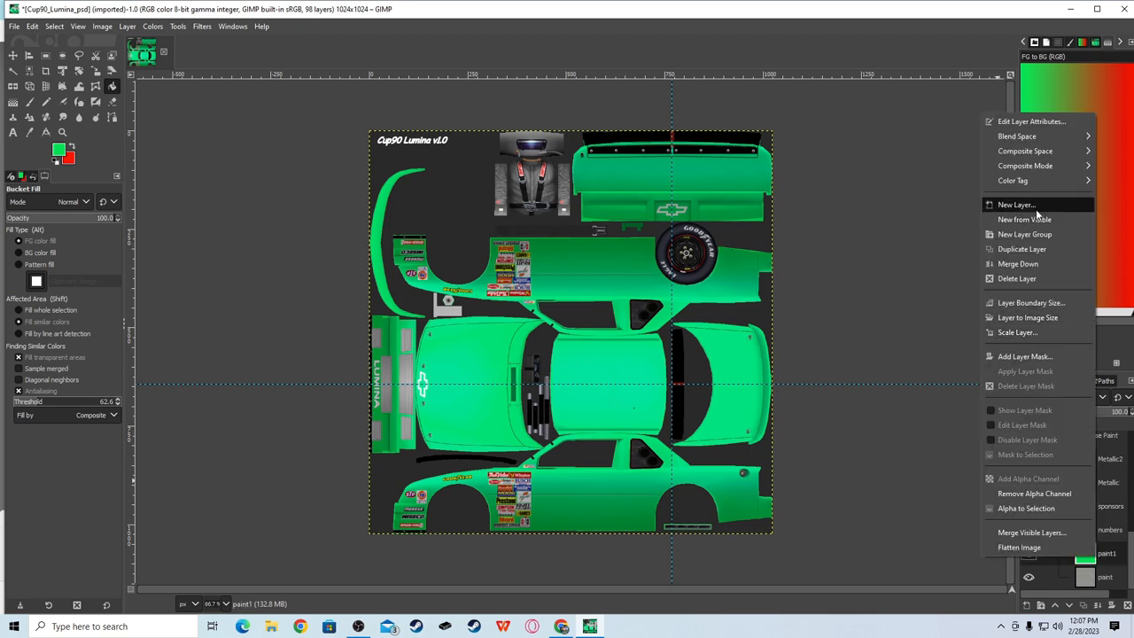
# - Create a 'stripes' layer and set up a wide Pencil brush for a red stripe
pyautogui.click(1017, 205)
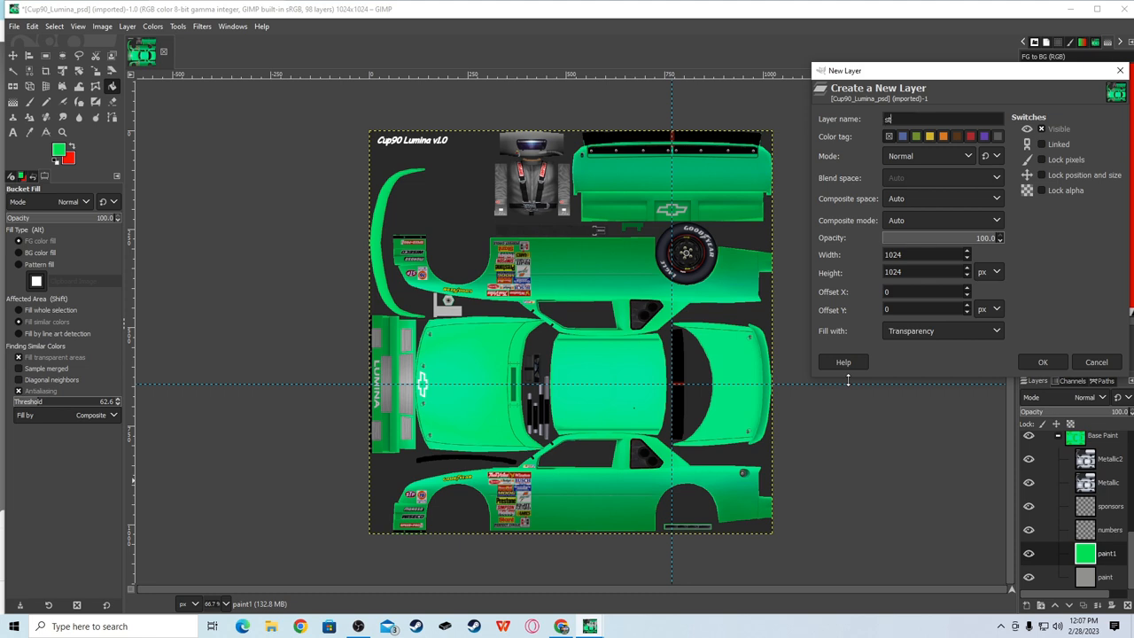
pyautogui.click(1042, 361)
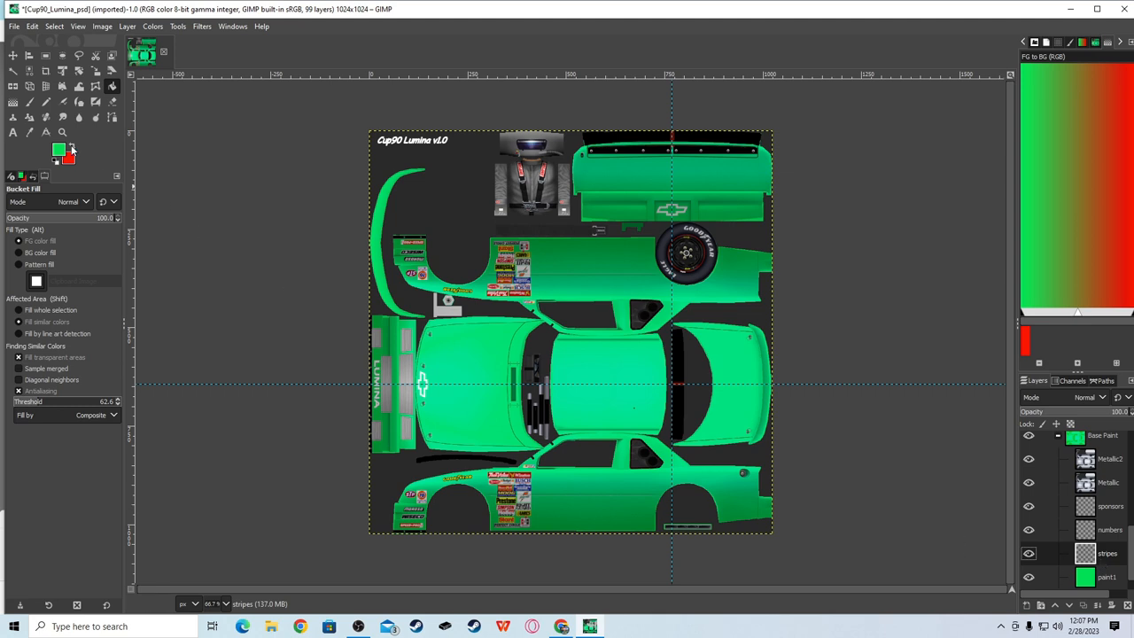
pyautogui.click(56, 148)
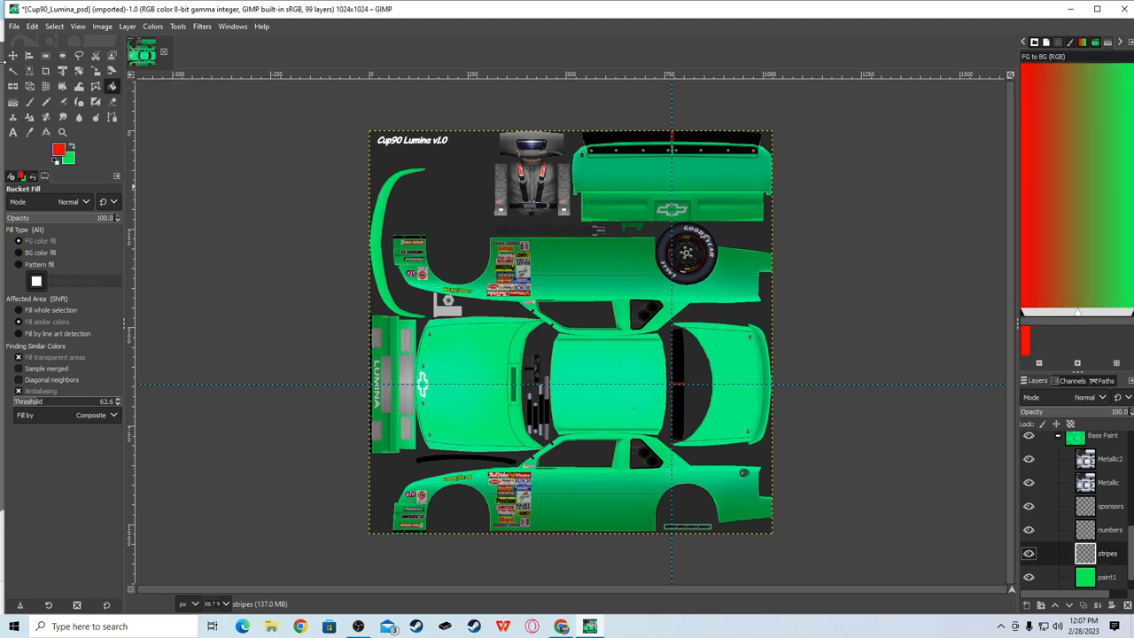
pyautogui.click(46, 55)
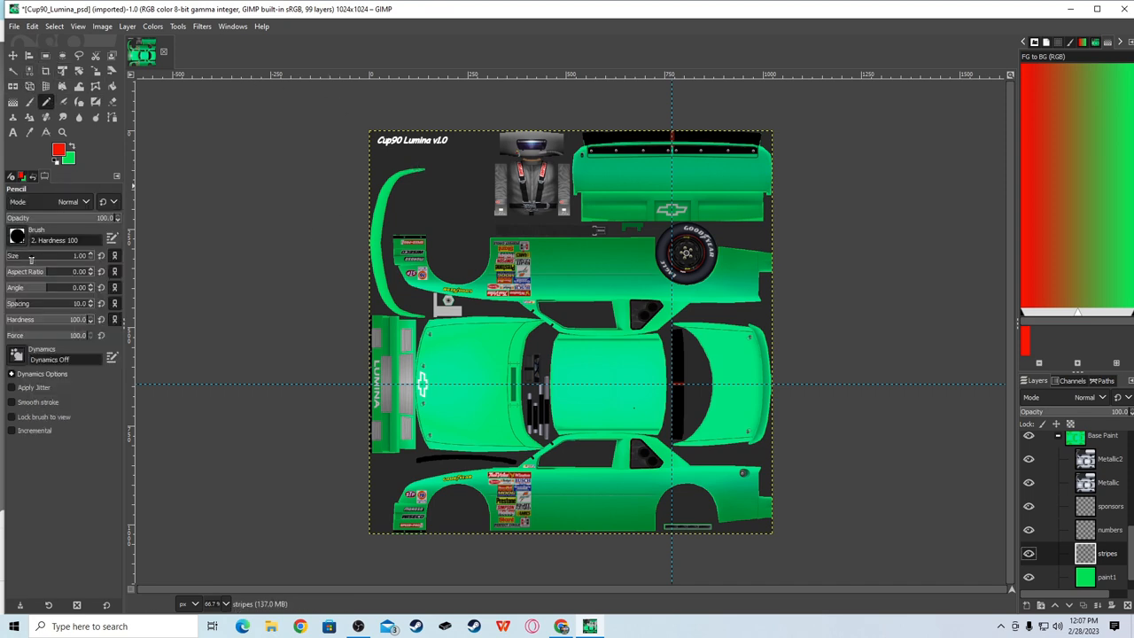
pyautogui.click(422, 383)
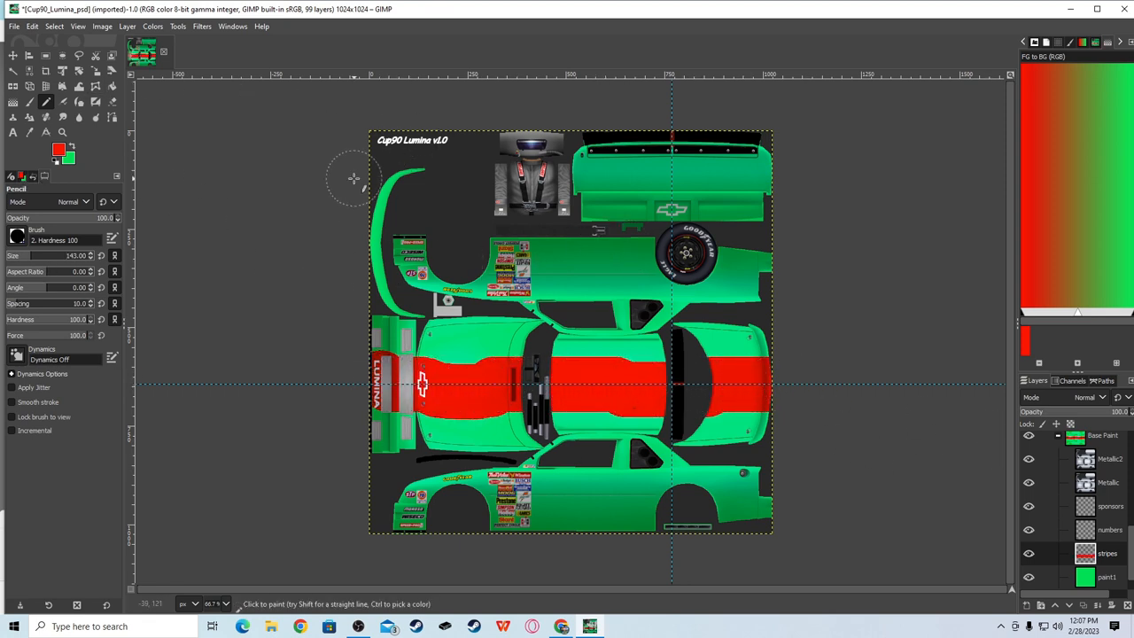
pyautogui.moveTo(842, 416)
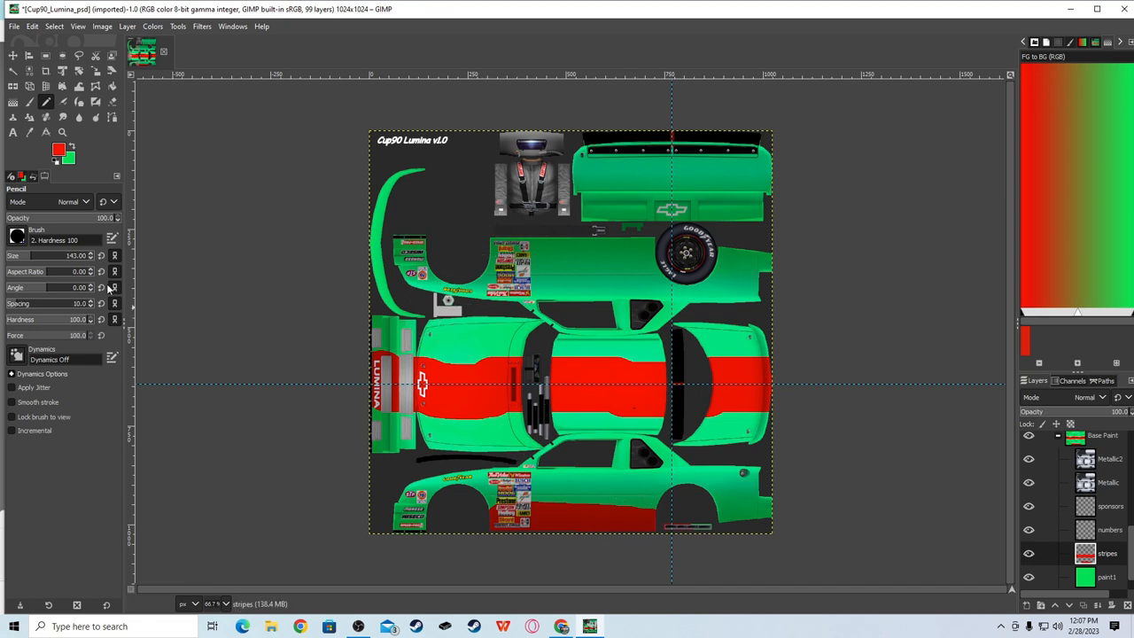
pyautogui.moveTo(337, 255)
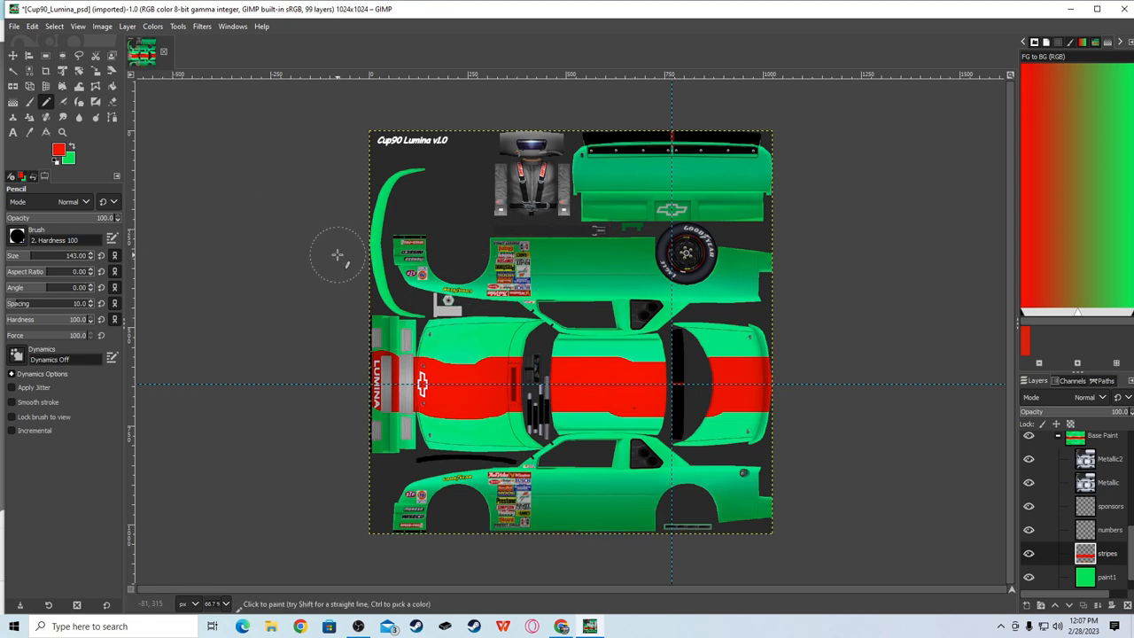
pyautogui.moveTo(166, 156)
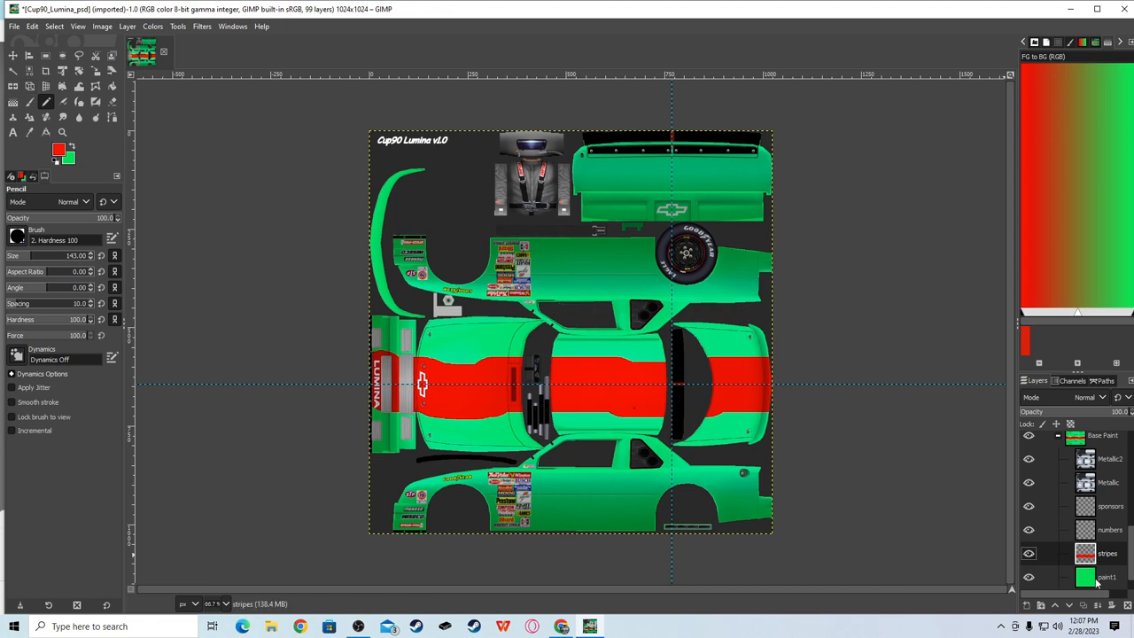
pyautogui.moveTo(769, 385)
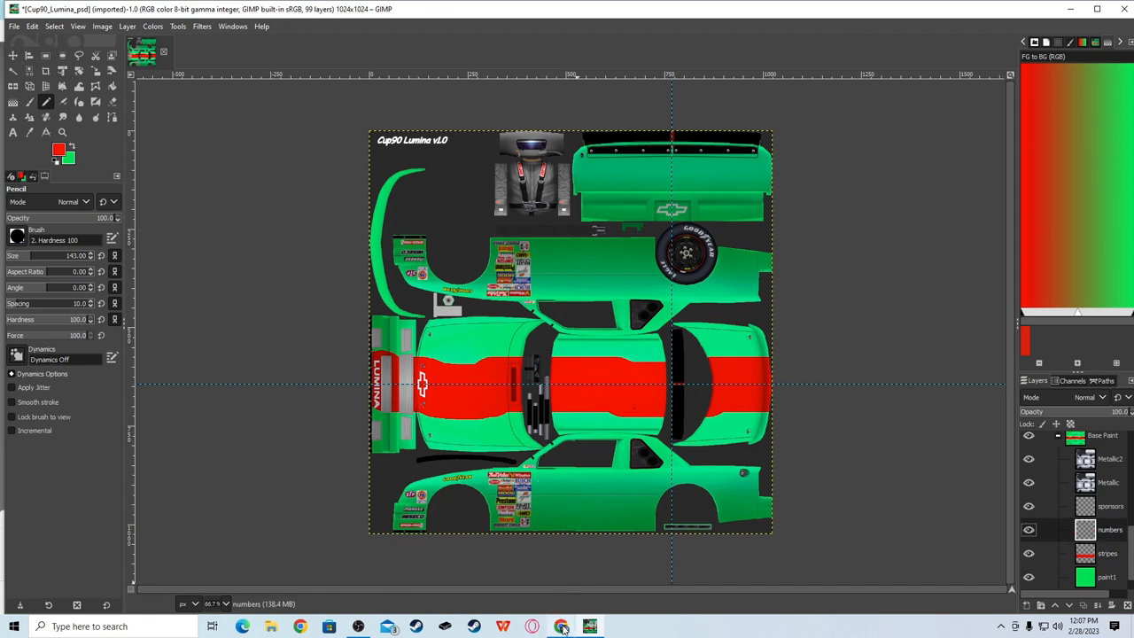
# - In a new Chrome tab, search Google Images for the Jeff Gordon 24 number
pyautogui.click(560, 628)
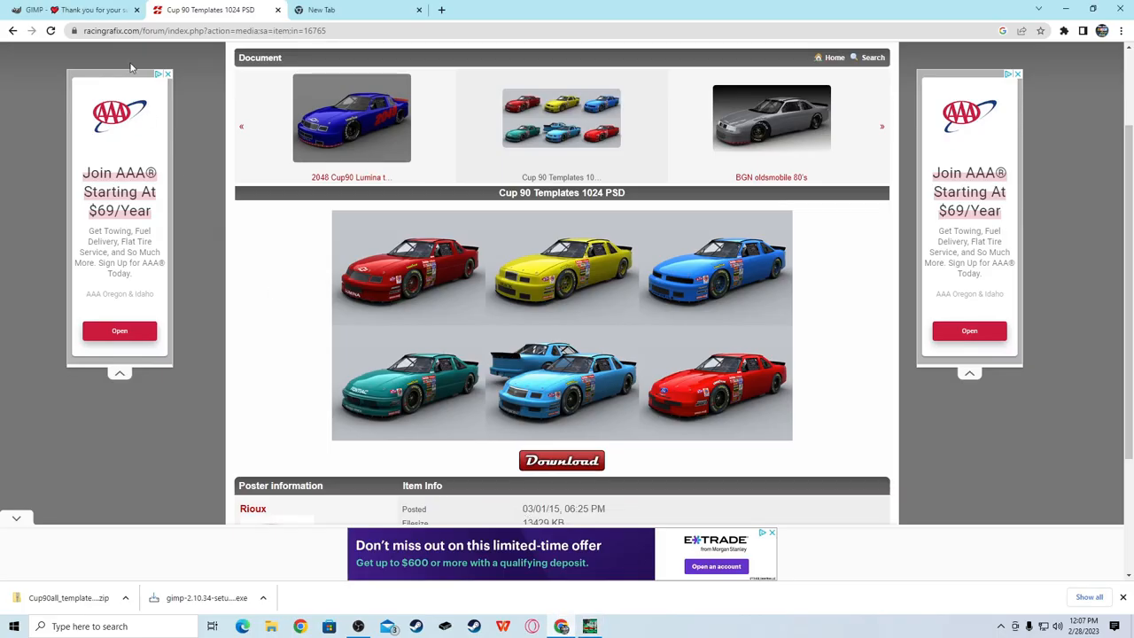
pyautogui.click(354, 10)
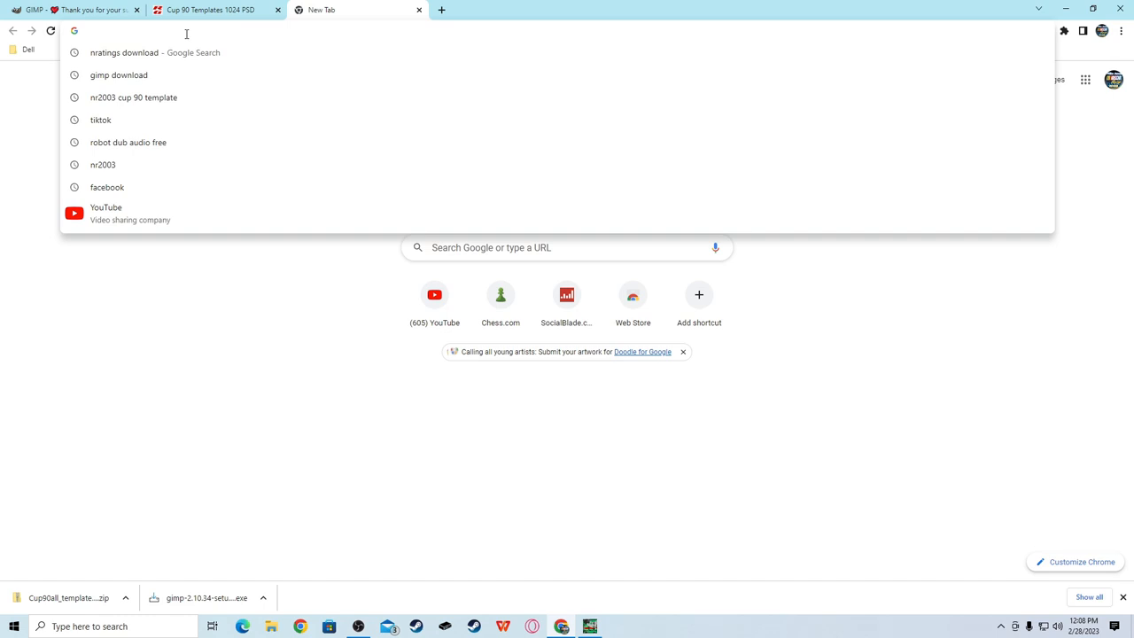
pyautogui.write('jeff gordon 24 number')
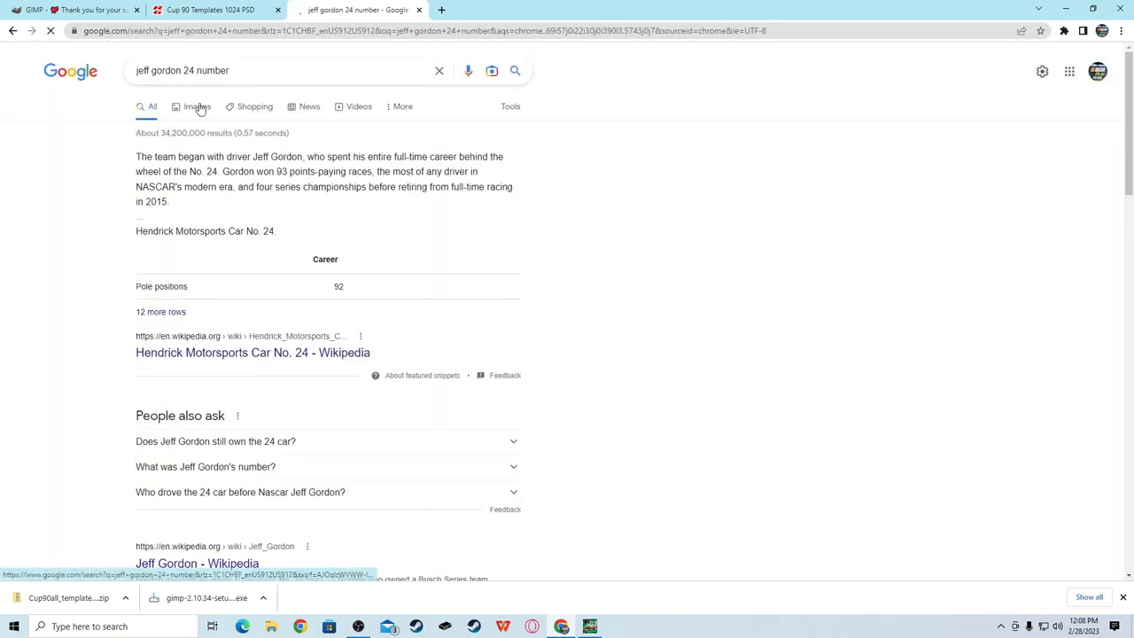
pyautogui.click(167, 106)
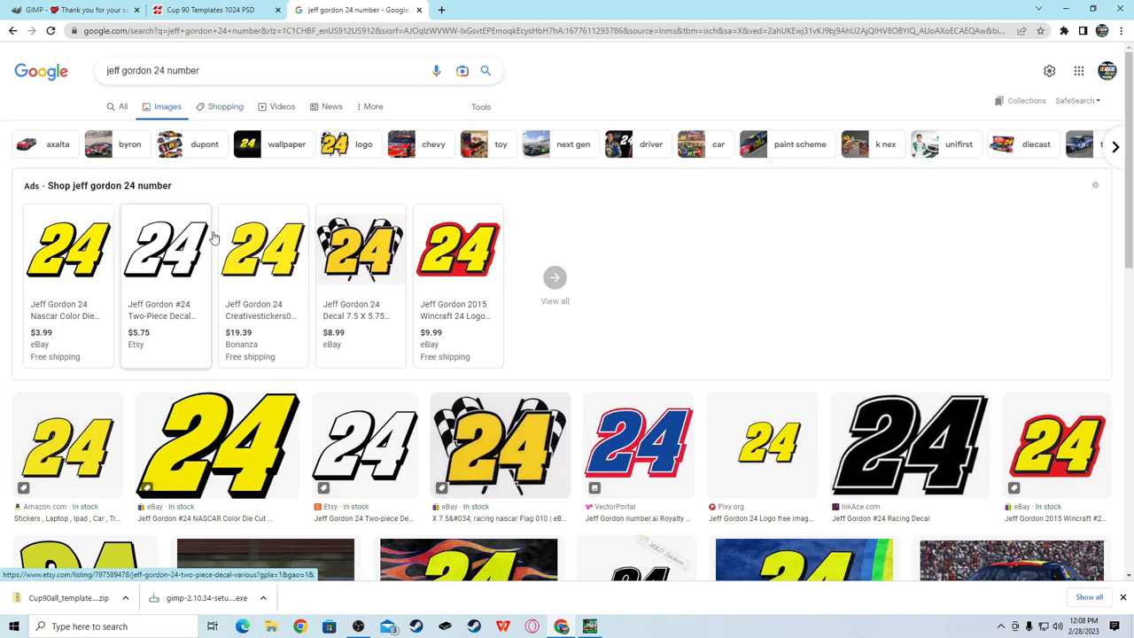
pyautogui.scroll(-3)
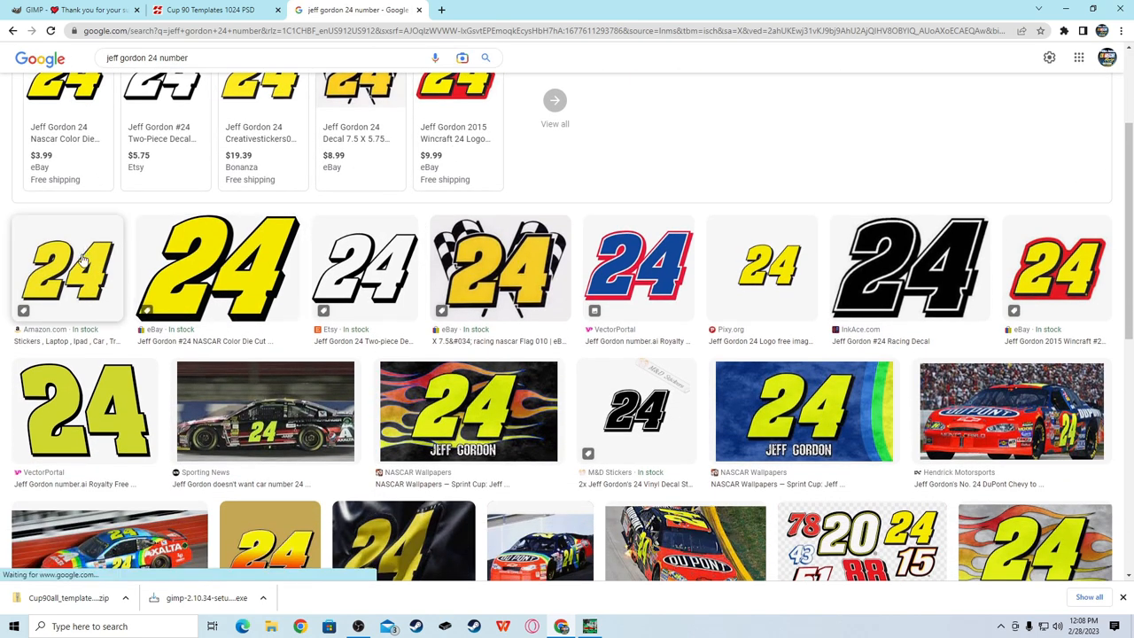
# - Preview the yellow 24 results and copy the black-outlined yellow 24 decal image
pyautogui.click(67, 267)
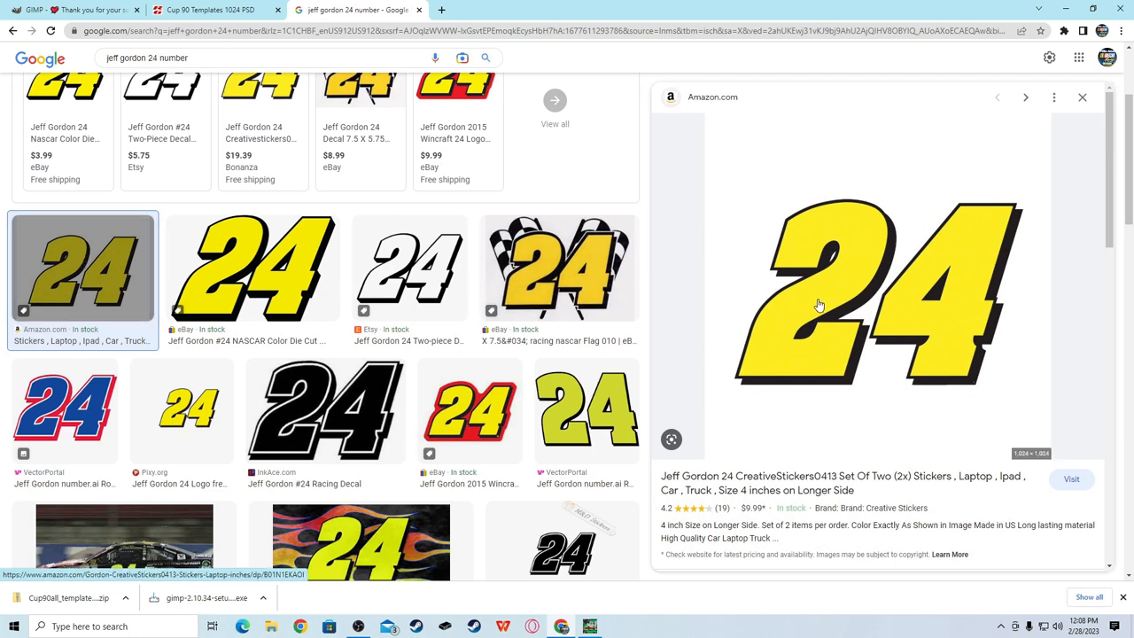
pyautogui.moveTo(181, 409)
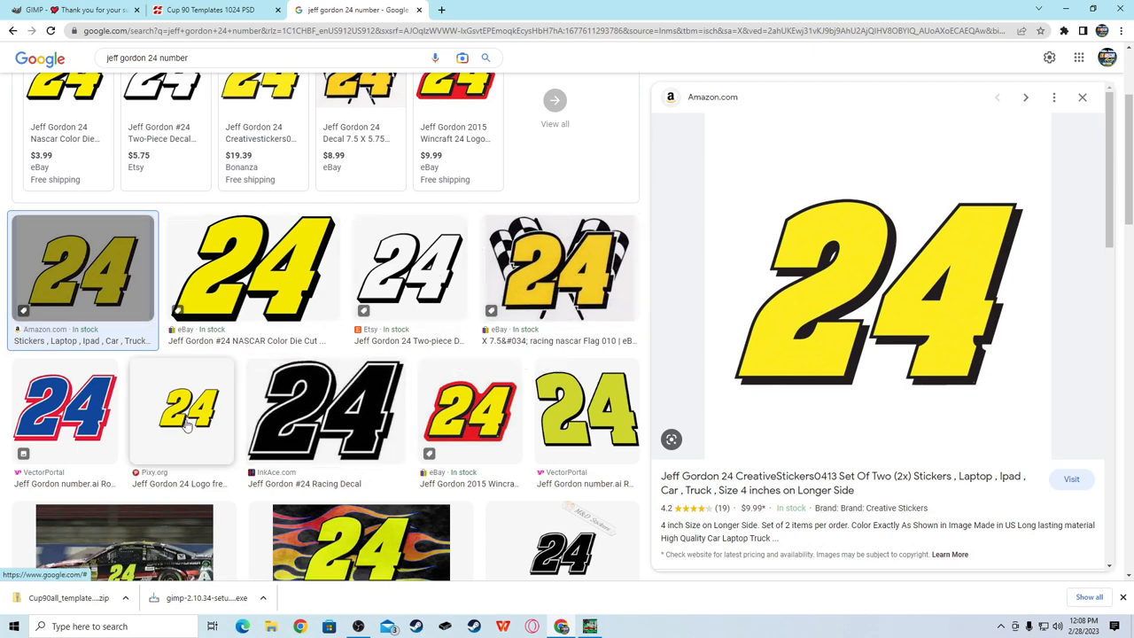
pyautogui.click(253, 270)
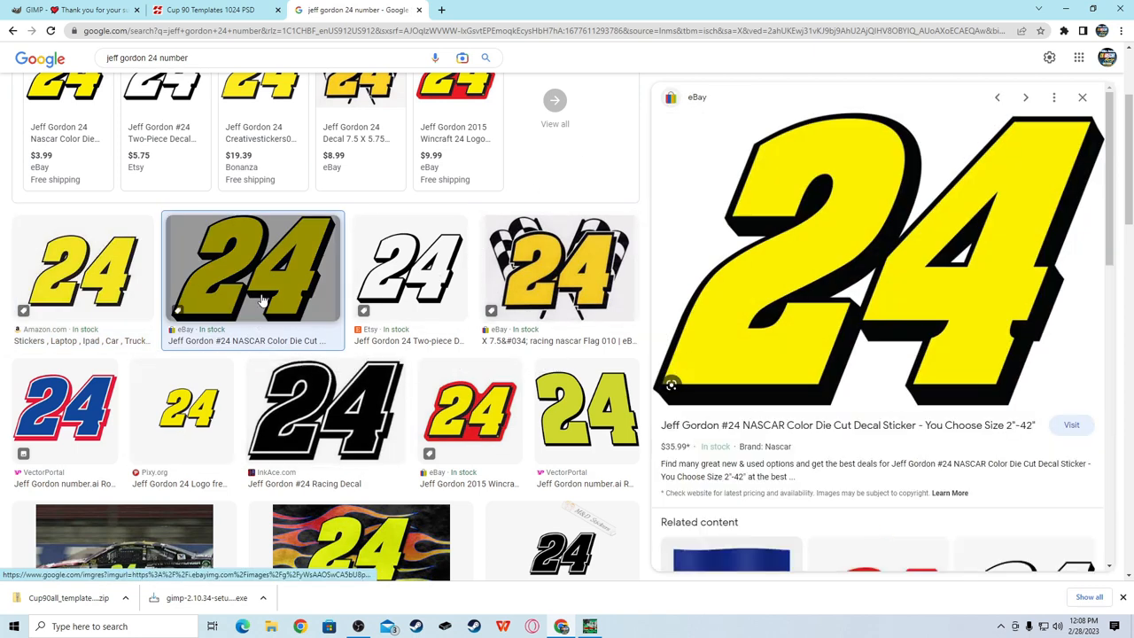
pyautogui.rightClick(877, 257)
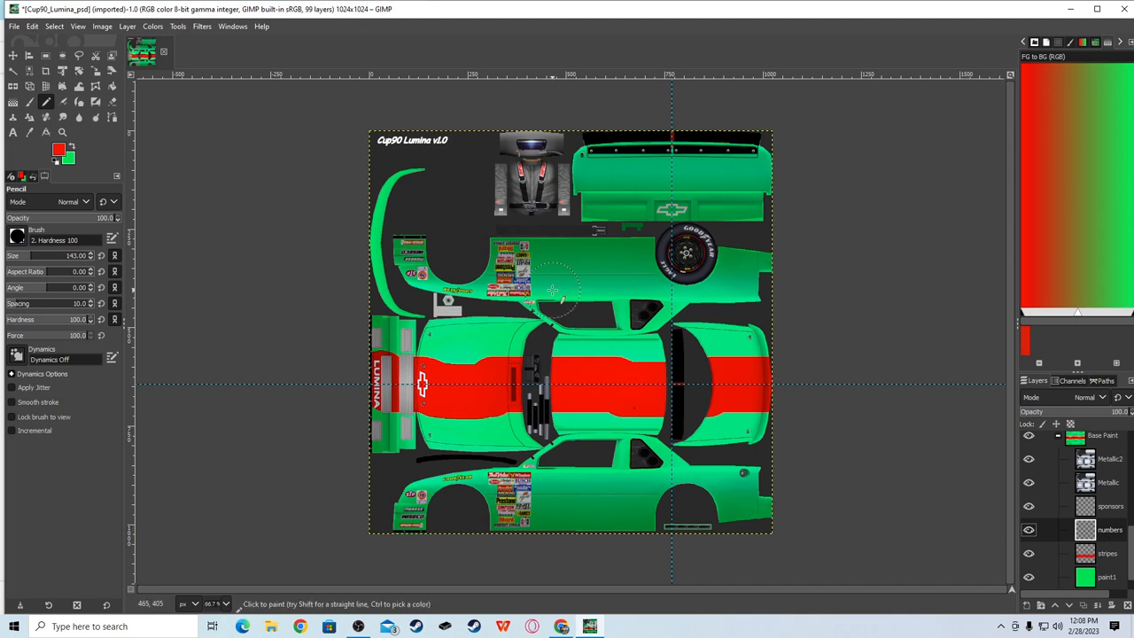
pyautogui.moveTo(617, 352)
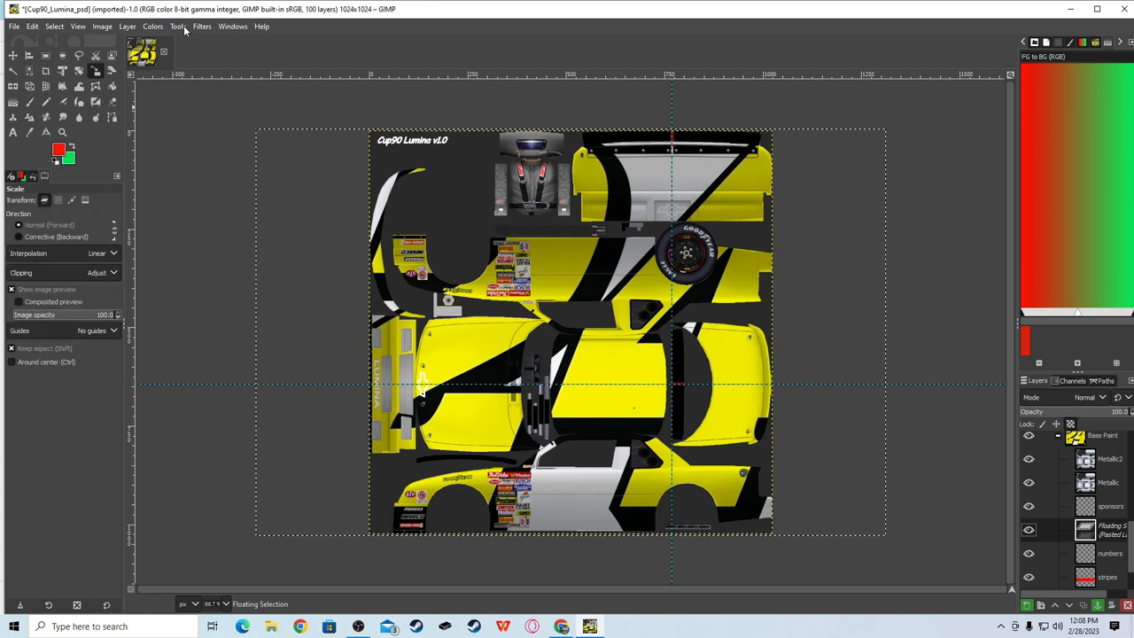
# - Scale the pasted yellow 24 down to fit on the car's roof
pyautogui.click(177, 27)
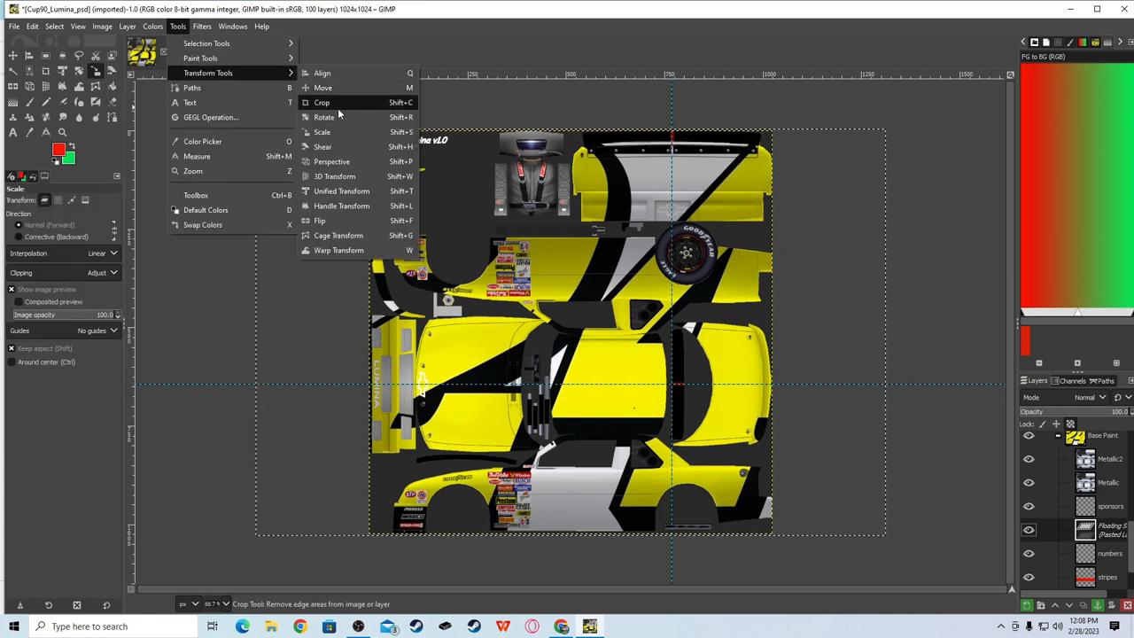
pyautogui.click(323, 131)
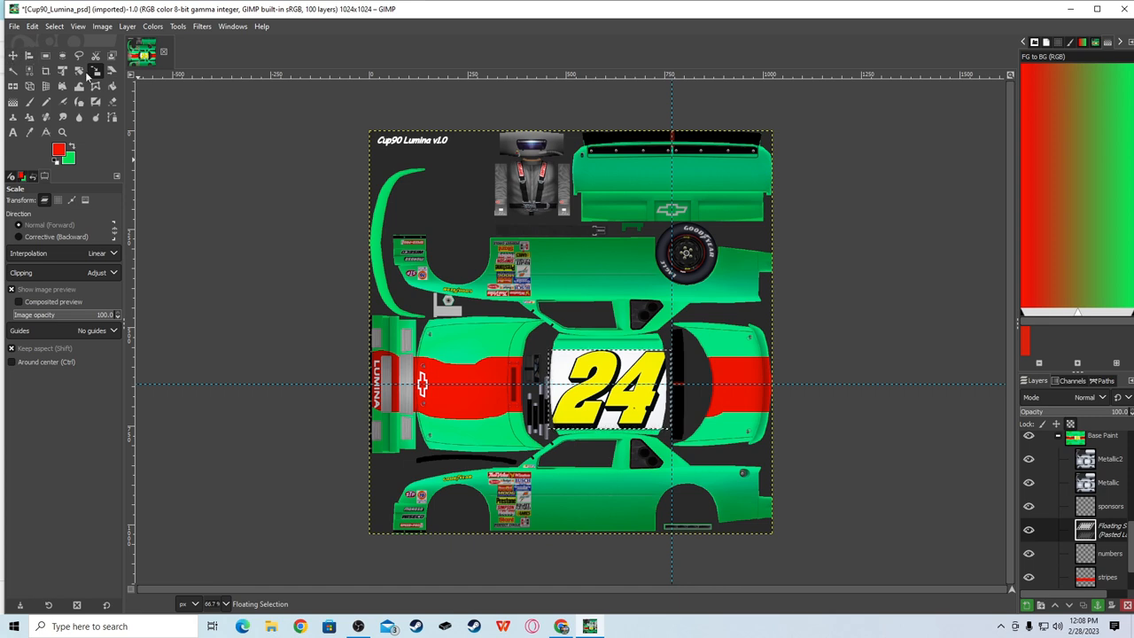
pyautogui.click(28, 85)
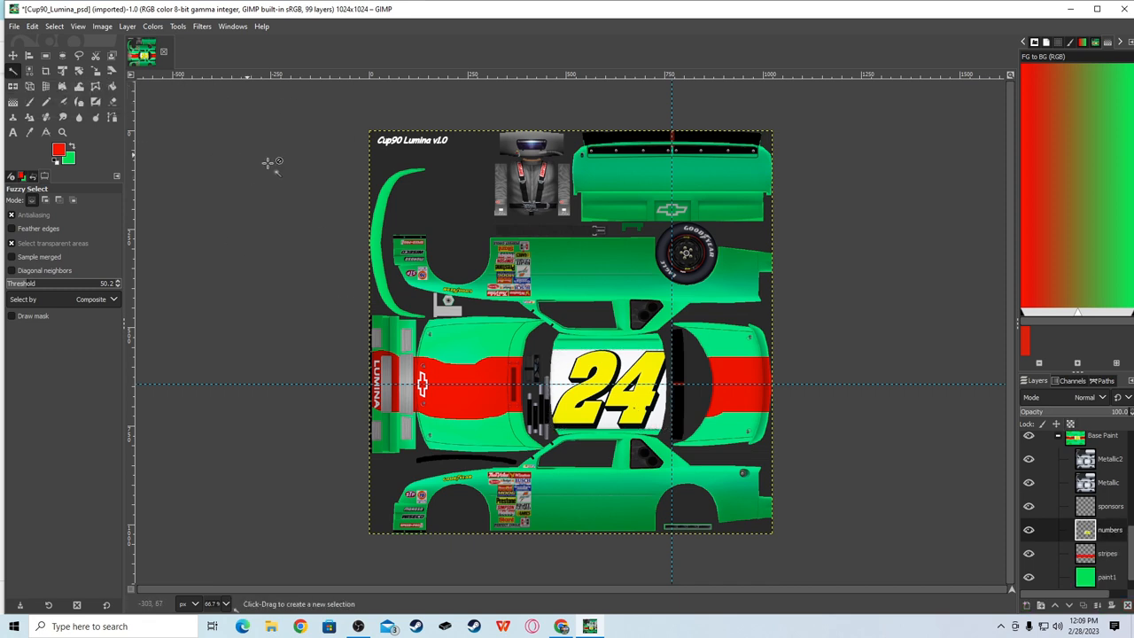
pyautogui.moveTo(241, 226)
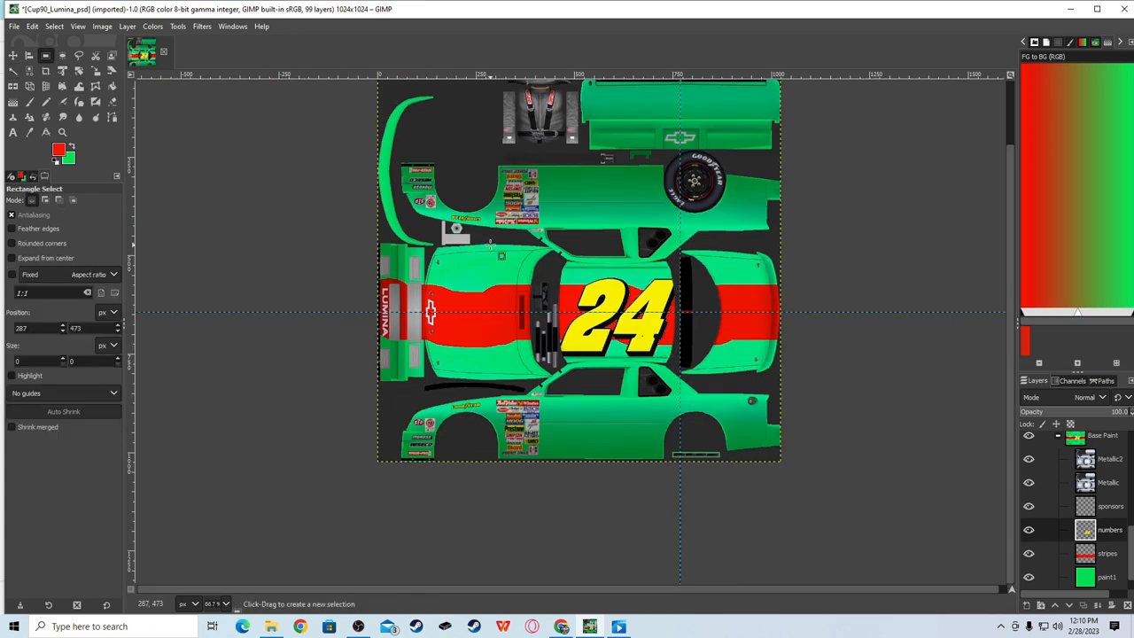
# - Rectangle-select the area around the roof's 24 number for copying
pyautogui.moveTo(502, 256); pyautogui.dragTo(755, 400)
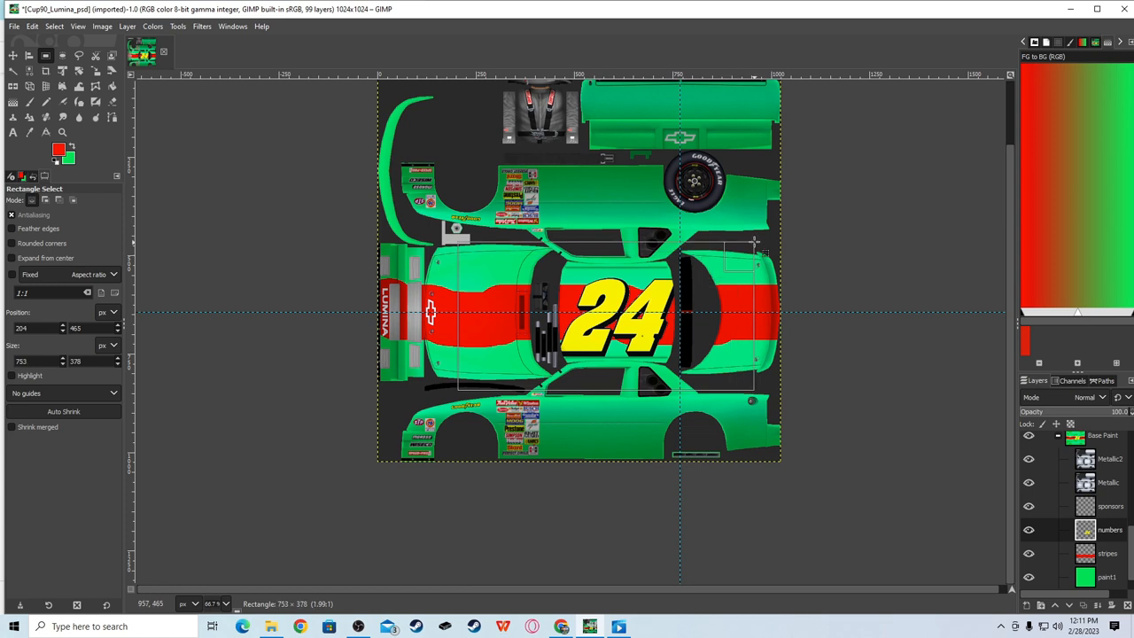
pyautogui.moveTo(762, 255); pyautogui.dragTo(768, 245)
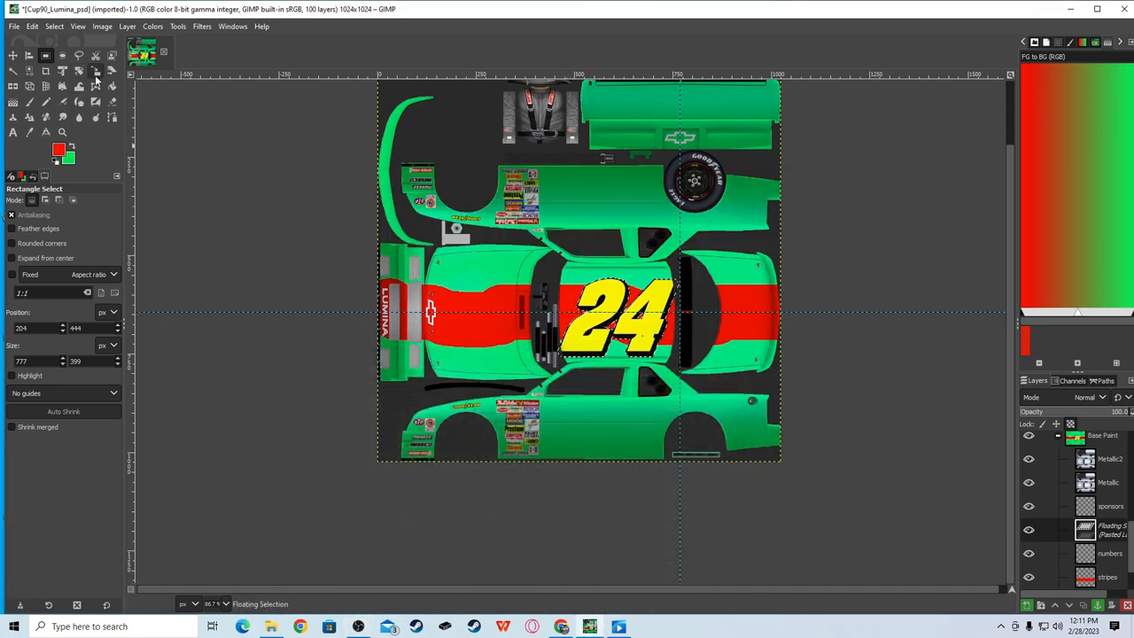
# - Scale the pasted 24 copy down to side-panel size and apply it
pyautogui.click(96, 71)
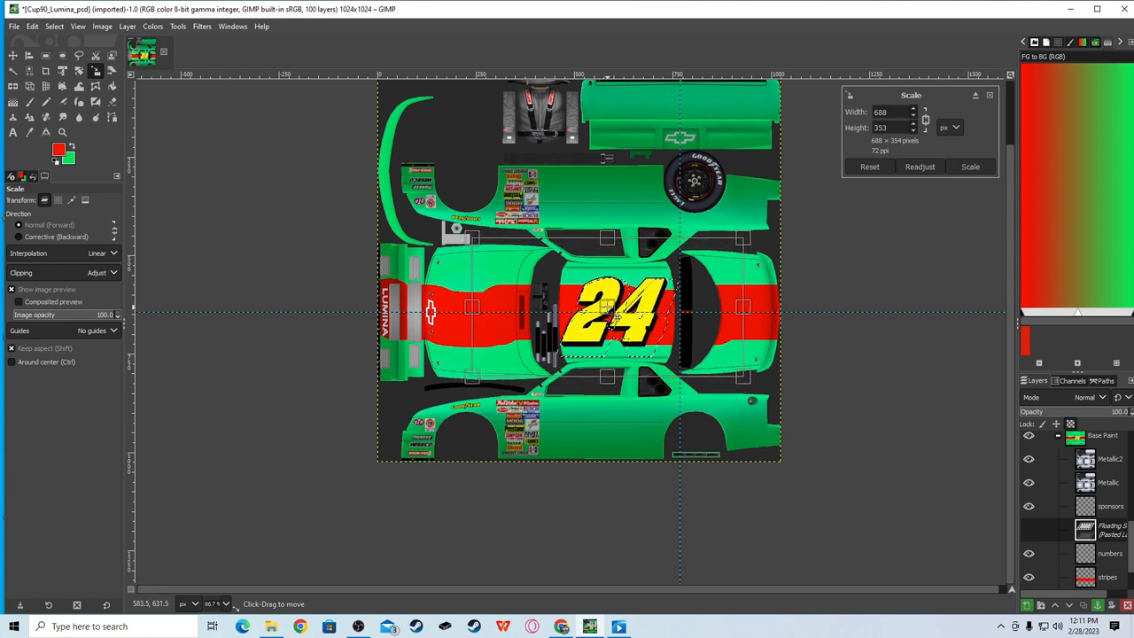
pyautogui.moveTo(620, 315); pyautogui.dragTo(612, 310)
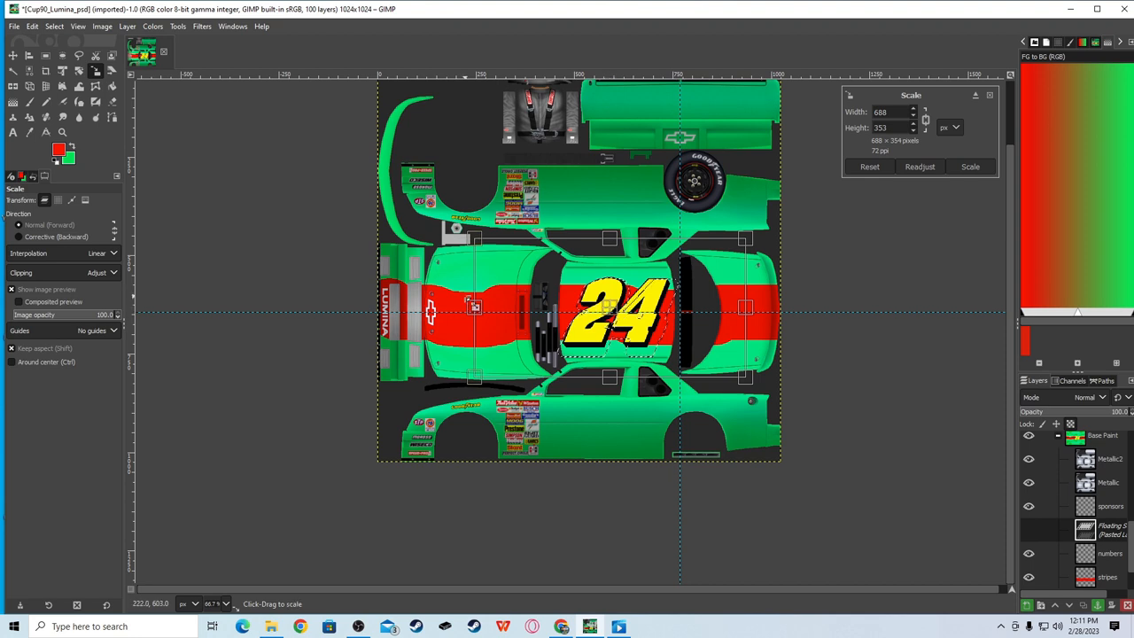
pyautogui.moveTo(457, 434)
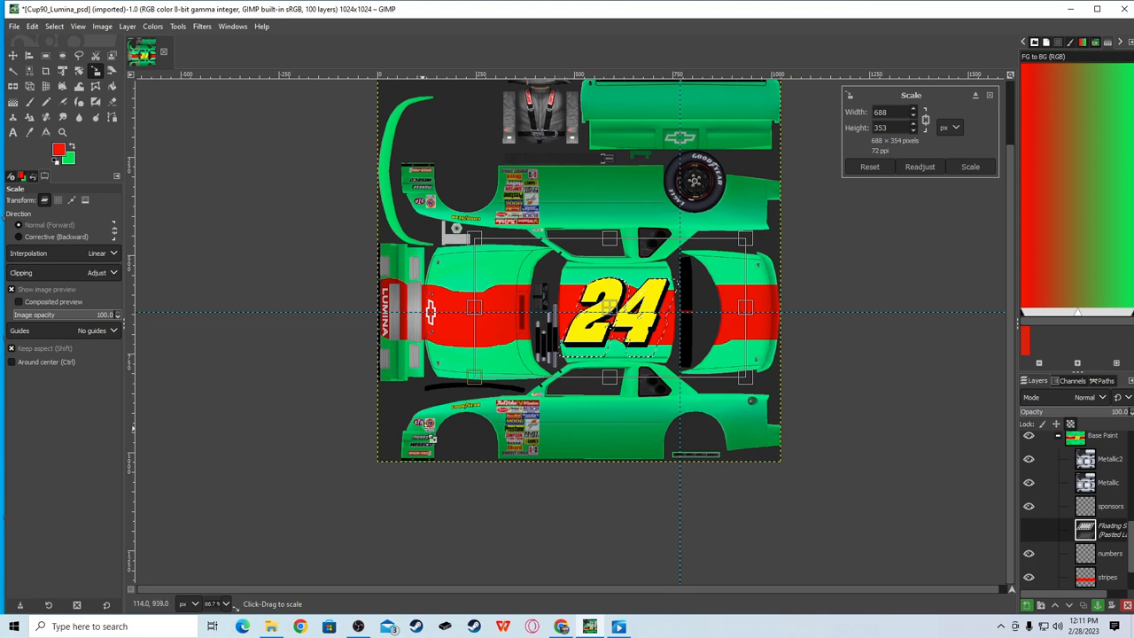
pyautogui.moveTo(401, 397)
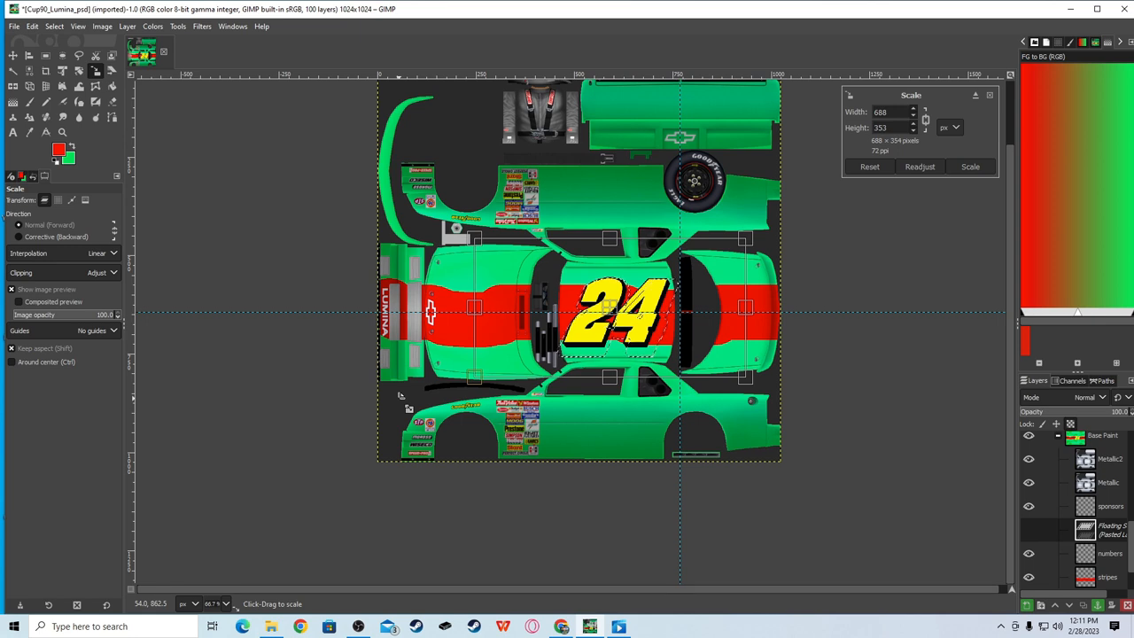
pyautogui.click(971, 166)
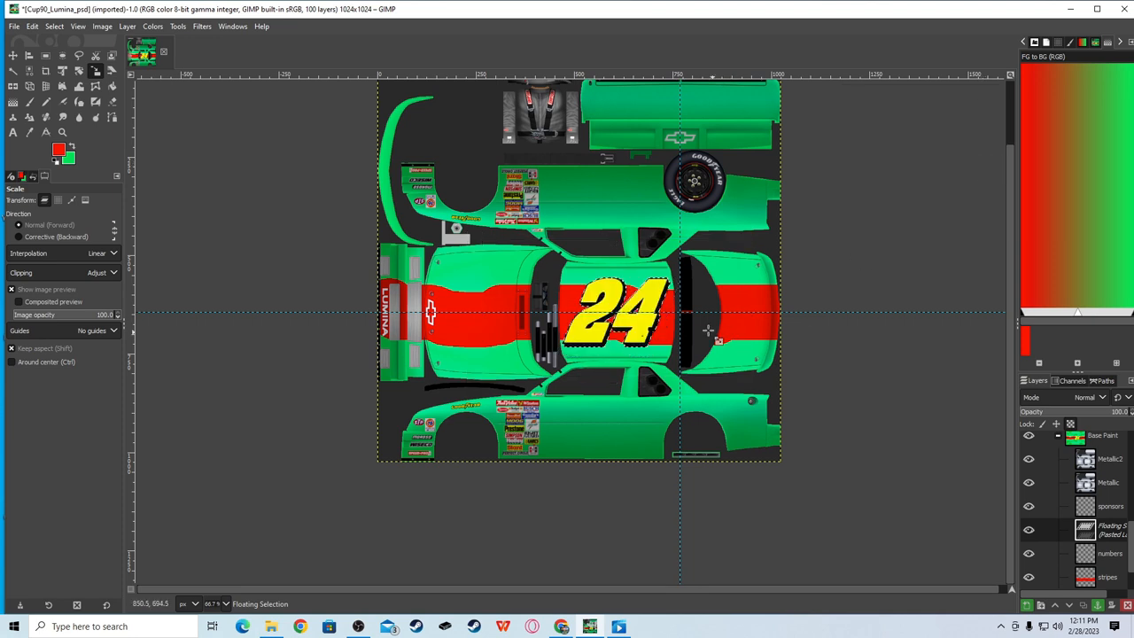
pyautogui.press('ctrl+c')
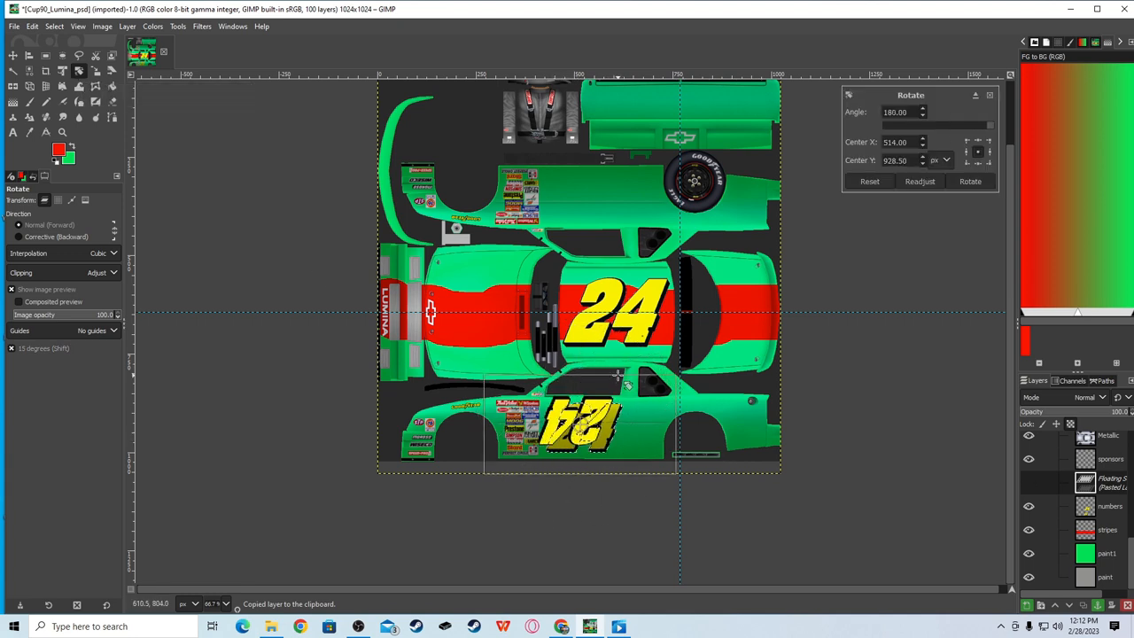
# - Rotate the pasted 24 by 180° so it reads upright on the lower side panel
pyautogui.click(971, 180)
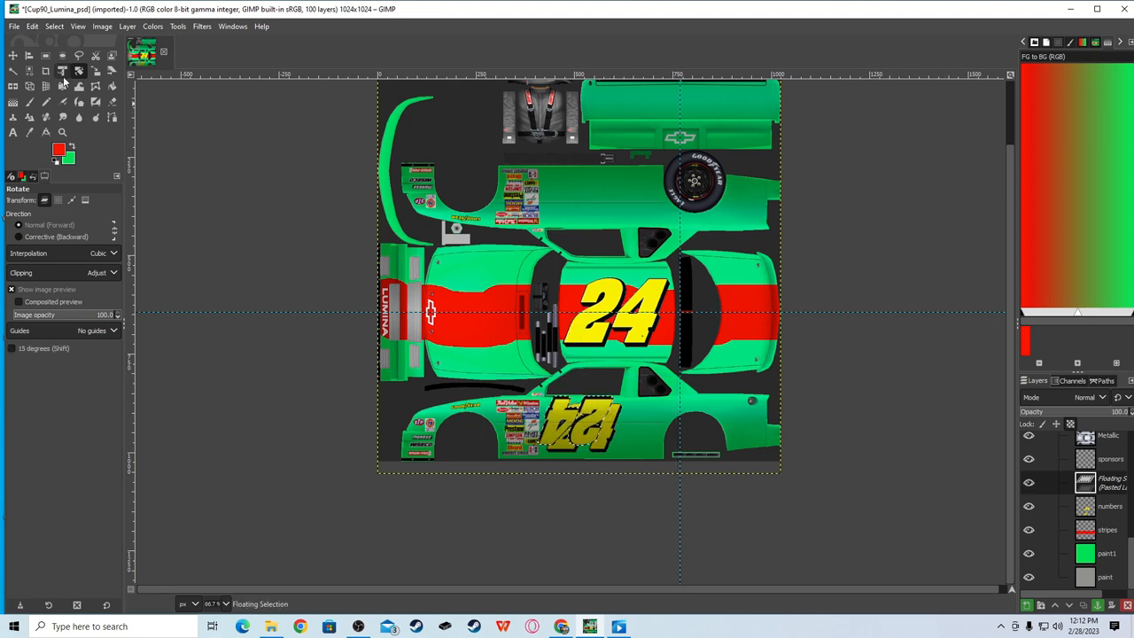
pyautogui.click(46, 71)
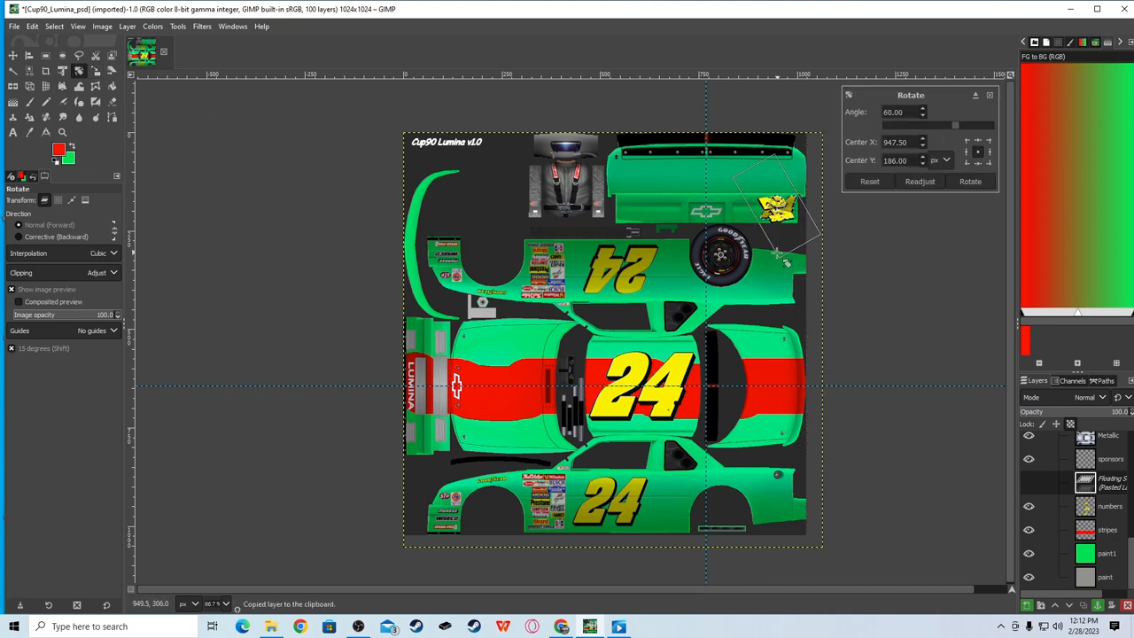
# - Angle the pasted 24 about 60° and shrink it to fit the rear deck
pyautogui.click(969, 181)
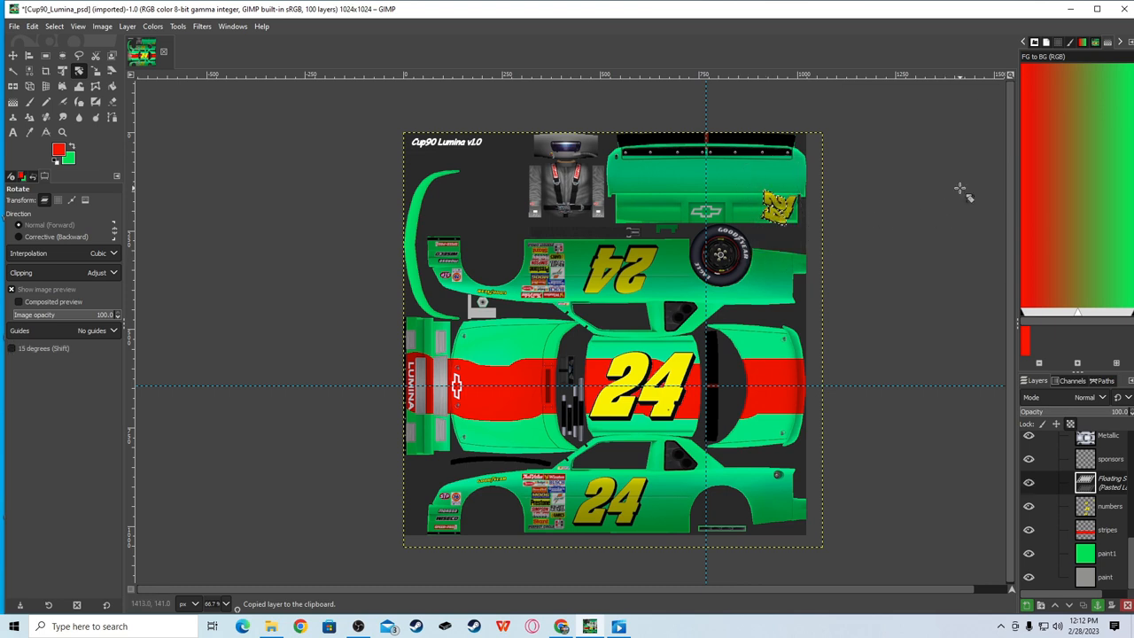
pyautogui.click(78, 71)
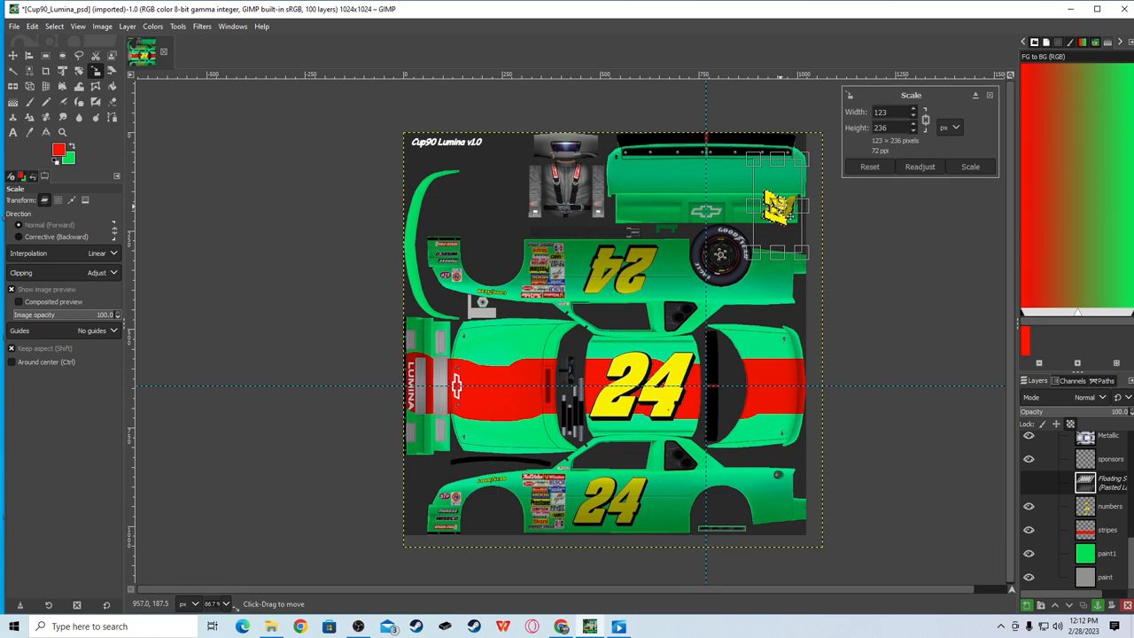
pyautogui.moveTo(776, 209); pyautogui.dragTo(429, 337)
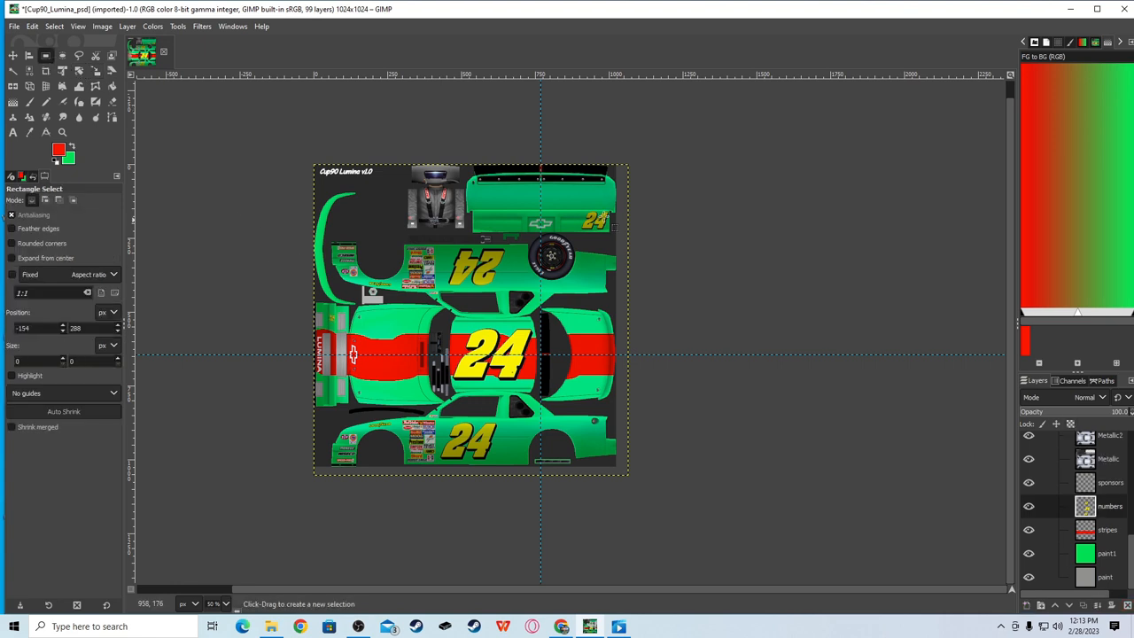
pyautogui.moveTo(510, 266)
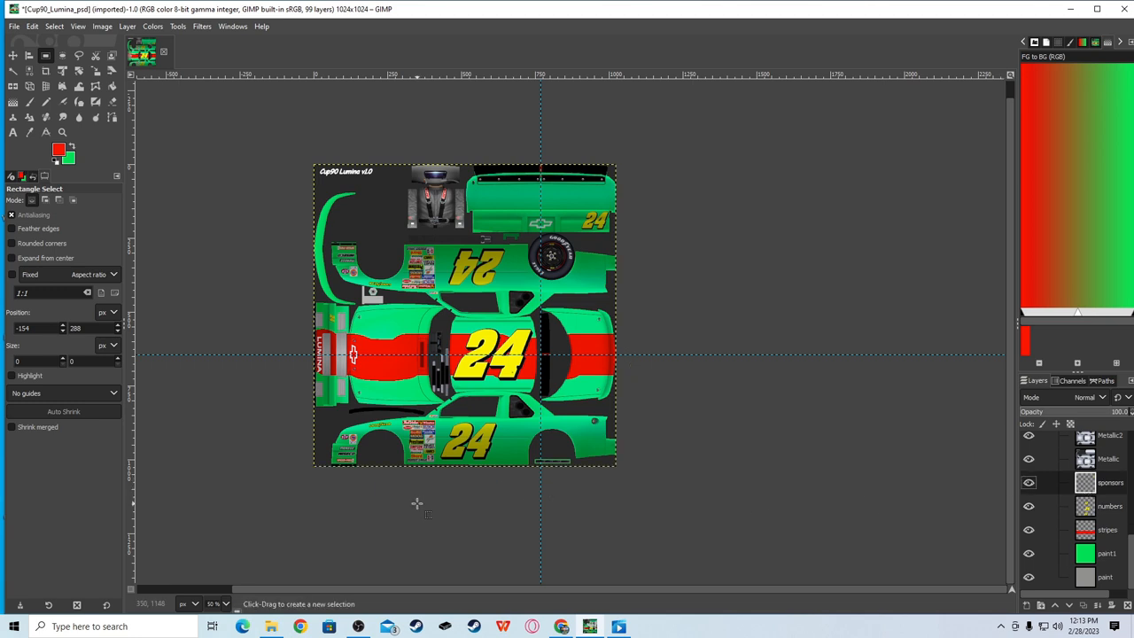
pyautogui.moveTo(410, 579)
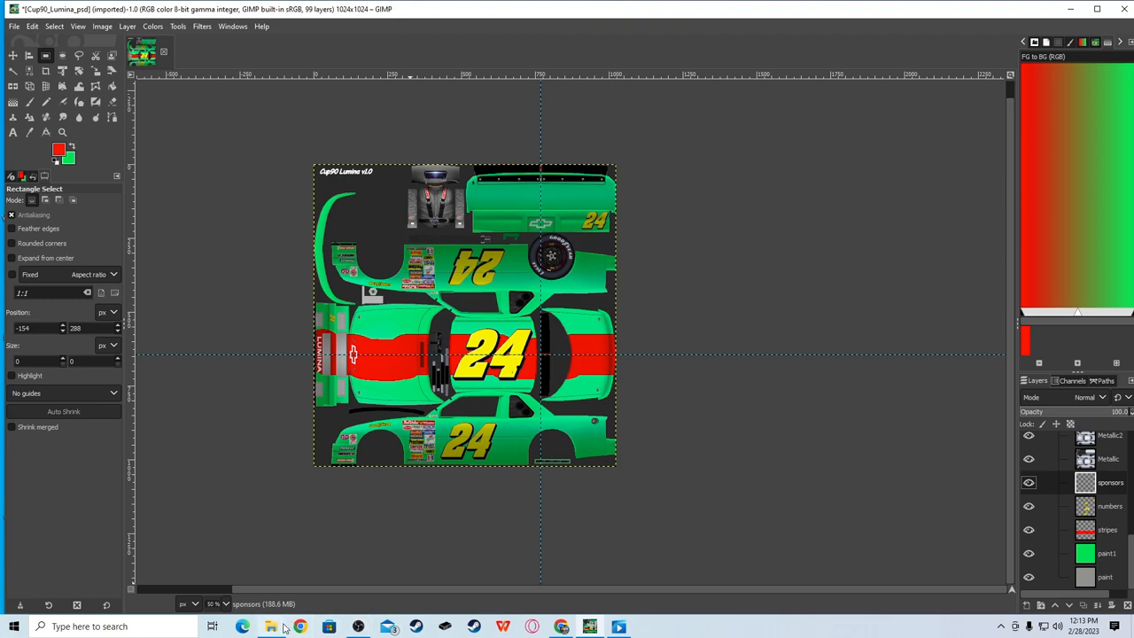
pyautogui.click(560, 627)
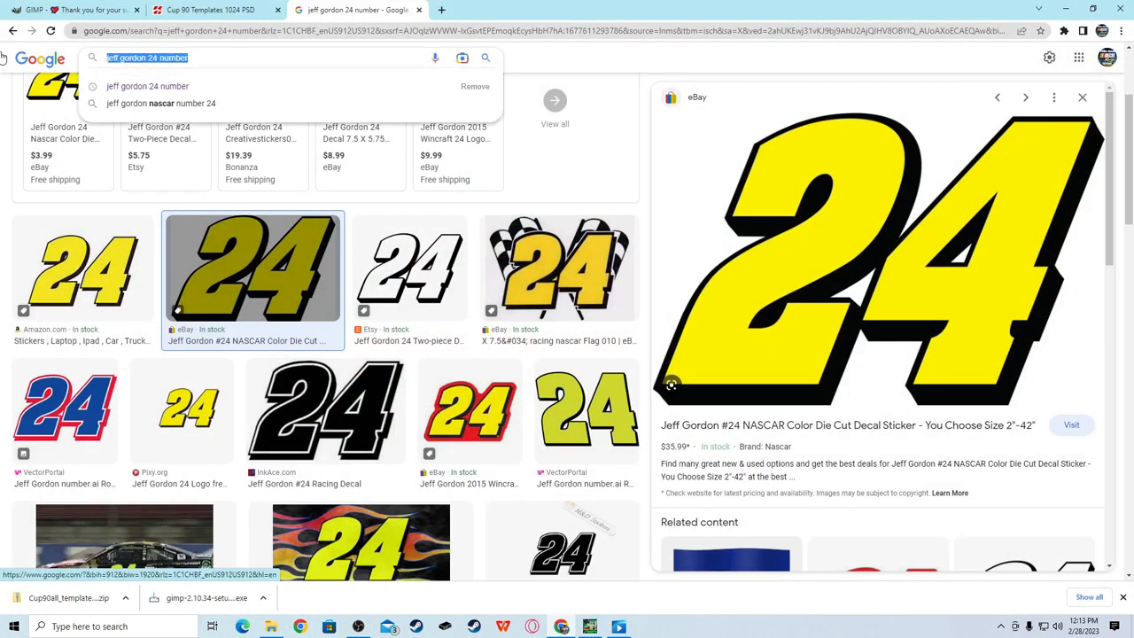
# - Search Google Images for 'dupont logo png' and preview the Wikimedia Commons DuPont logo
pyautogui.write('dupont logo png')
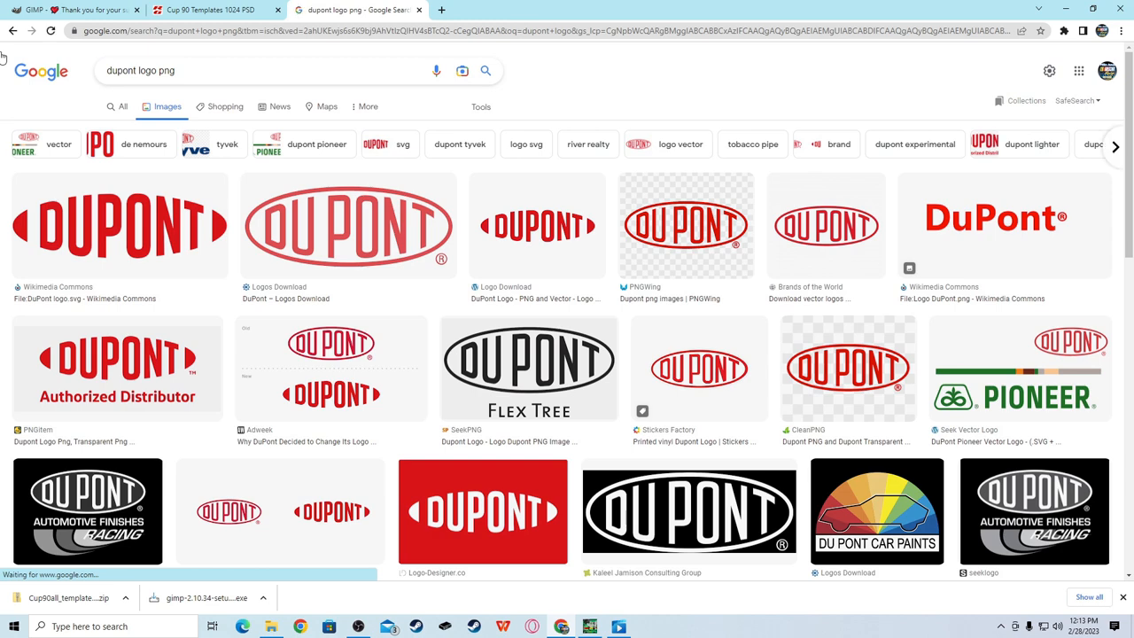
pyautogui.click(118, 227)
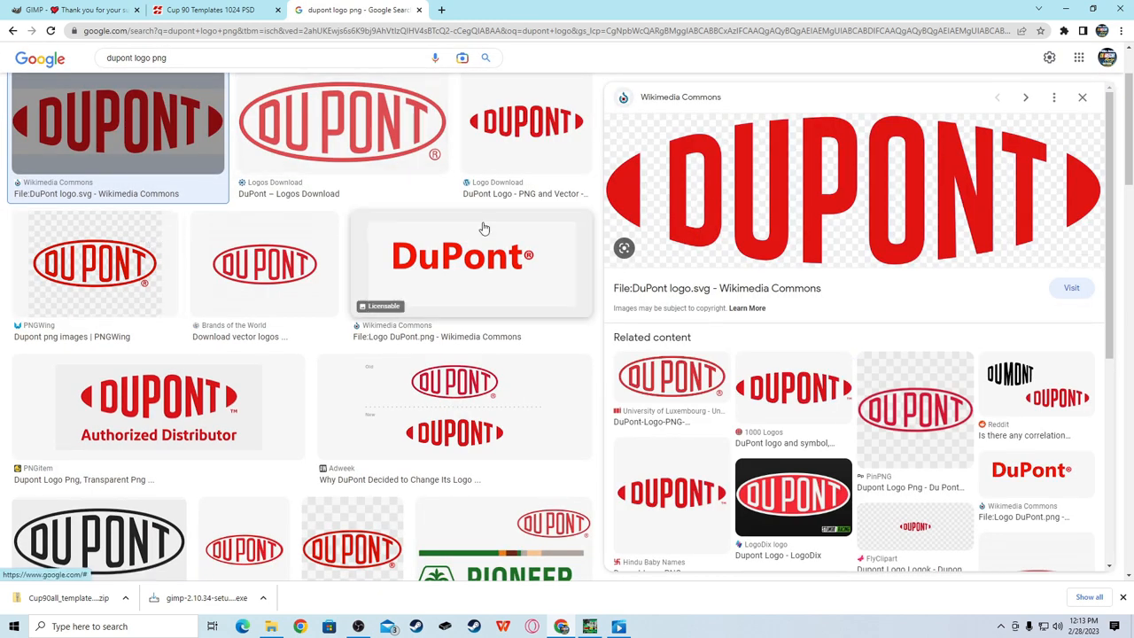
pyautogui.moveTo(656, 173)
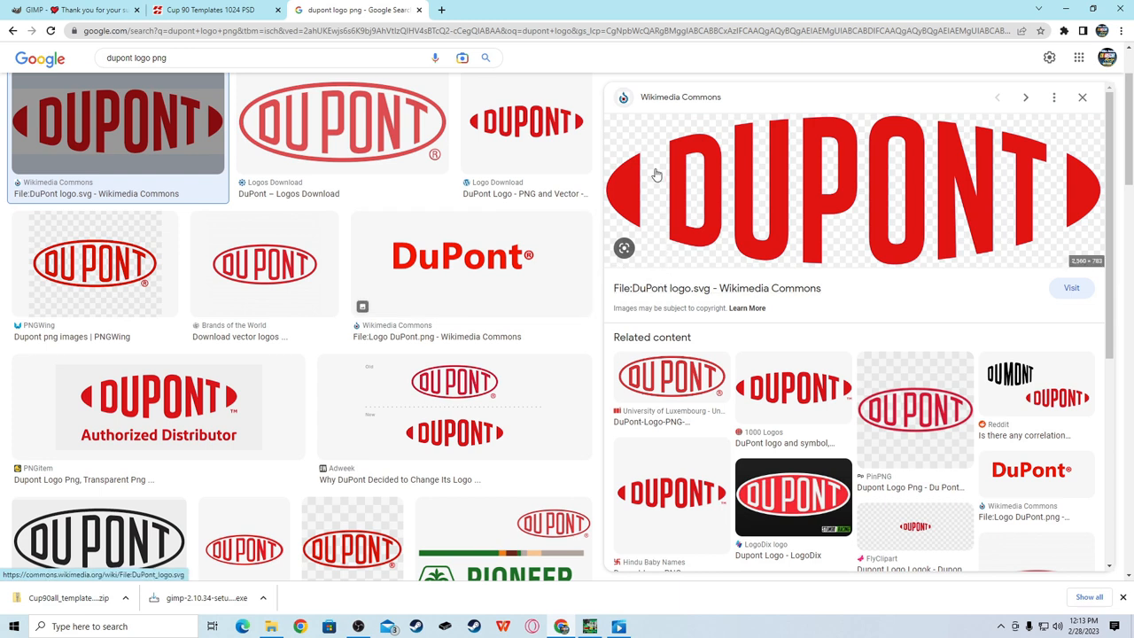
pyautogui.moveTo(695, 172)
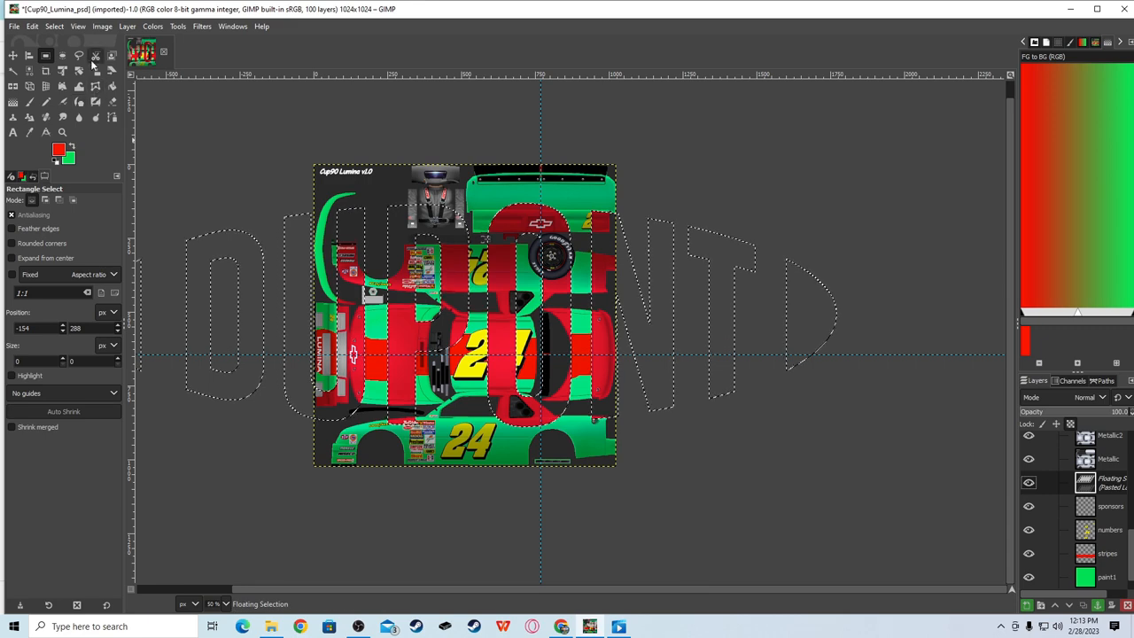
# - Shrink the pasted red DuPont logo to fit the car's hood
pyautogui.click(96, 85)
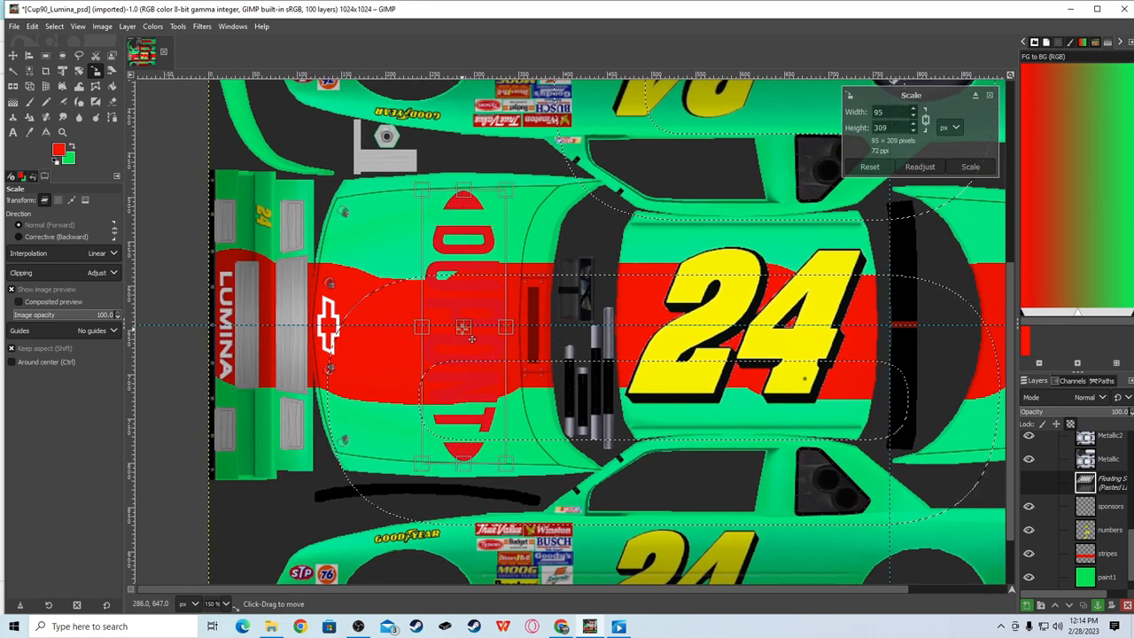
pyautogui.moveTo(469, 340); pyautogui.dragTo(457, 337)
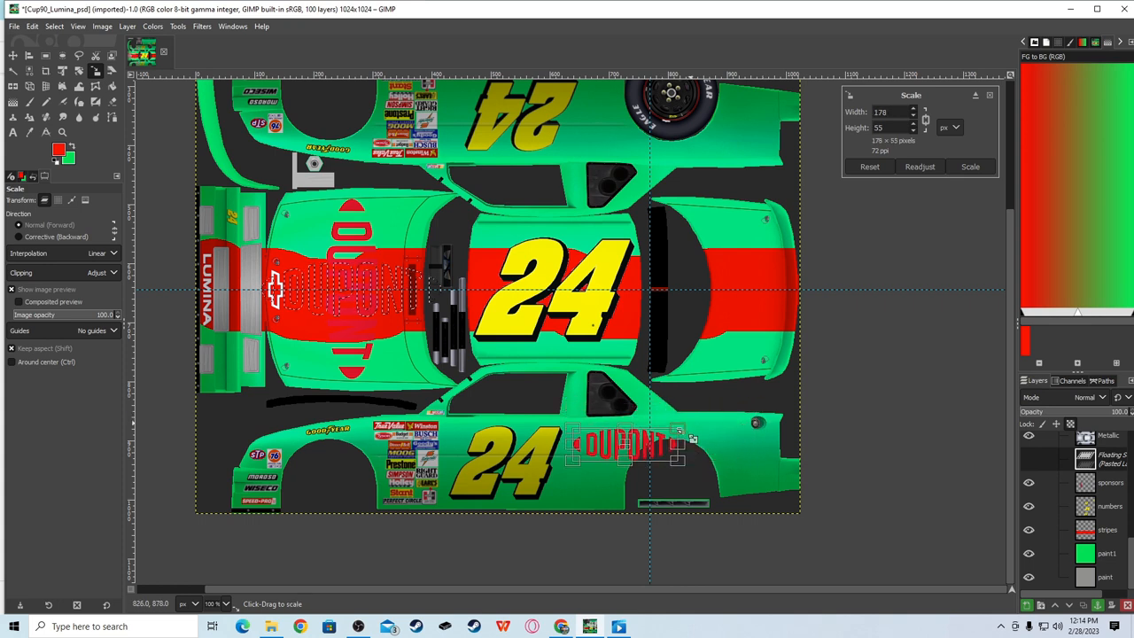
# - Resize and flatten a DuPont logo copy along the lower side panel beside the 24
pyautogui.moveTo(695, 436); pyautogui.dragTo(656, 446)
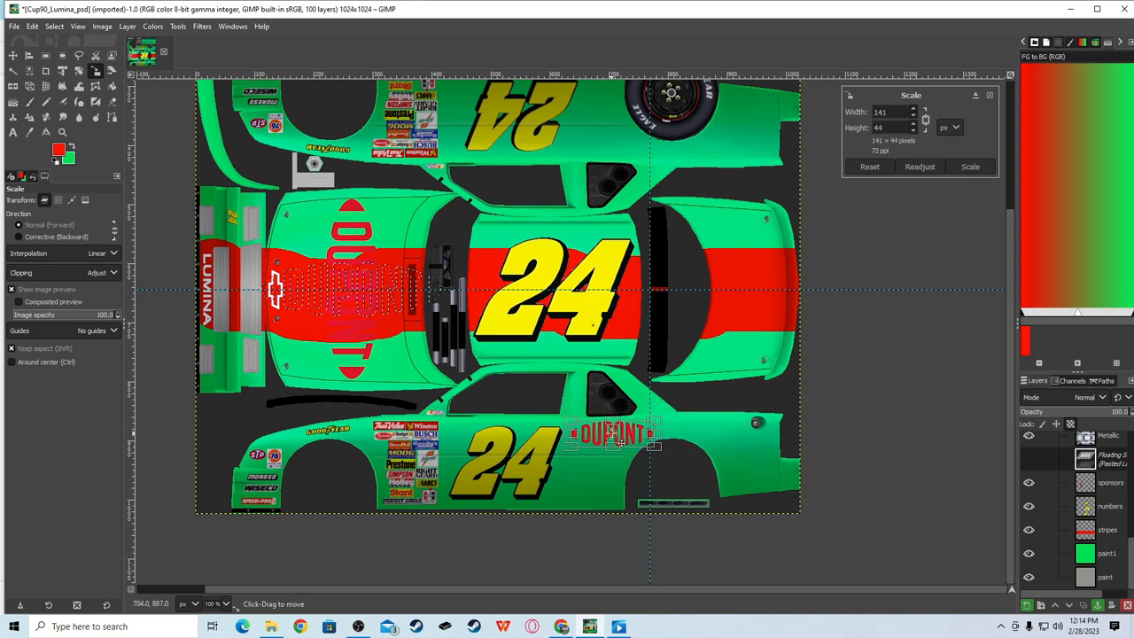
pyautogui.moveTo(612, 434); pyautogui.dragTo(759, 470)
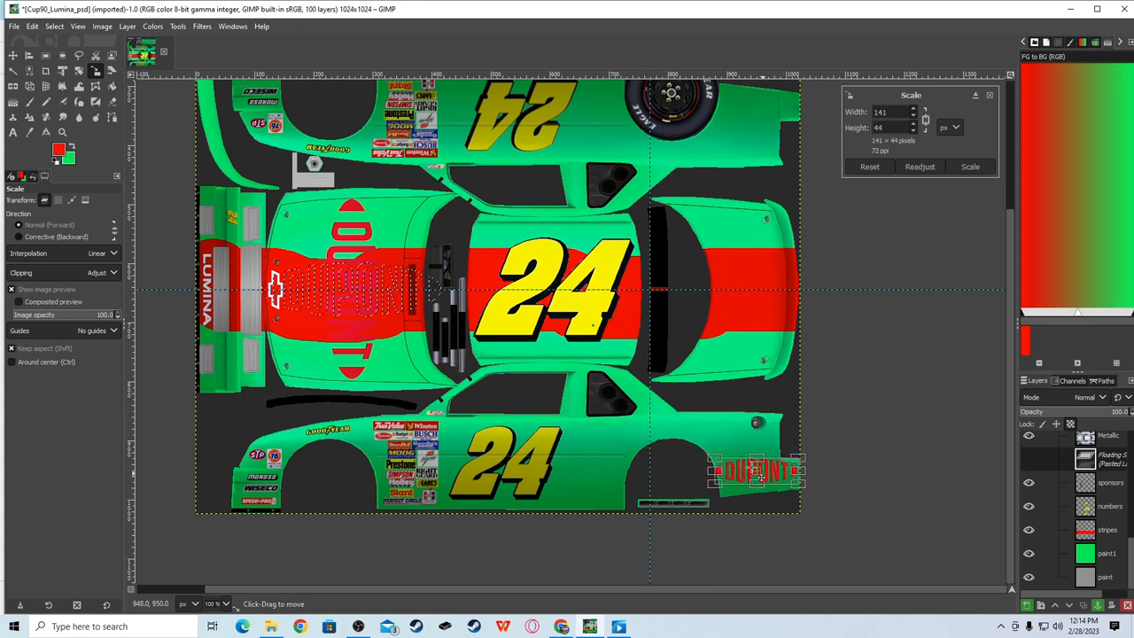
pyautogui.moveTo(758, 470); pyautogui.dragTo(670, 431)
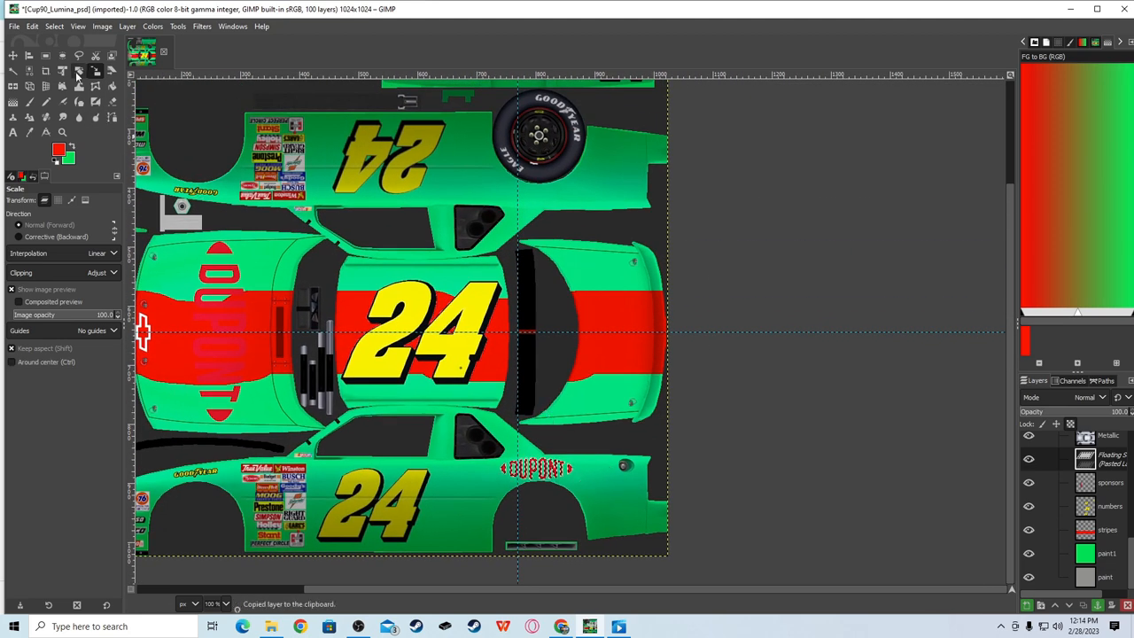
# - Scale a DuPont logo copy to span the rear deck and confirm its size
pyautogui.click(95, 71)
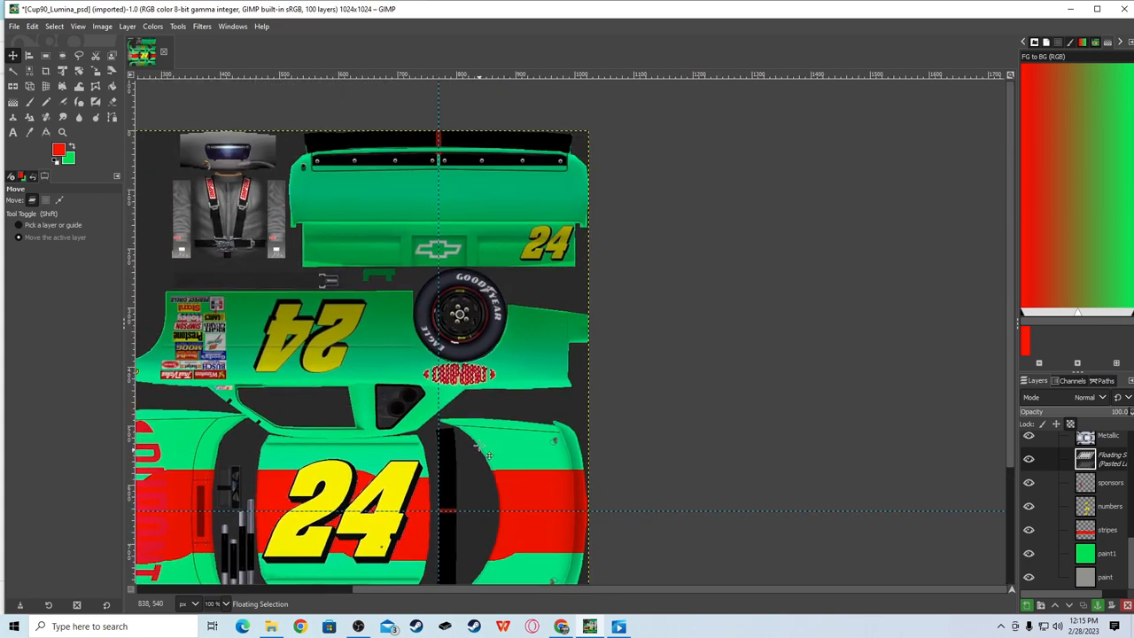
pyautogui.click(96, 70)
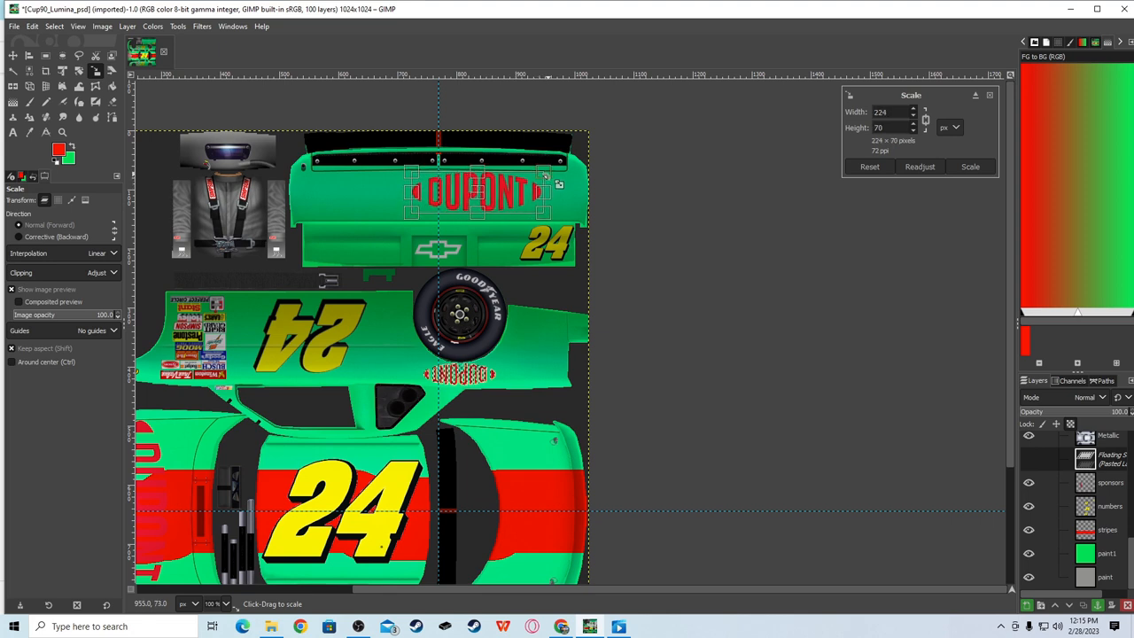
pyautogui.moveTo(546, 216); pyautogui.dragTo(570, 233)
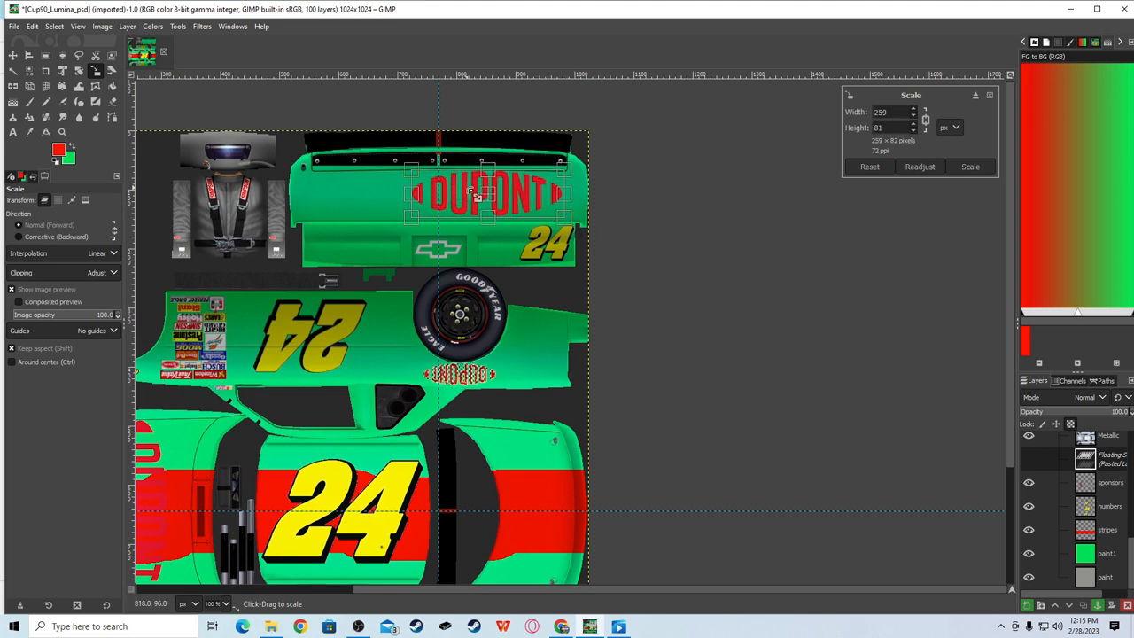
pyautogui.moveTo(487, 193); pyautogui.dragTo(439, 194)
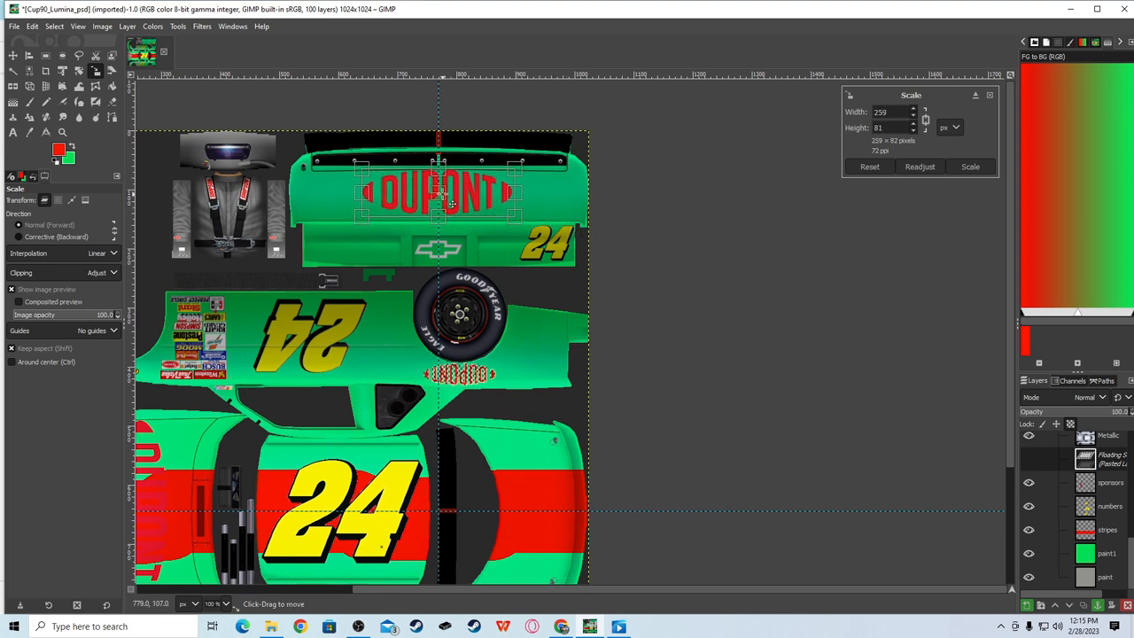
pyautogui.click(971, 166)
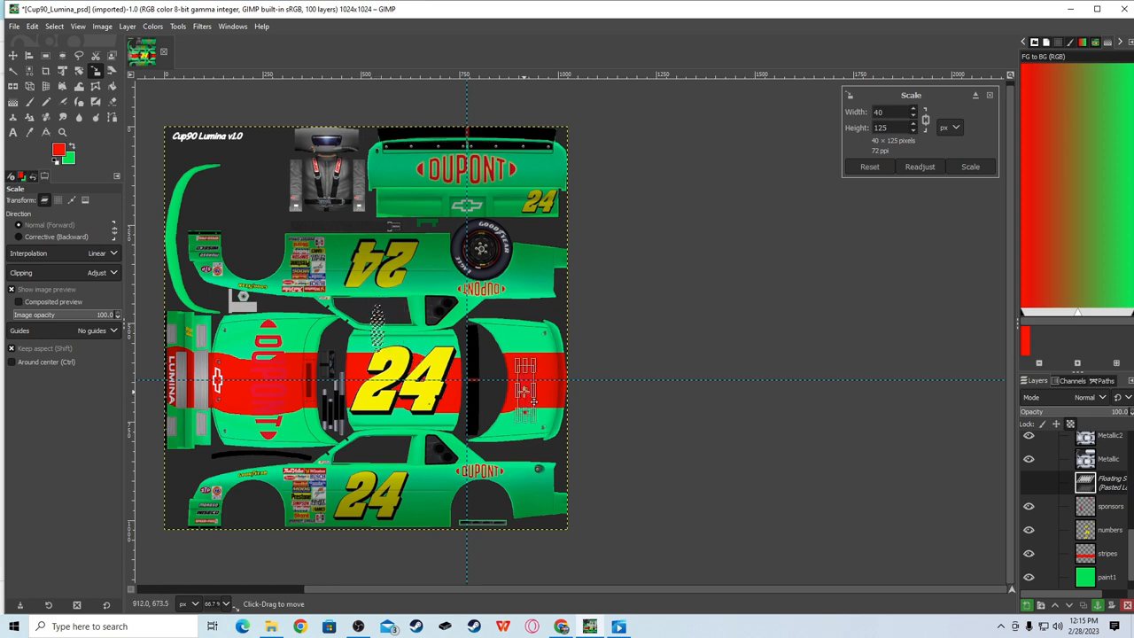
# - Stretch the upper side panel element from about 40×125 to about 50×184 pixels
pyautogui.moveTo(533, 340); pyautogui.dragTo(563, 345)
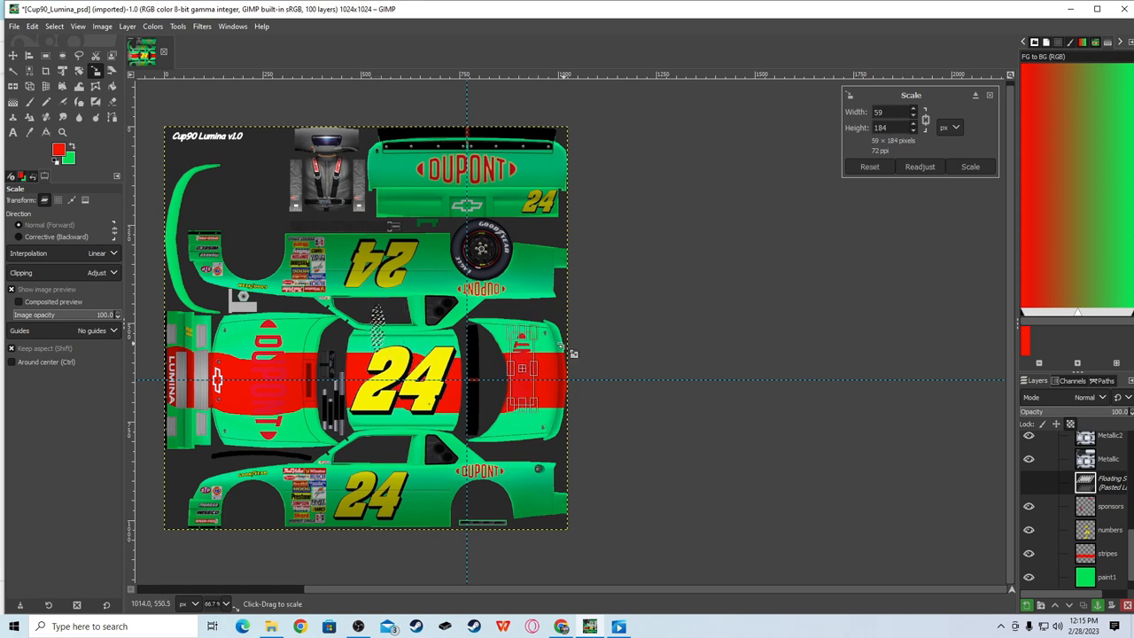
pyautogui.moveTo(564, 346); pyautogui.dragTo(558, 439)
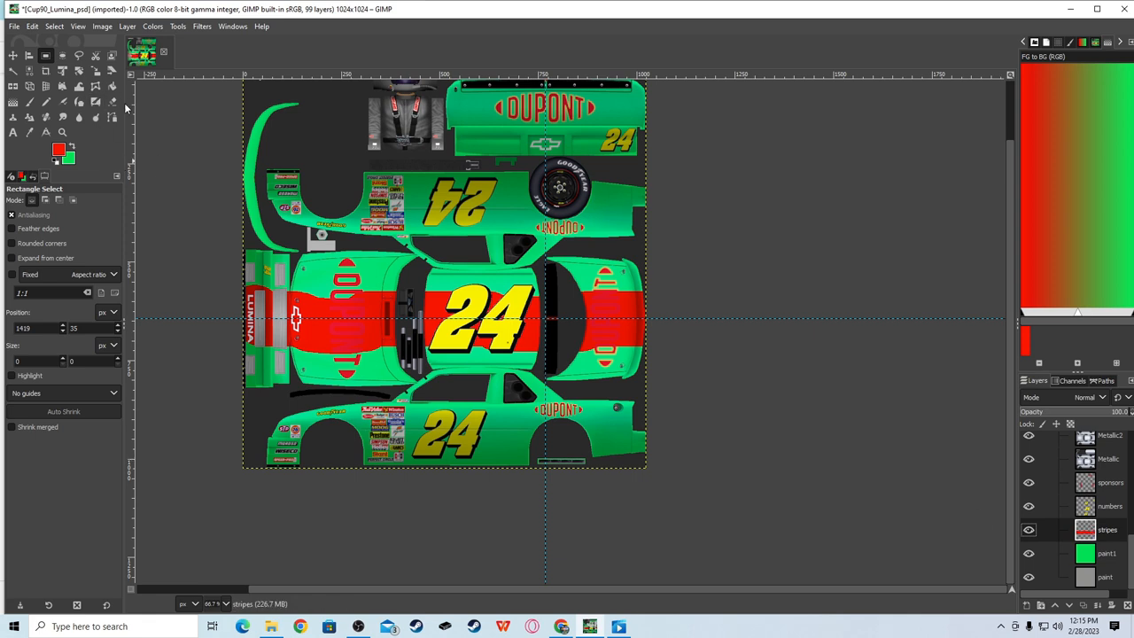
# - Set the paint colour to dark grey for recolouring the red body stripe
pyautogui.click(113, 89)
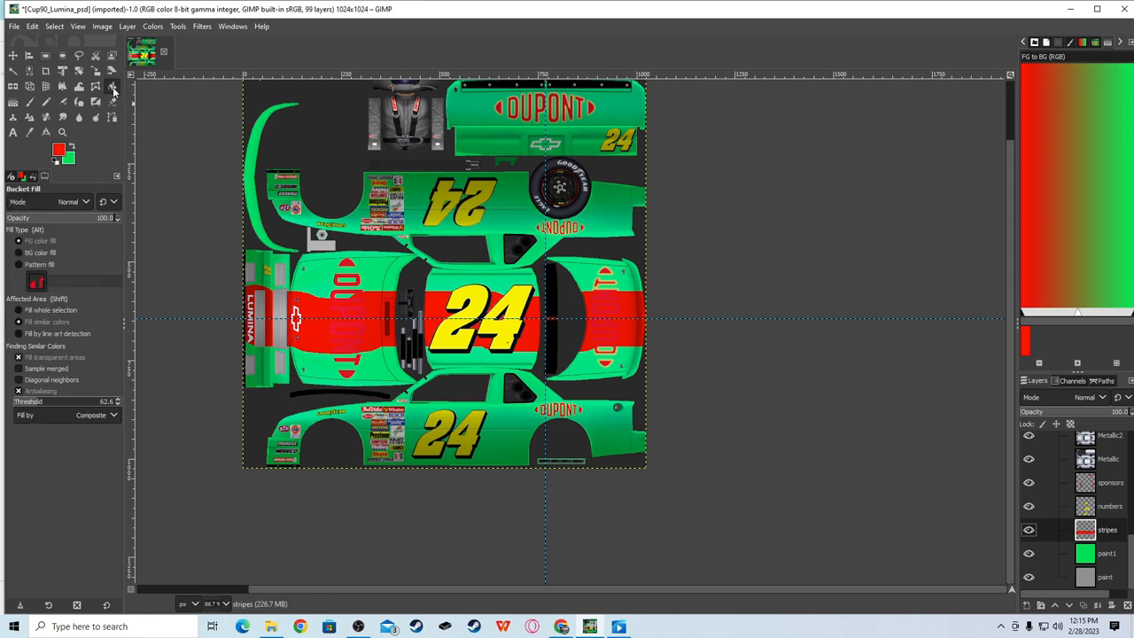
pyautogui.doubleClick(59, 149)
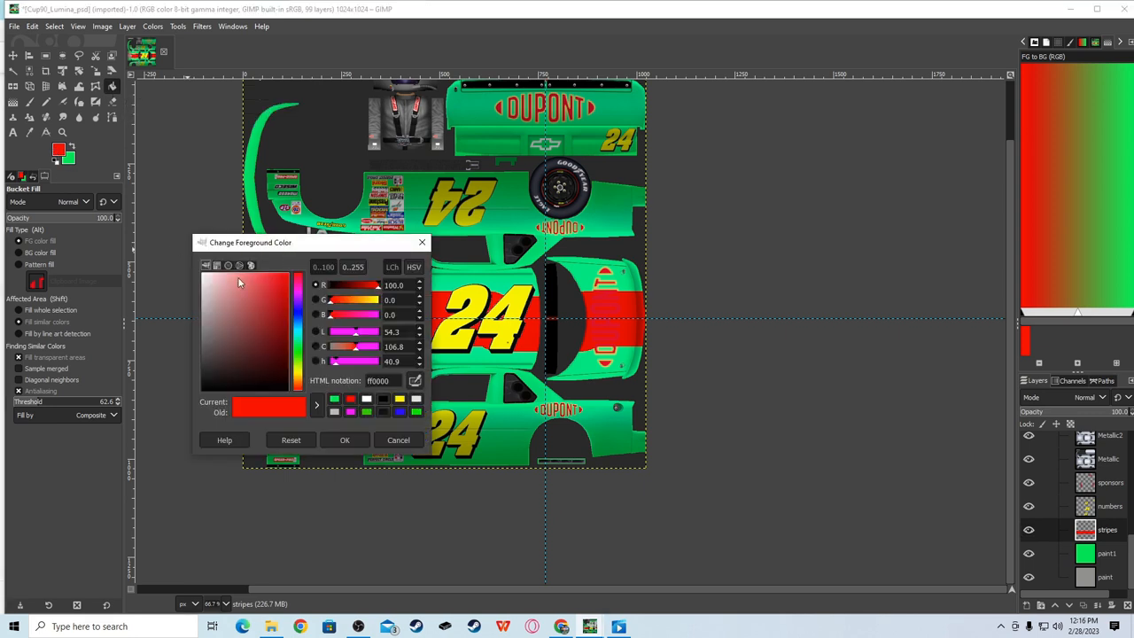
pyautogui.moveTo(298, 343)
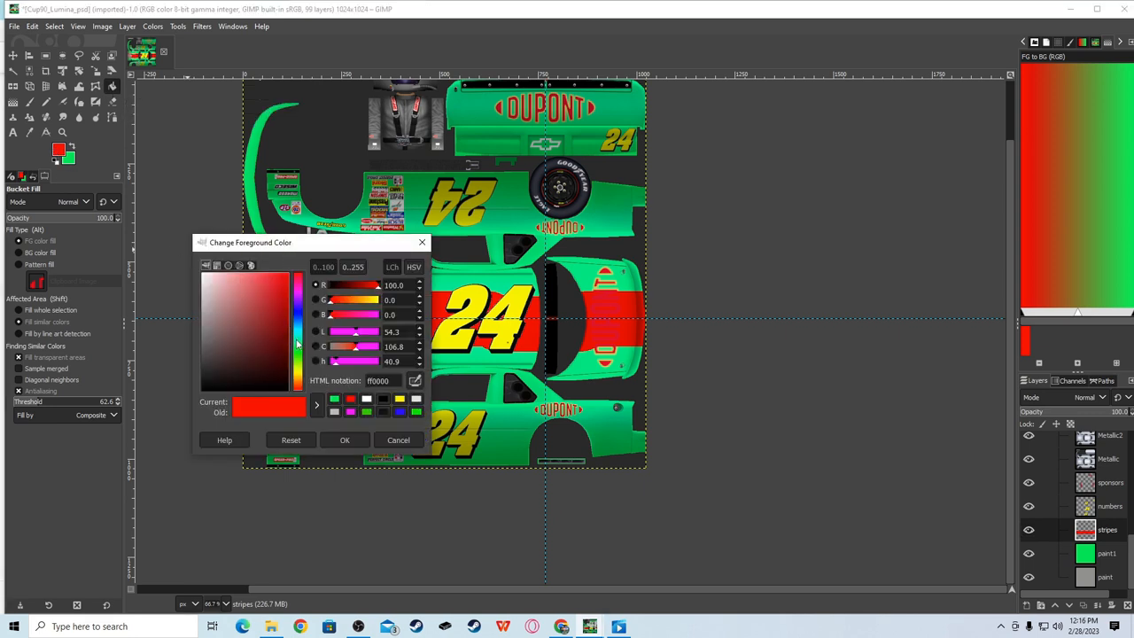
pyautogui.moveTo(303, 331)
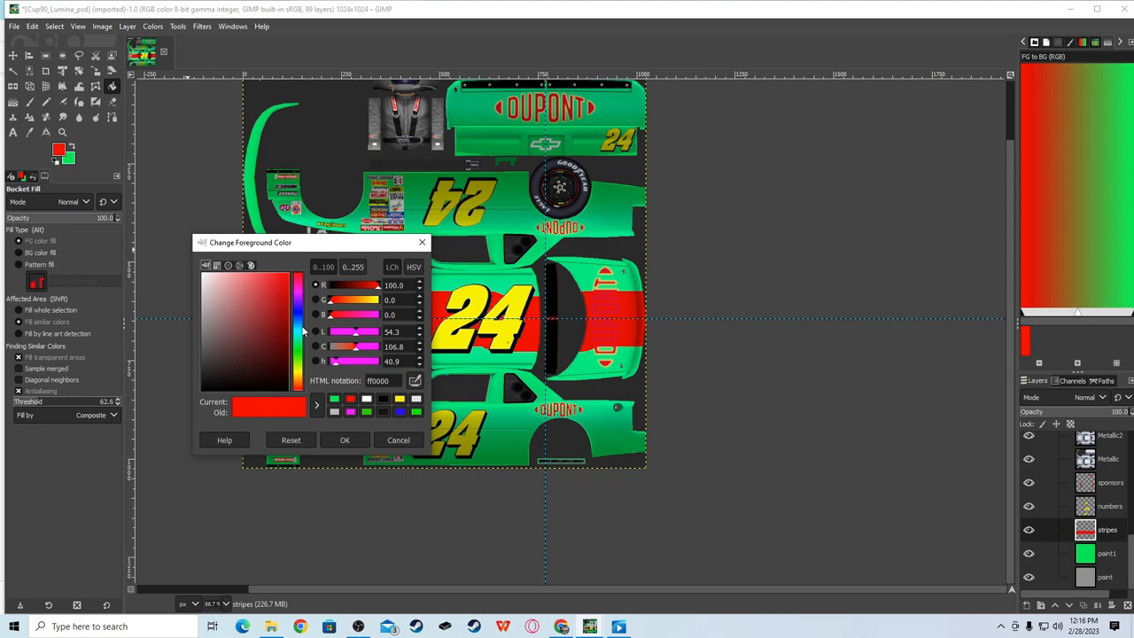
pyautogui.moveTo(298, 332)
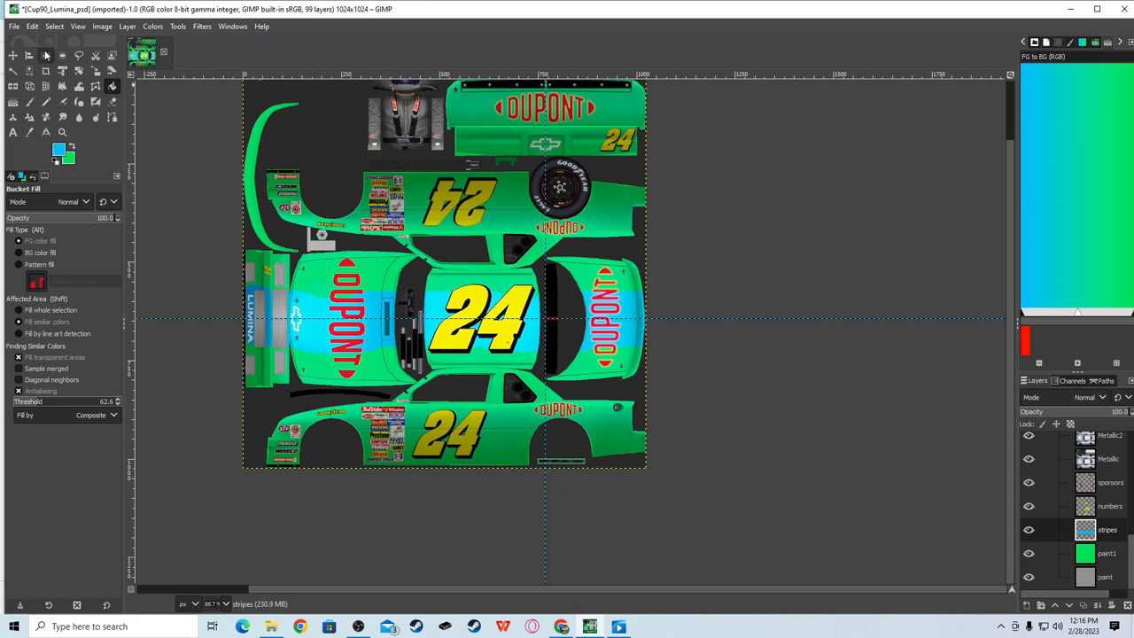
pyautogui.click(46, 55)
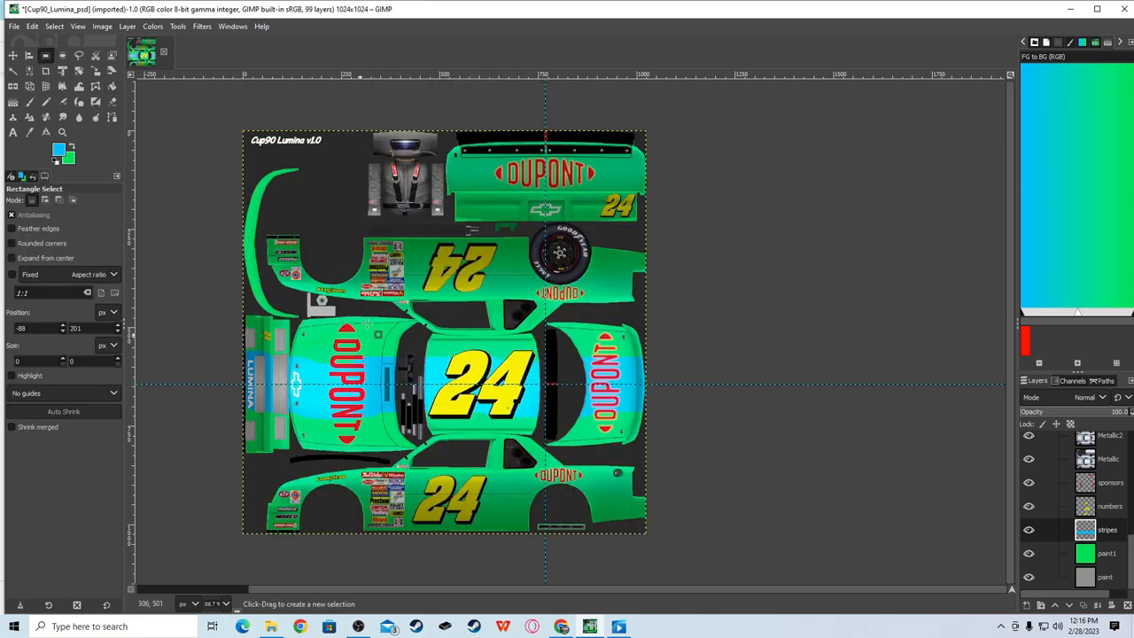
pyautogui.click(58, 147)
pyautogui.write('393939')
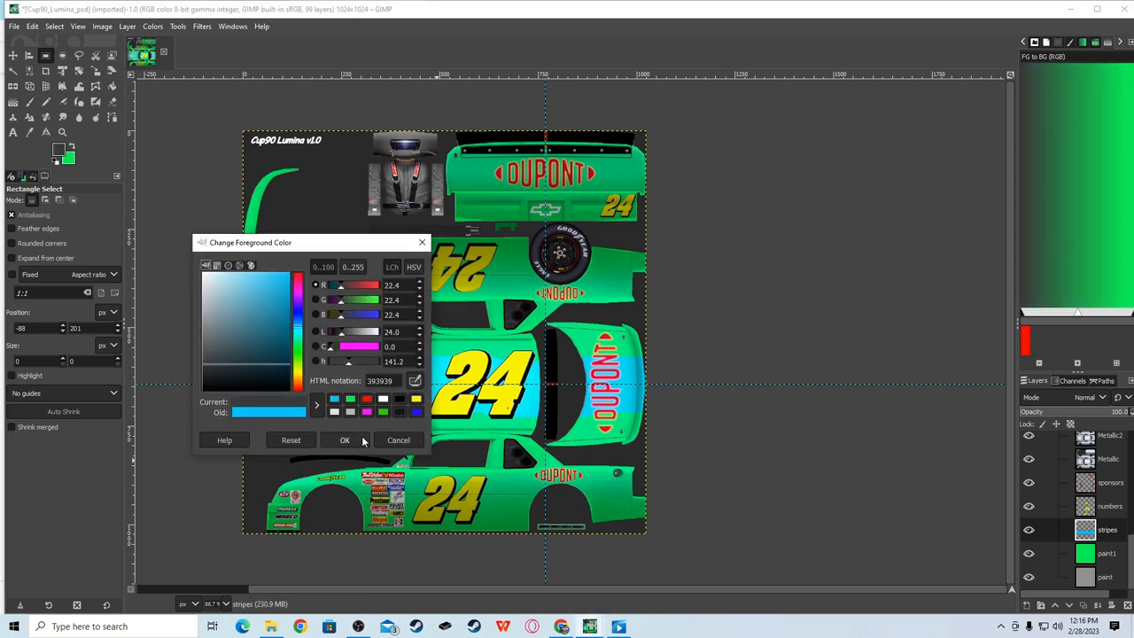
pyautogui.click(344, 439)
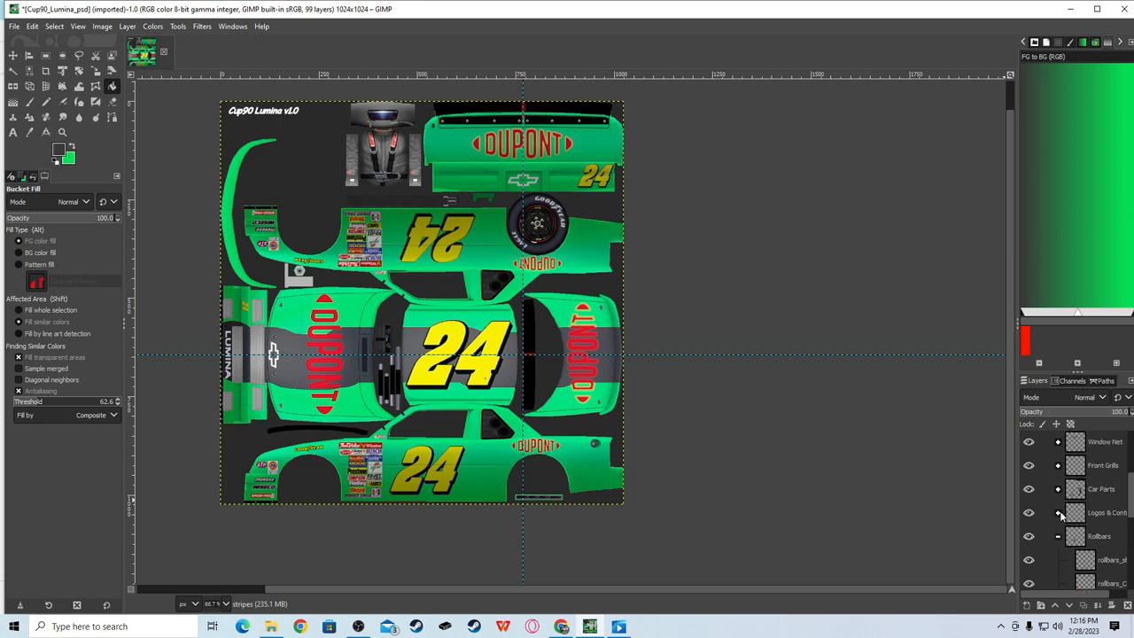
pyautogui.scroll(-3)
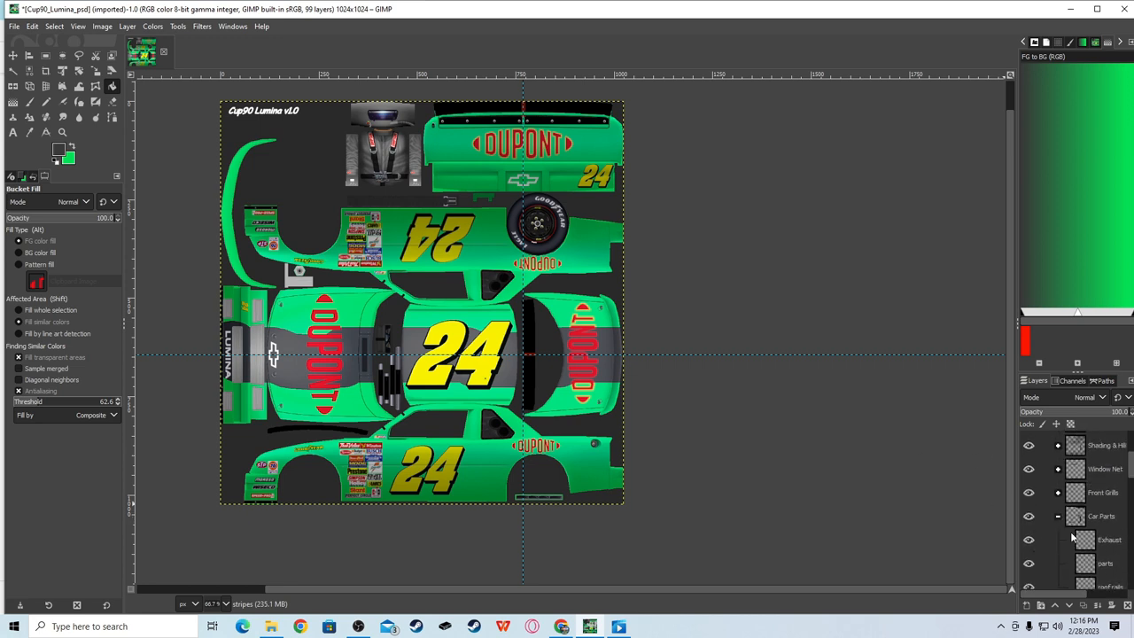
pyautogui.scroll(-3)
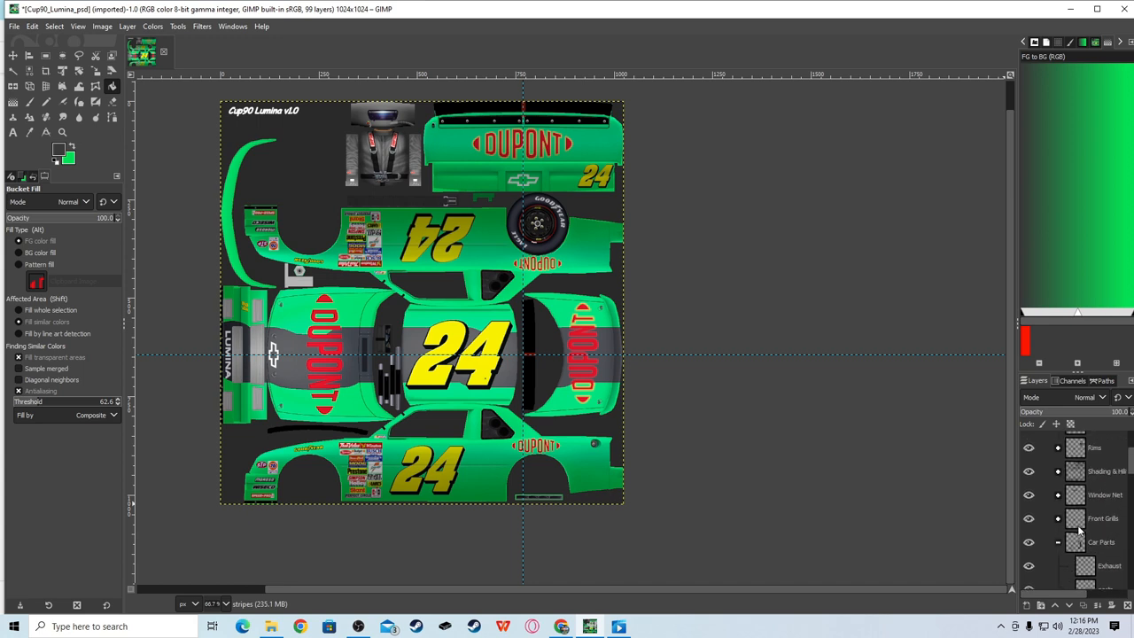
pyautogui.scroll(-3)
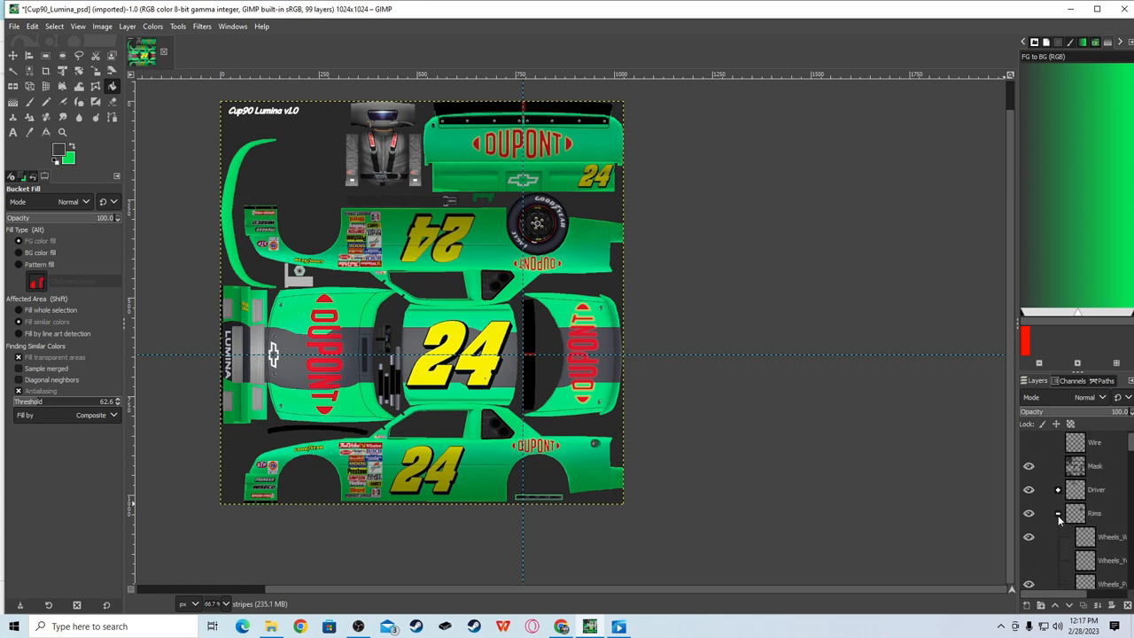
pyautogui.scroll(-3)
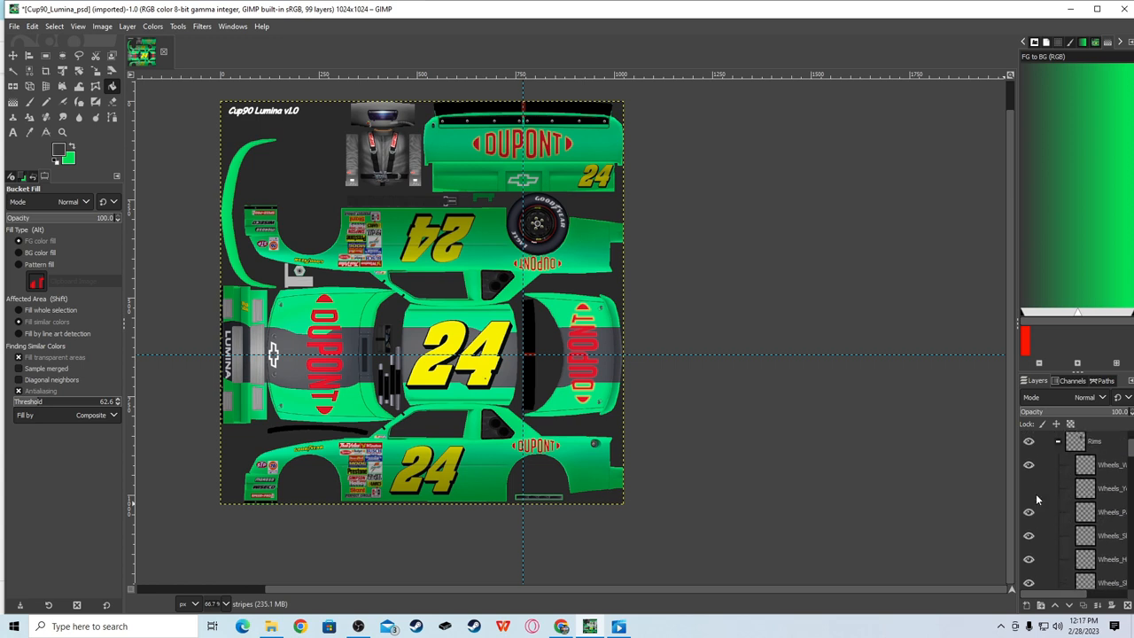
pyautogui.moveTo(1031, 496)
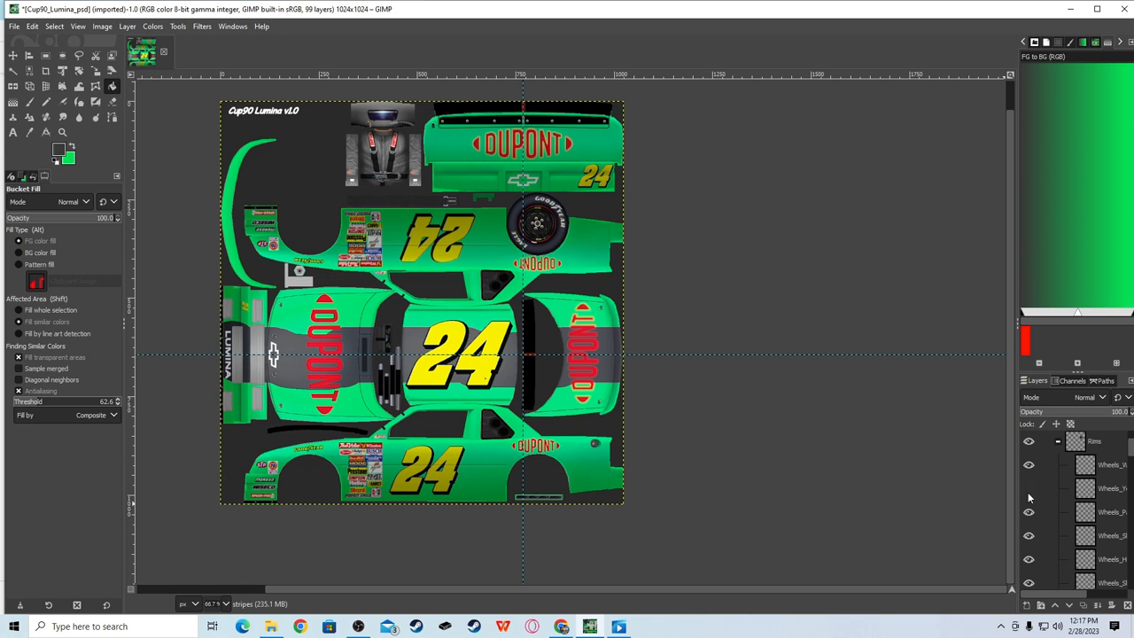
pyautogui.moveTo(1026, 489)
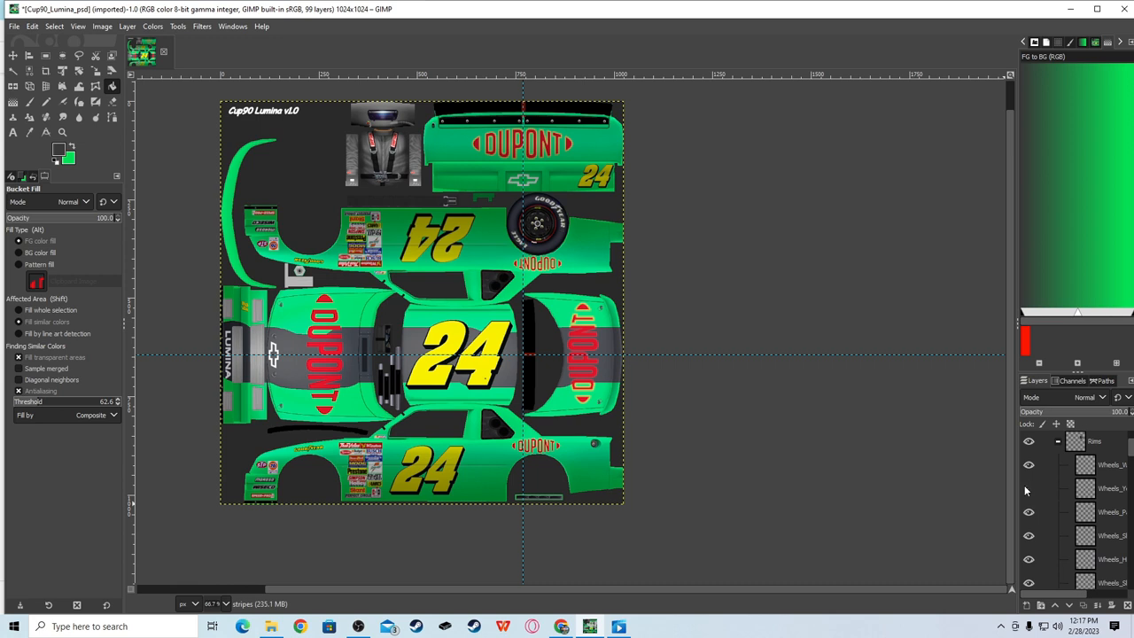
pyautogui.scroll(-3)
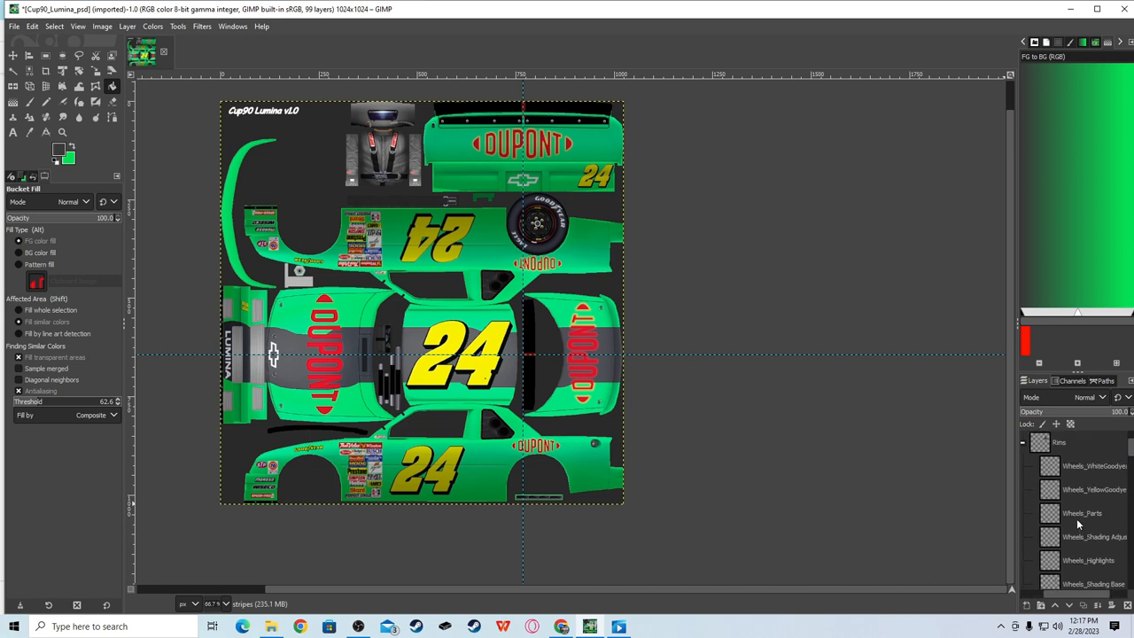
pyautogui.scroll(-3)
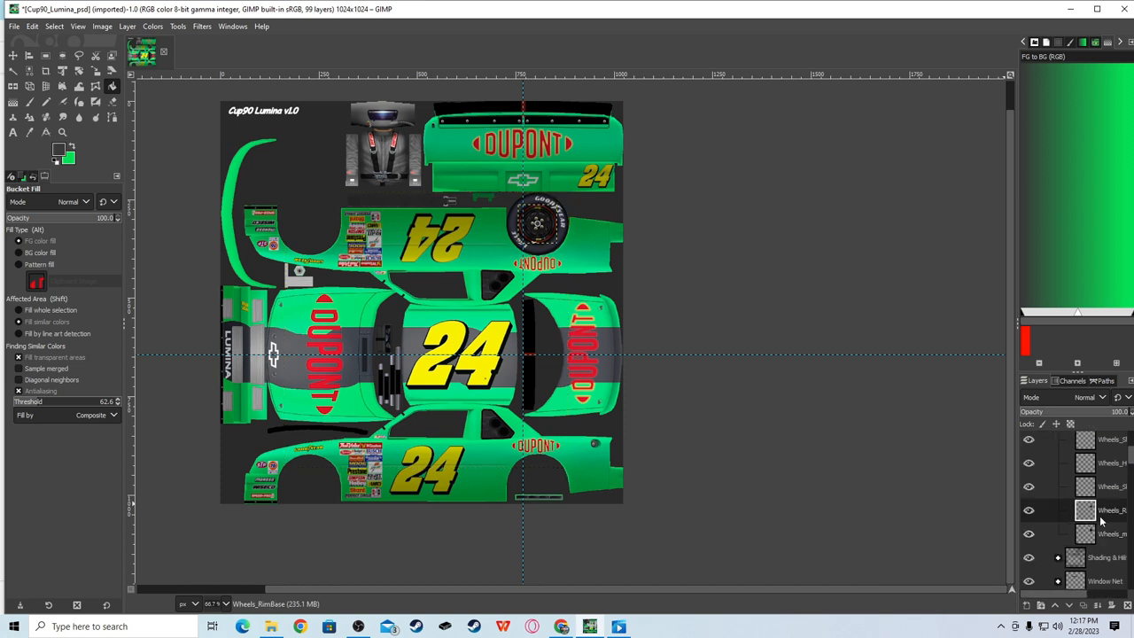
# - Make red the active colour and fill the Wheels_RimBase layer's rim red
pyautogui.click(1113, 510)
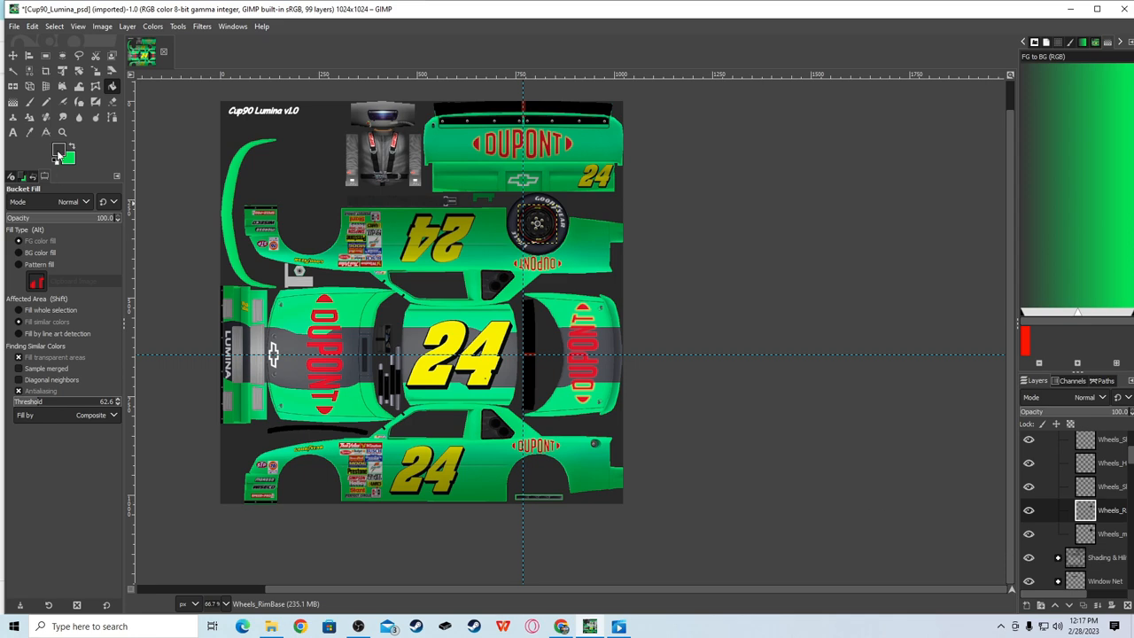
pyautogui.click(59, 149)
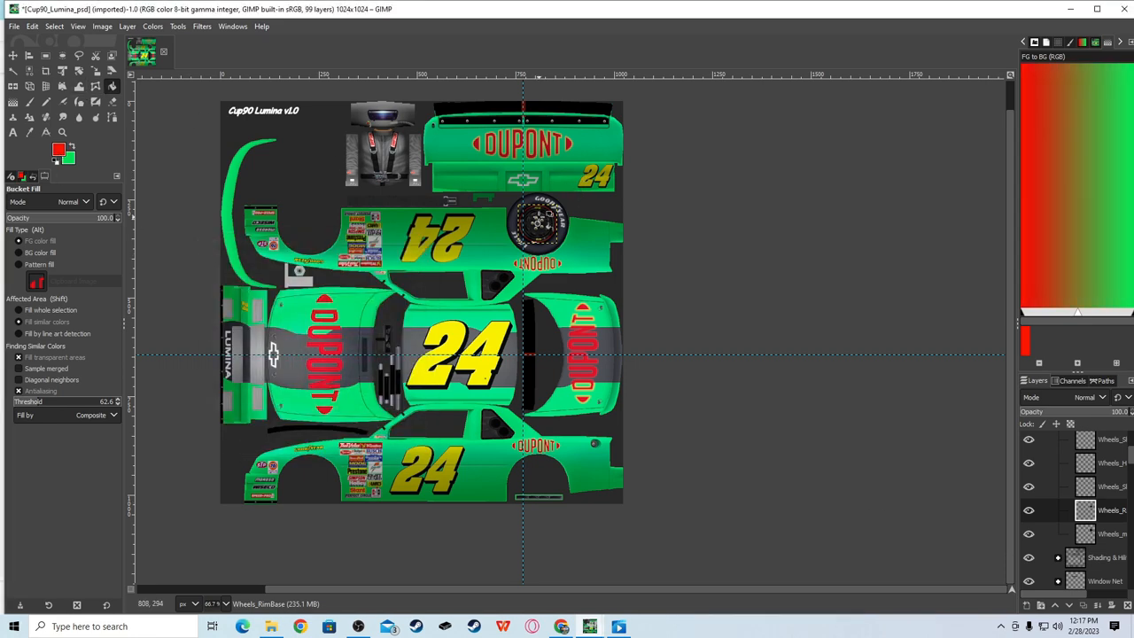
pyautogui.click(539, 222)
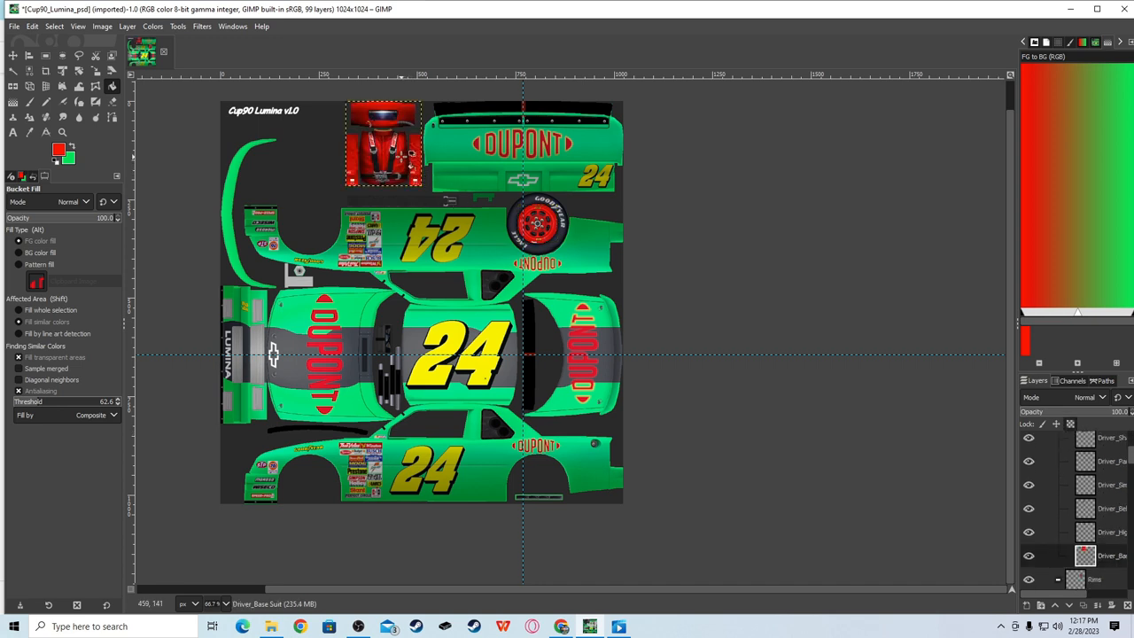
pyautogui.moveTo(829, 283)
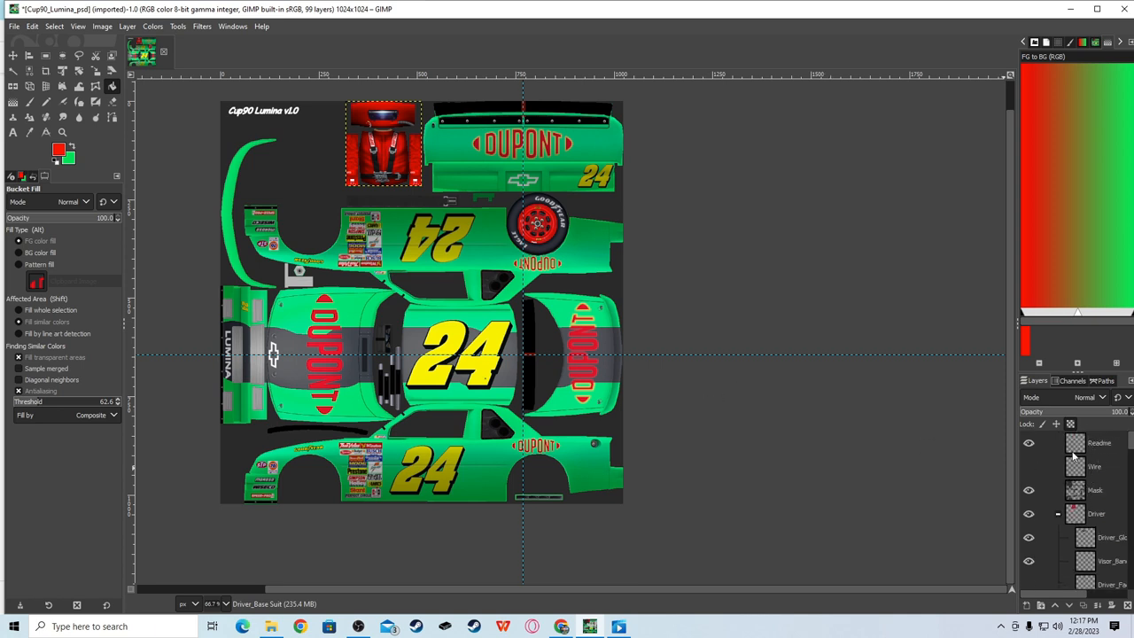
# - Hide the Mask layer so the template's dark background shows plain green
pyautogui.click(1095, 489)
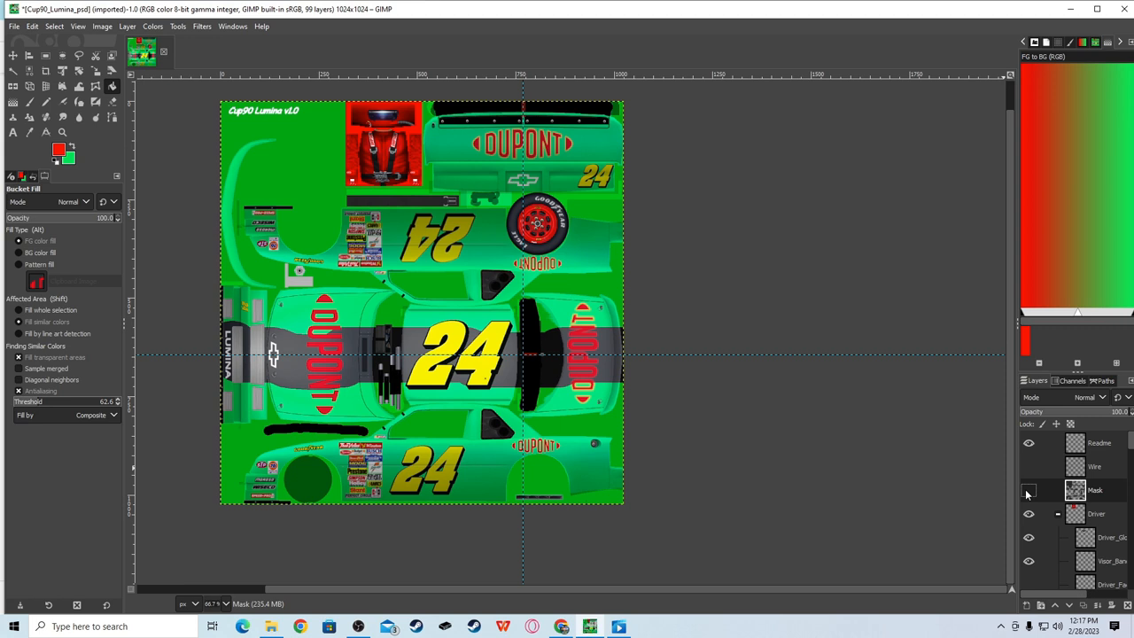
pyautogui.click(1027, 489)
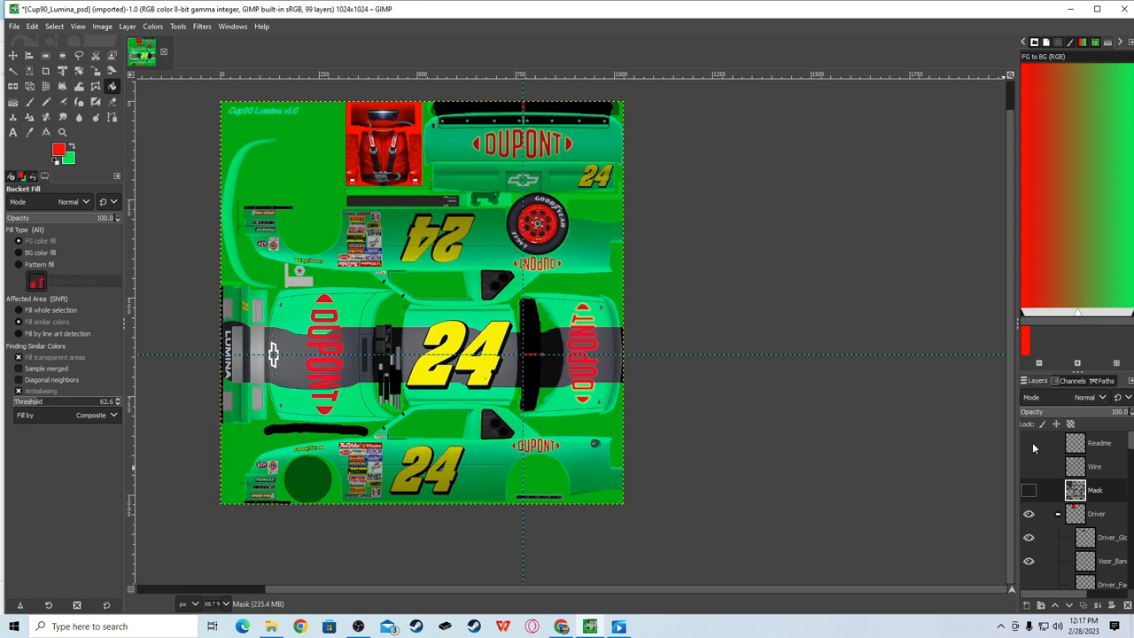
pyautogui.moveTo(535, 379)
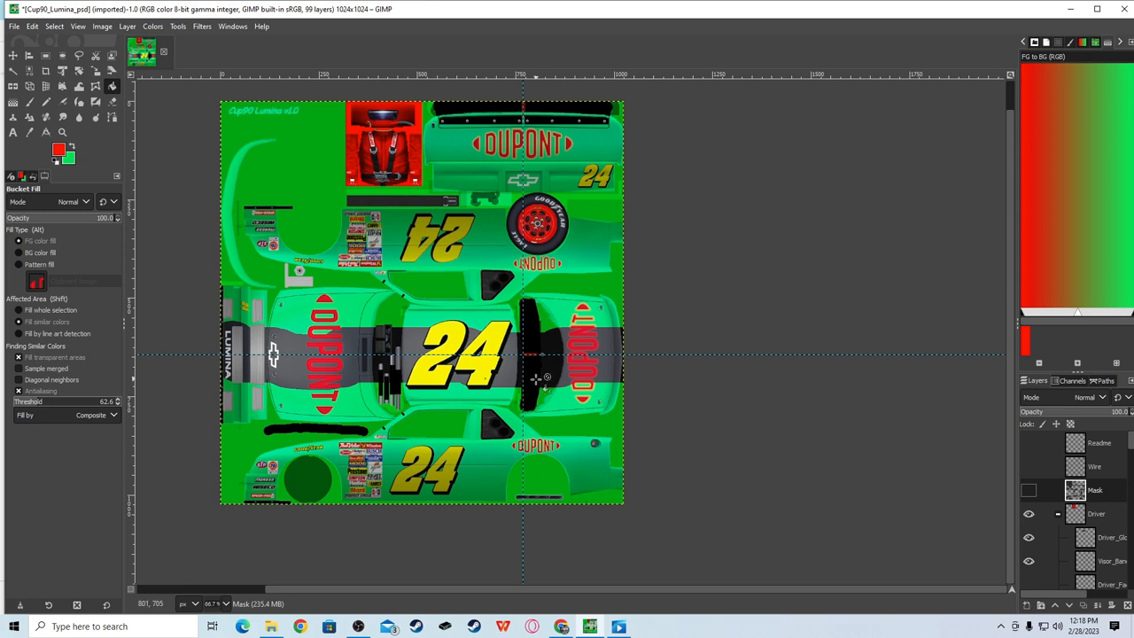
# - Start File > Export As for the finished paint scheme
pyautogui.click(13, 67)
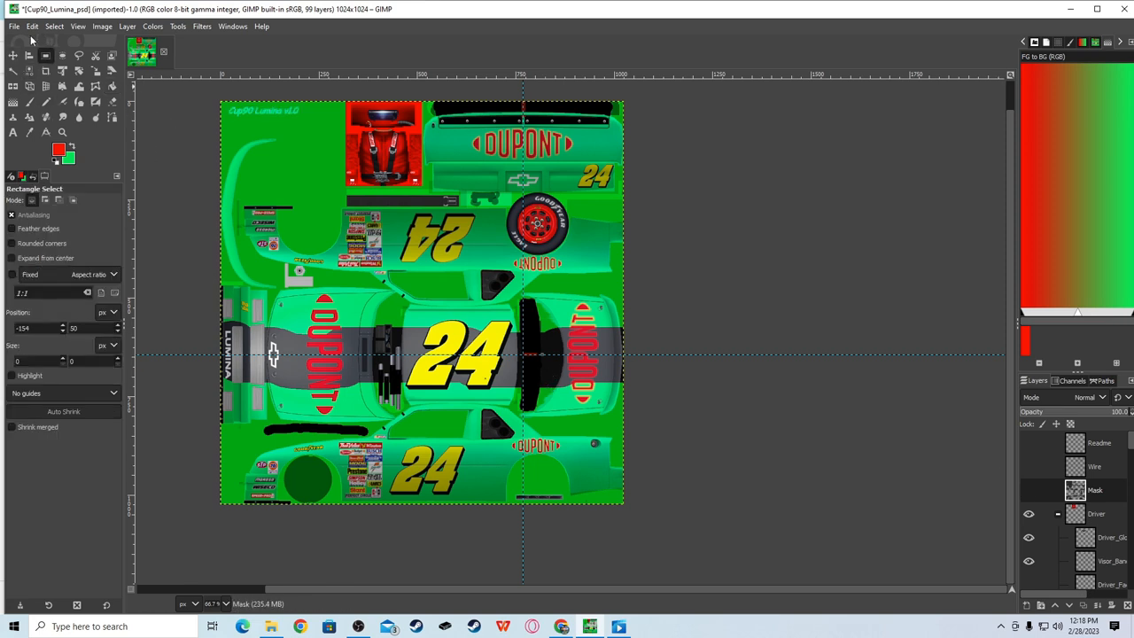
pyautogui.click(14, 26)
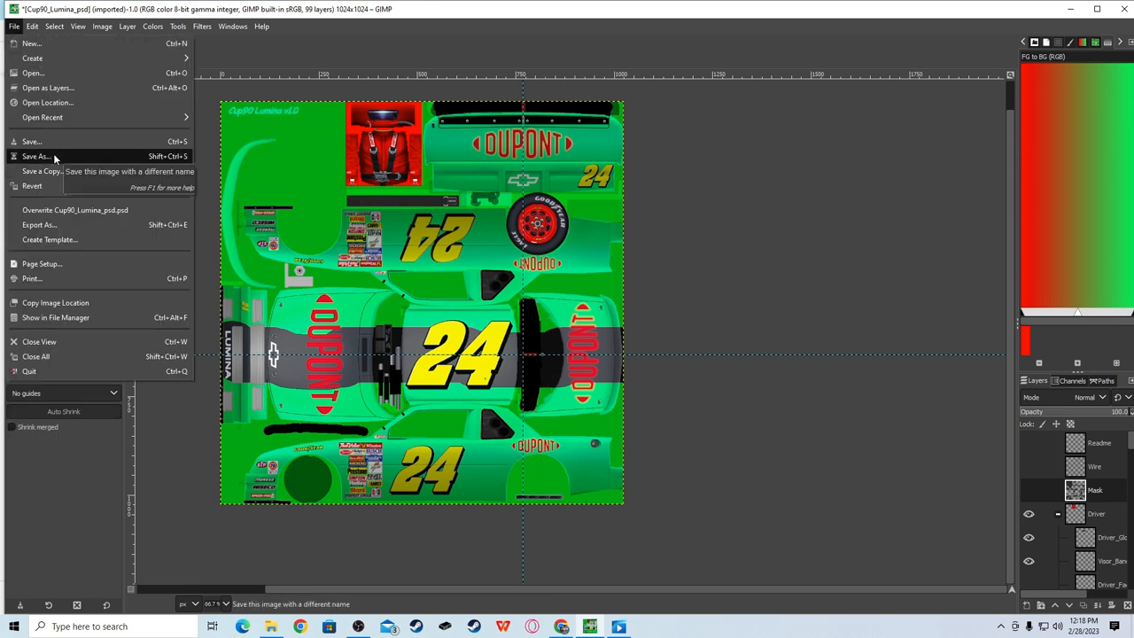
pyautogui.moveTo(39, 223)
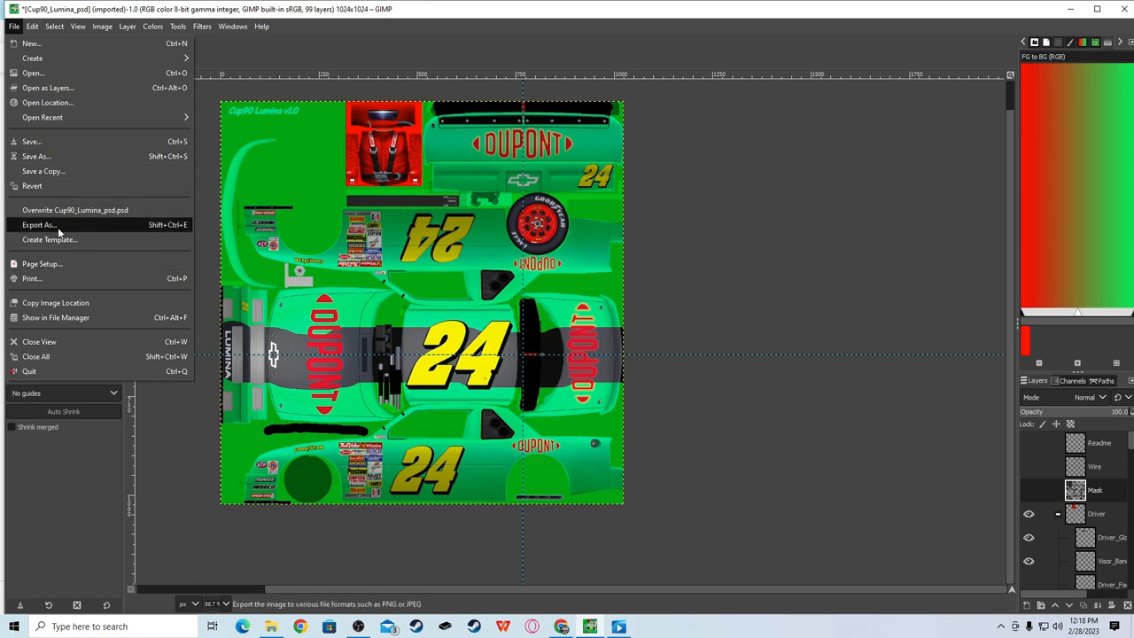
pyautogui.click(39, 224)
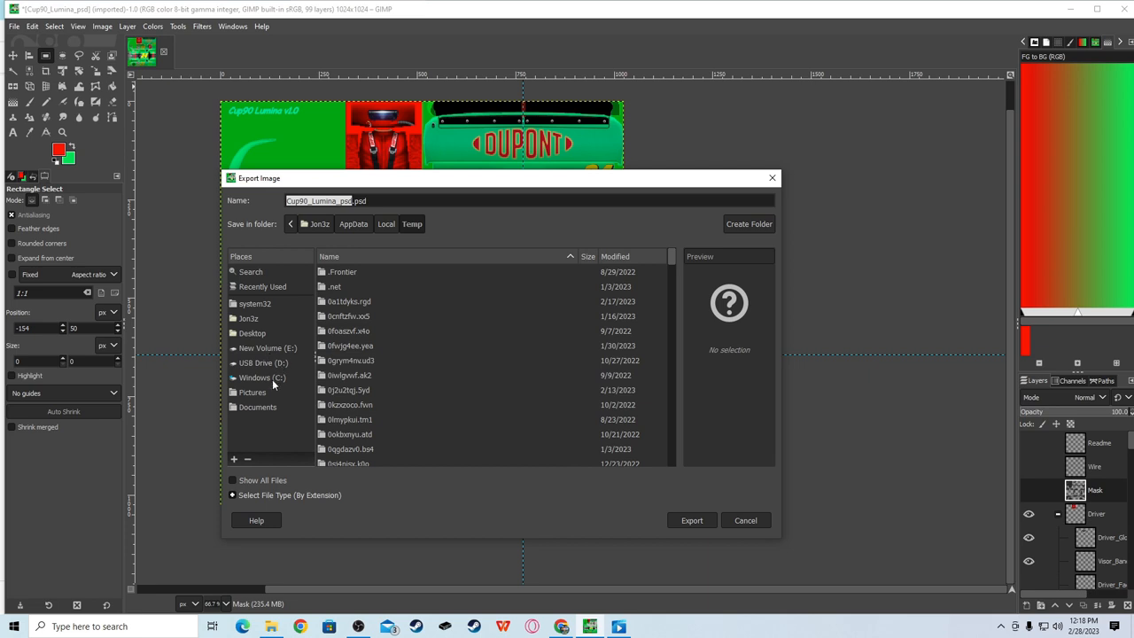
# - Browse the export dialog to C: > Papyrus > NASCAR Racing 2003 Season
pyautogui.click(262, 377)
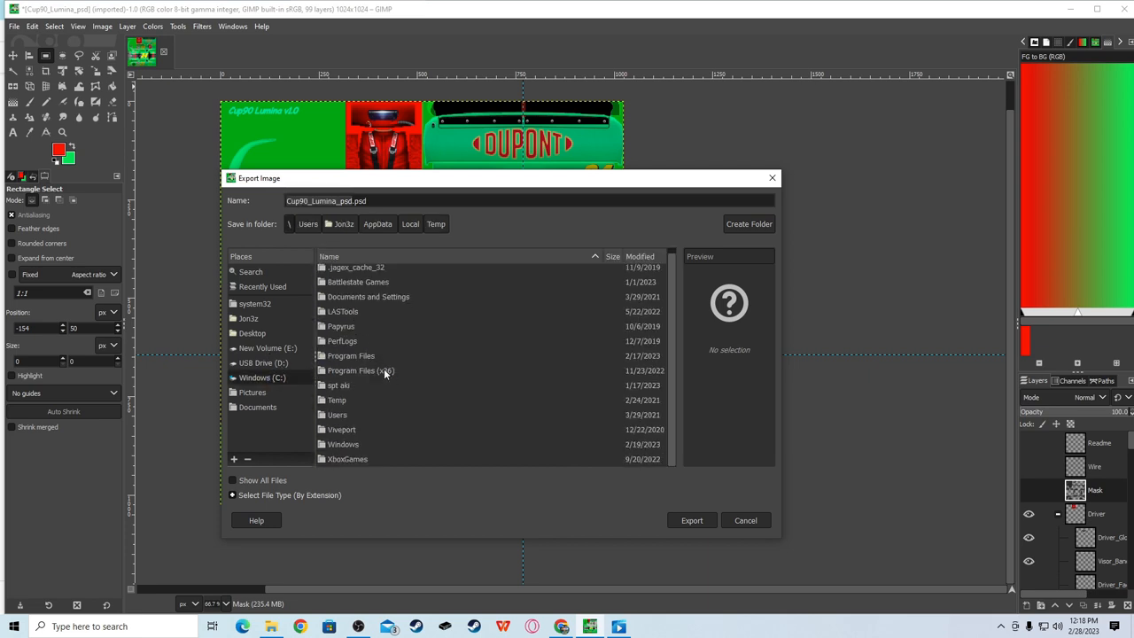
pyautogui.doubleClick(340, 326)
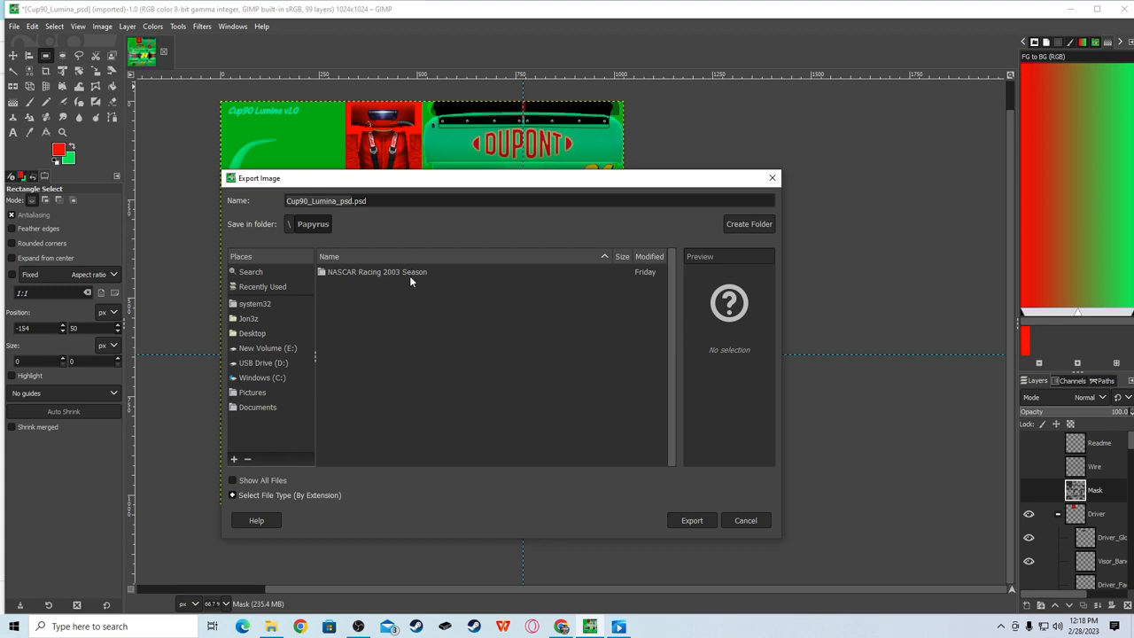
pyautogui.doubleClick(376, 273)
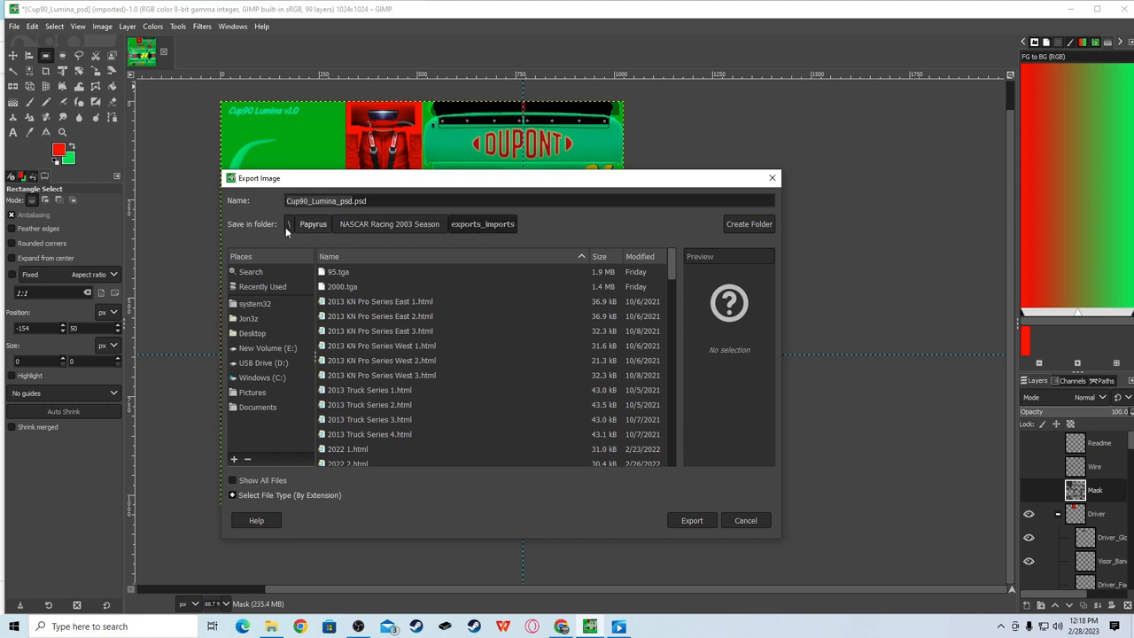
pyautogui.moveTo(323, 230)
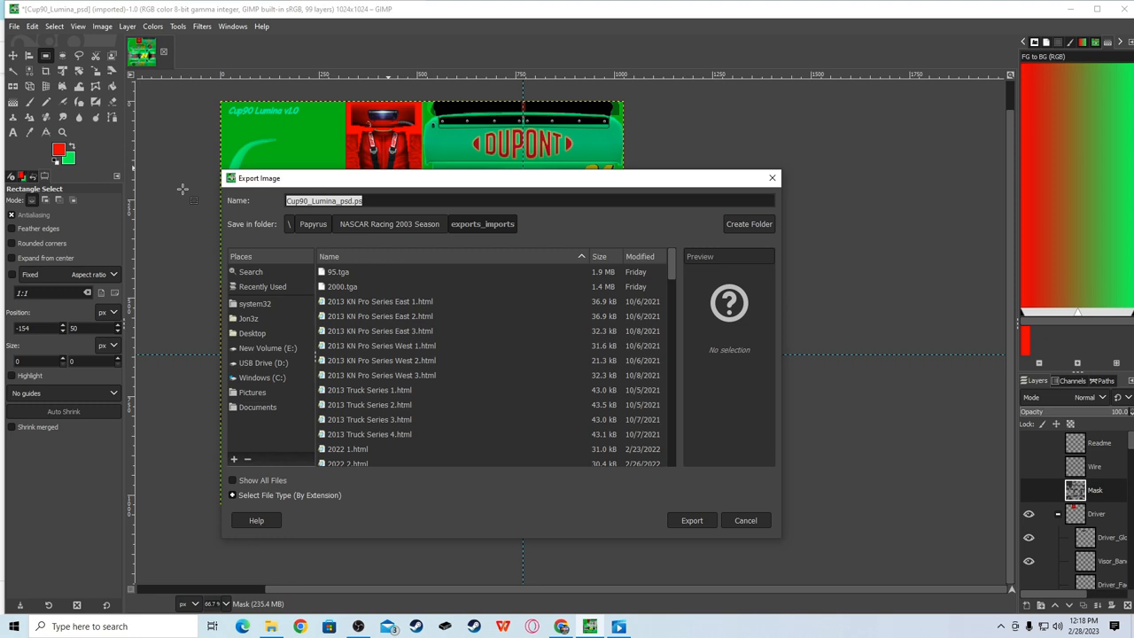
# - Name the export jeffgordontest.tga and export it as a TGA file
pyautogui.write('Jeff')
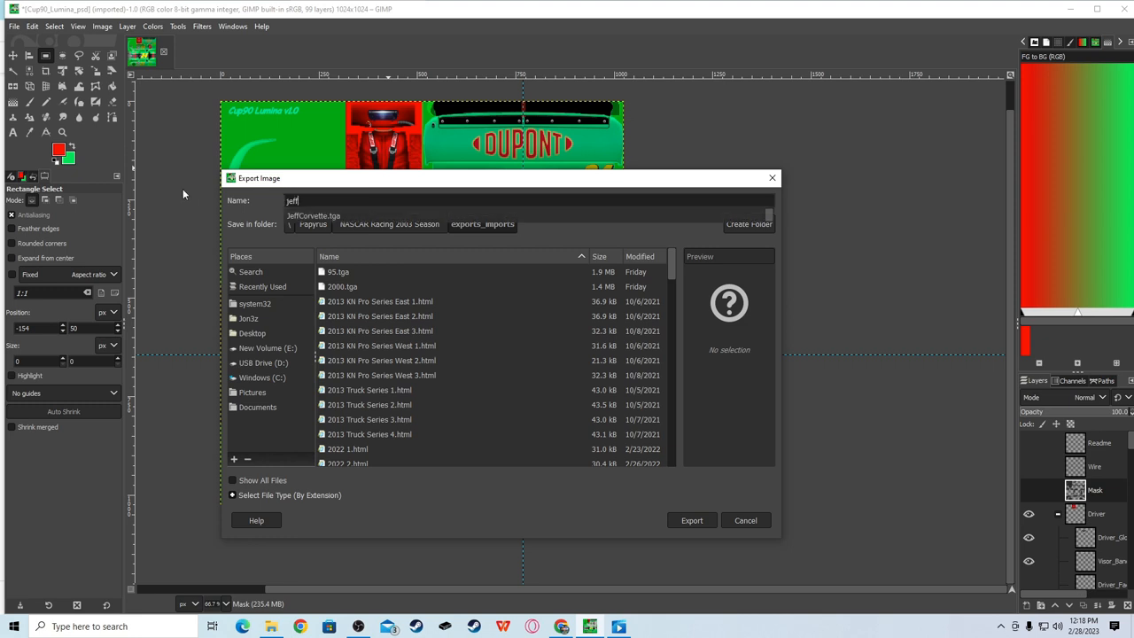
pyautogui.write('gordontest.')
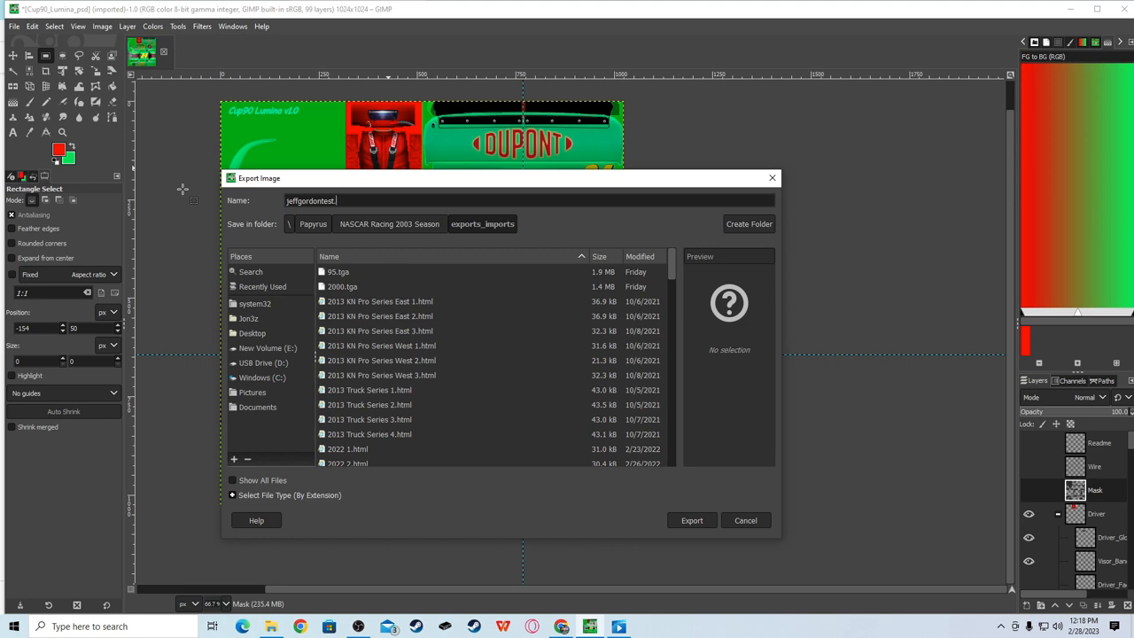
pyautogui.write('tga')
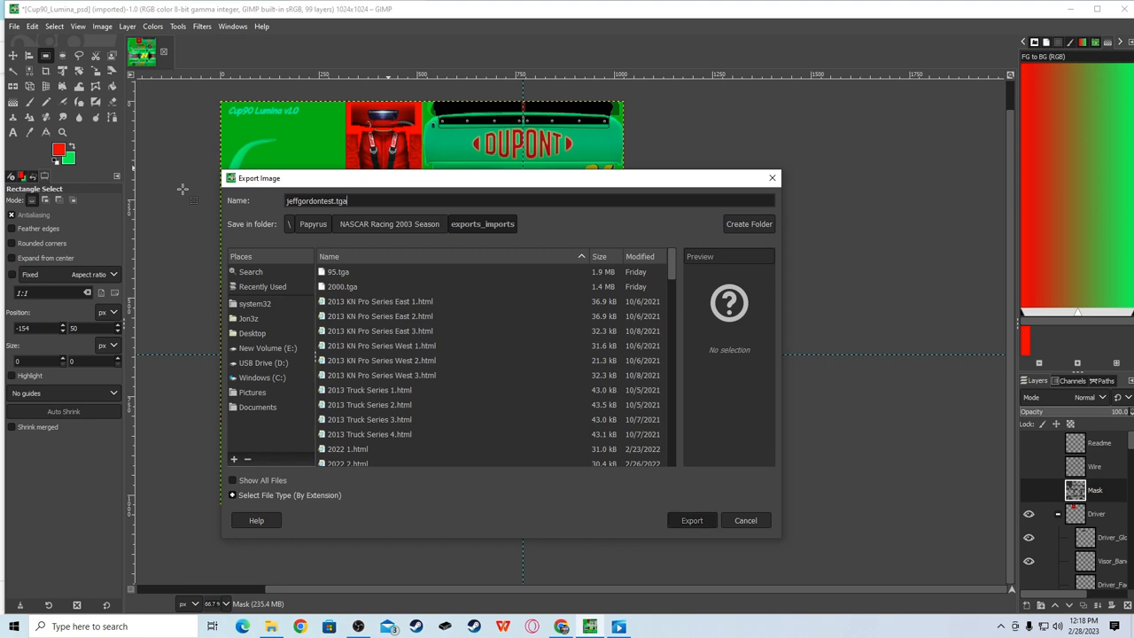
pyautogui.click(691, 521)
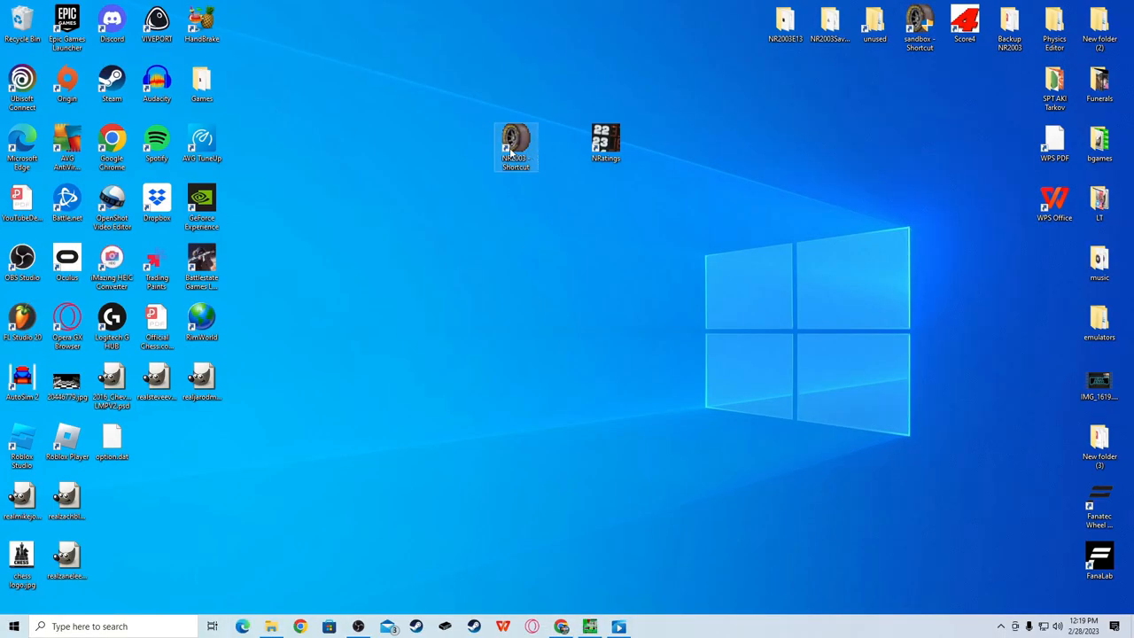
# - Launch NASCAR Racing 2003 Season and start a new Chevrolet driver entry numbered 24
pyautogui.doubleClick(515, 145)
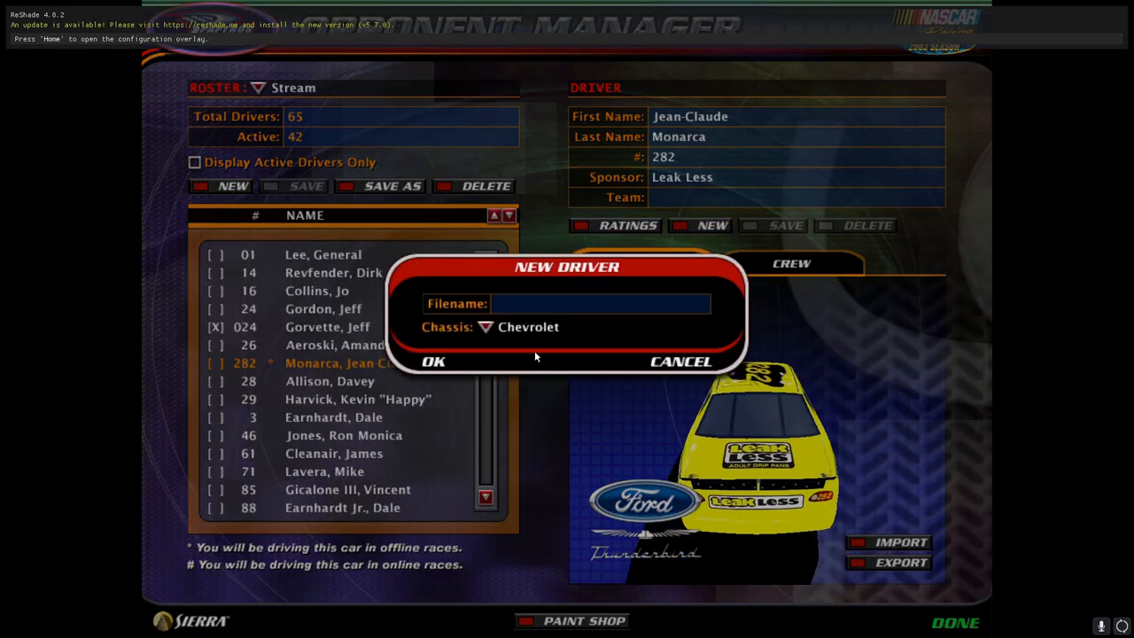
pyautogui.write('te')
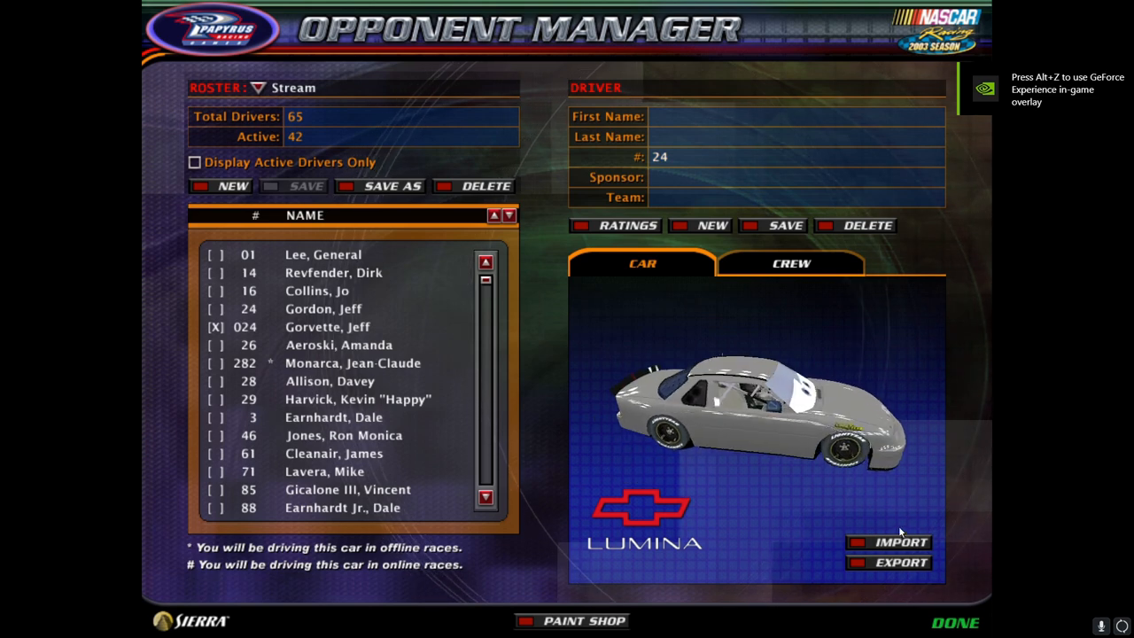
# - Import the jeffgordontest paint file onto the #24 Lumina
pyautogui.click(901, 543)
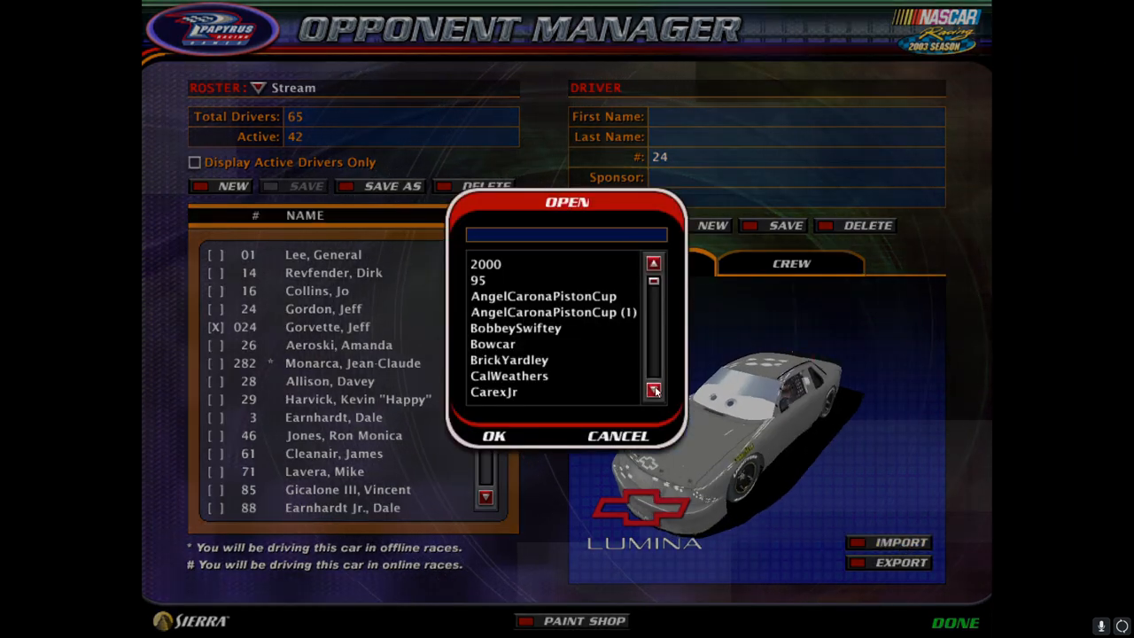
pyautogui.click(654, 392)
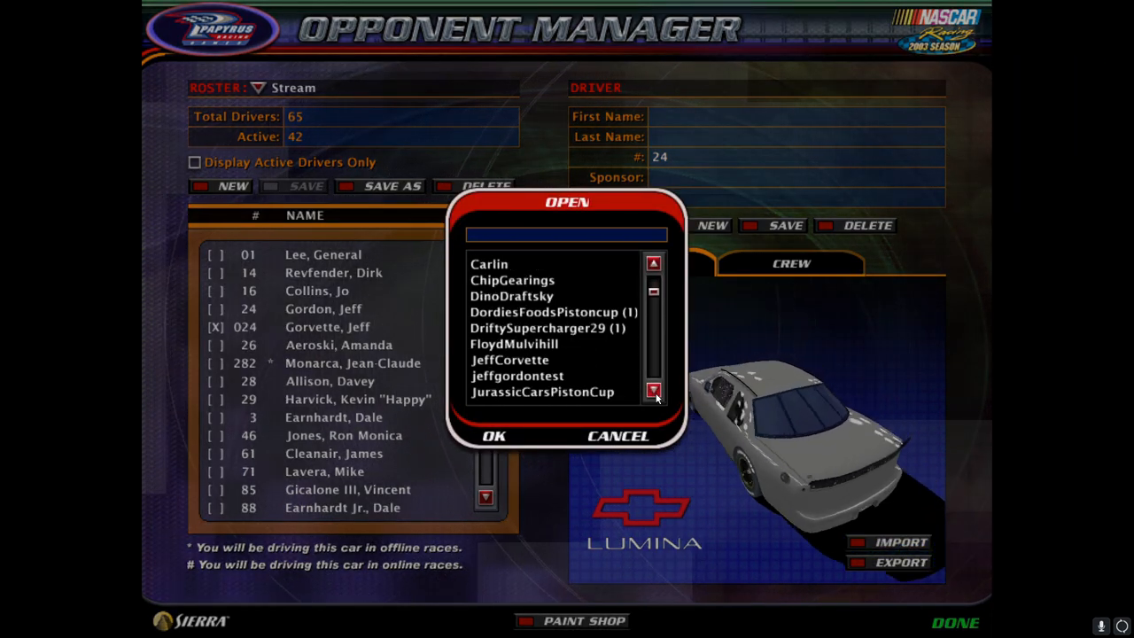
pyautogui.click(518, 359)
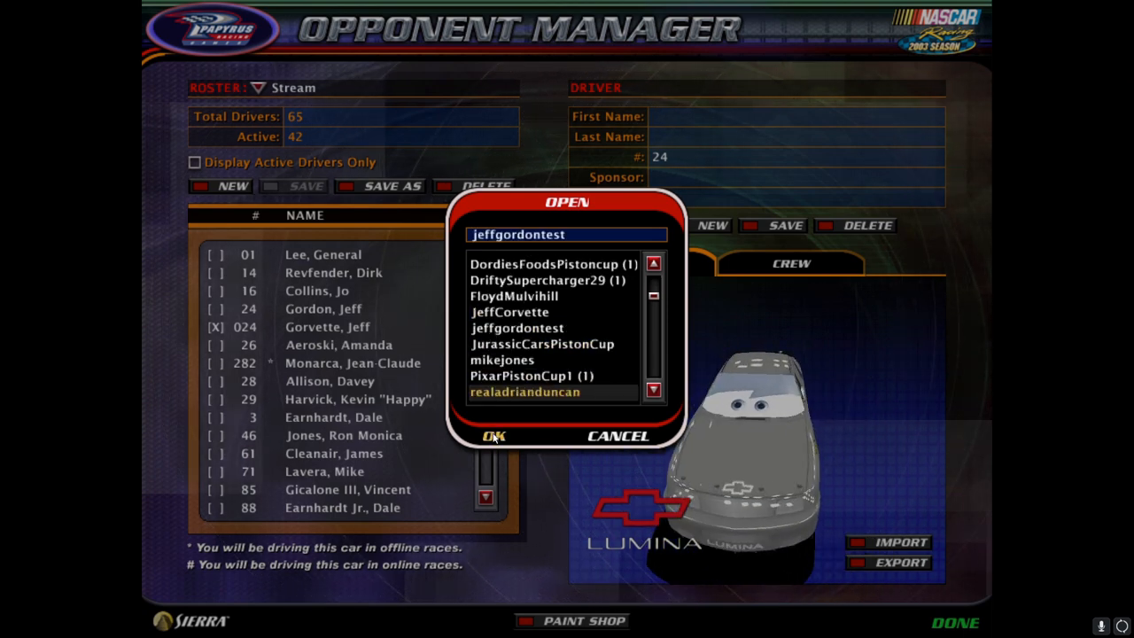
pyautogui.click(493, 436)
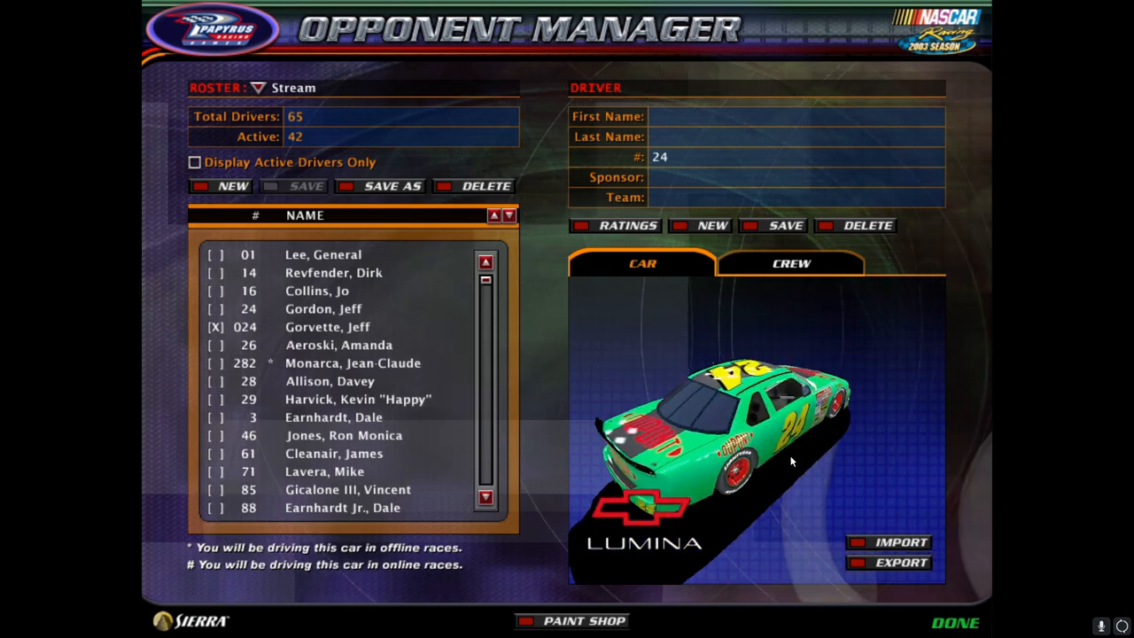
# - Preview the painted car and pit crew, then head into the Paint Shop for this driver
pyautogui.click(790, 262)
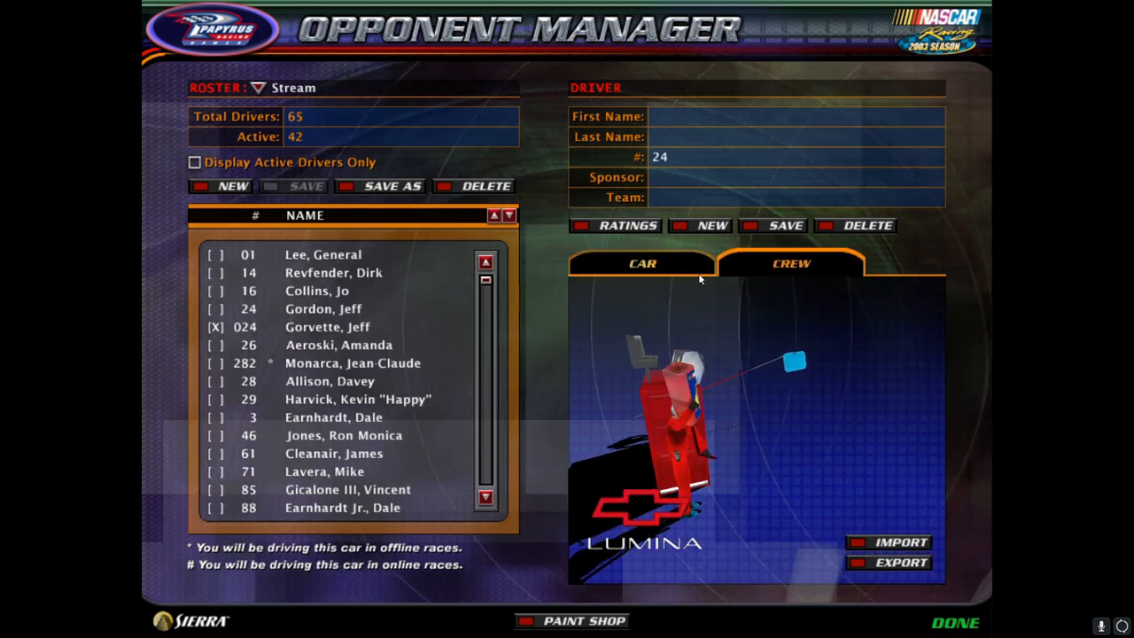
pyautogui.click(642, 263)
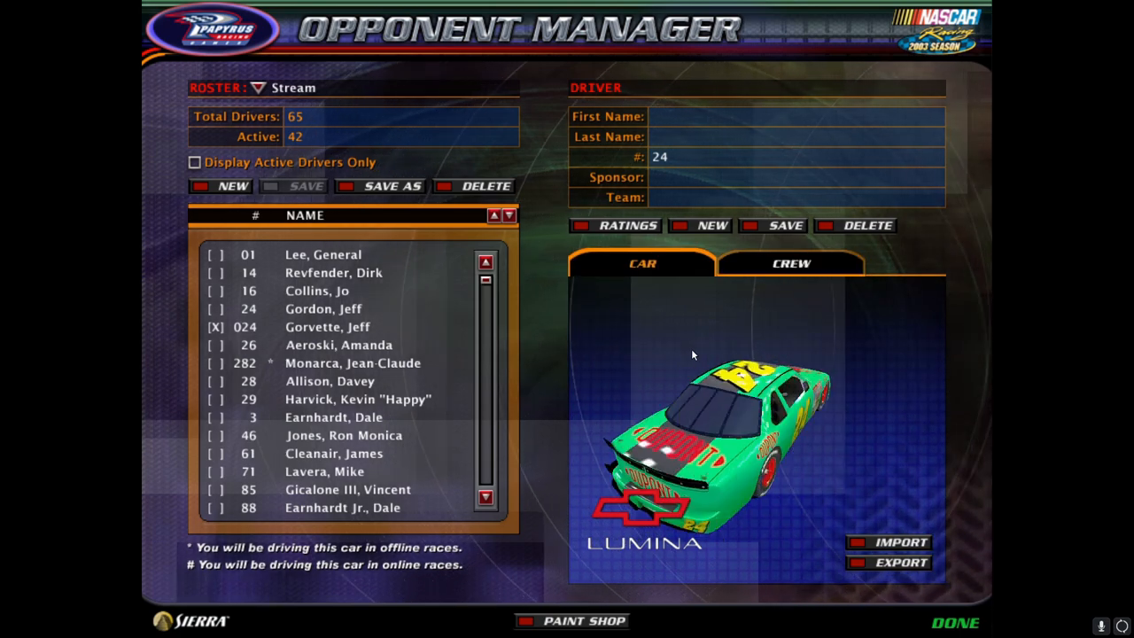
pyautogui.click(791, 262)
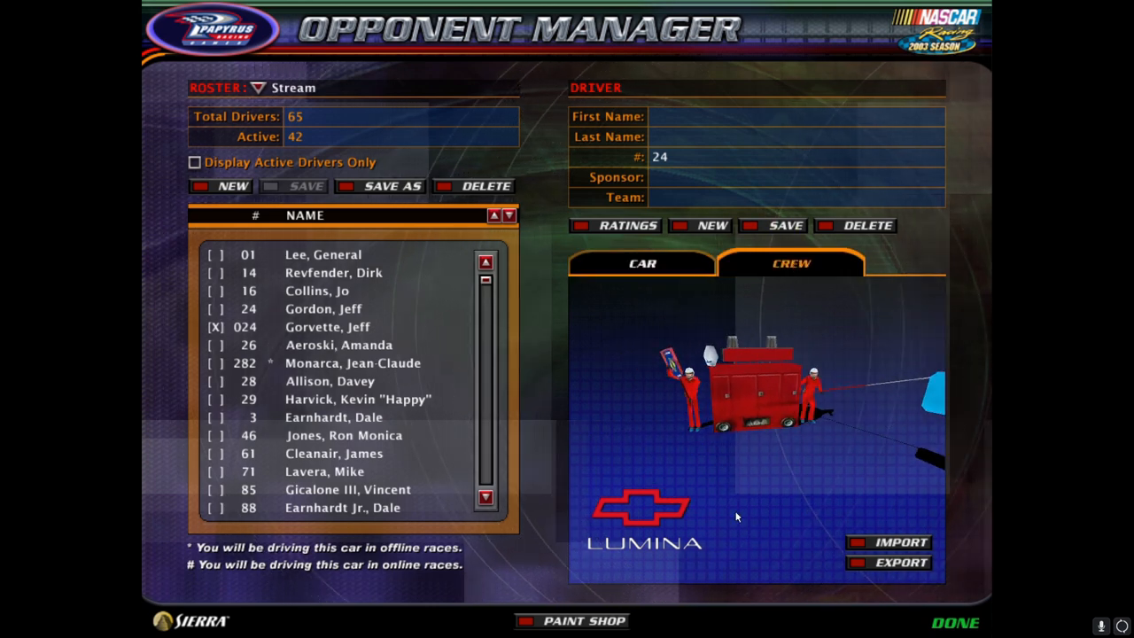
pyautogui.click(582, 620)
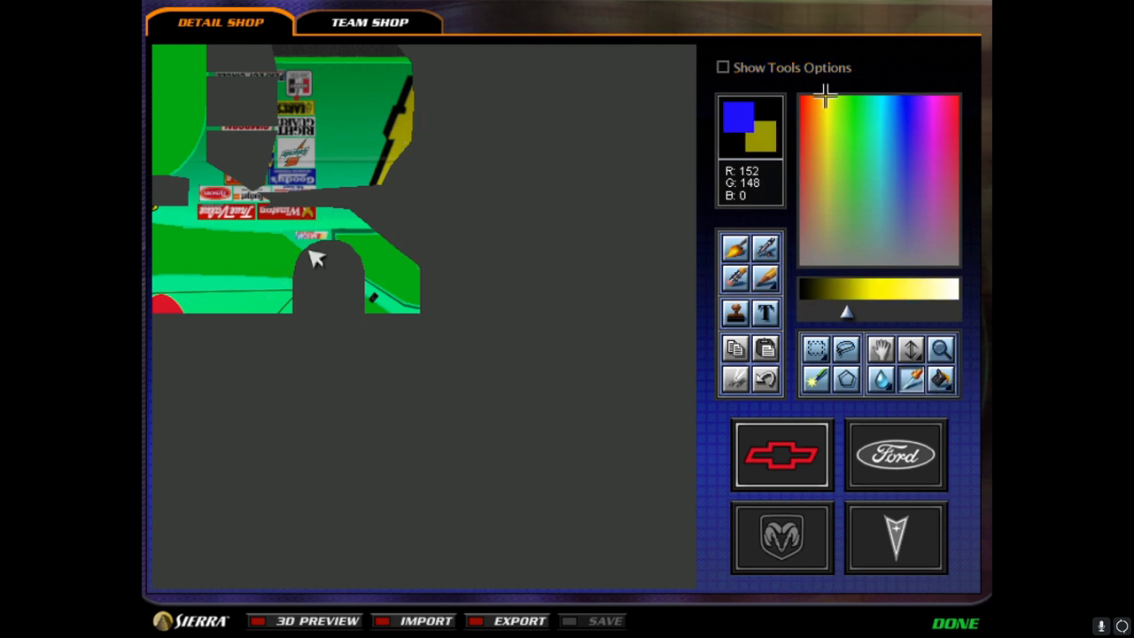
# - Sample the car's green body as the paint colour and switch to the pit crew textures
pyautogui.click(854, 97)
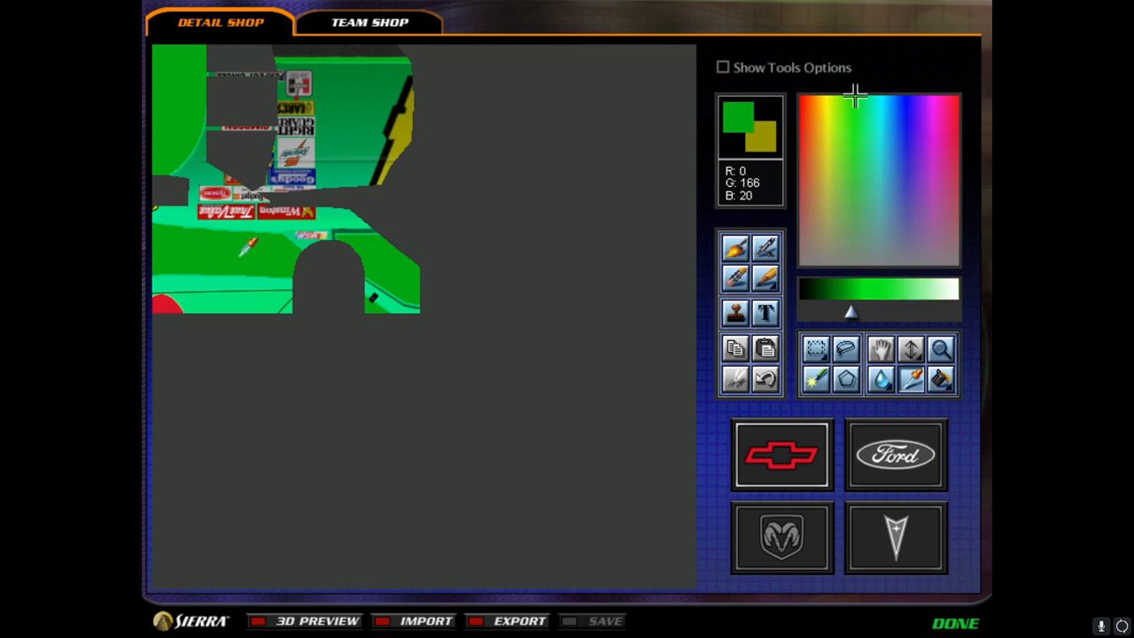
pyautogui.click(369, 21)
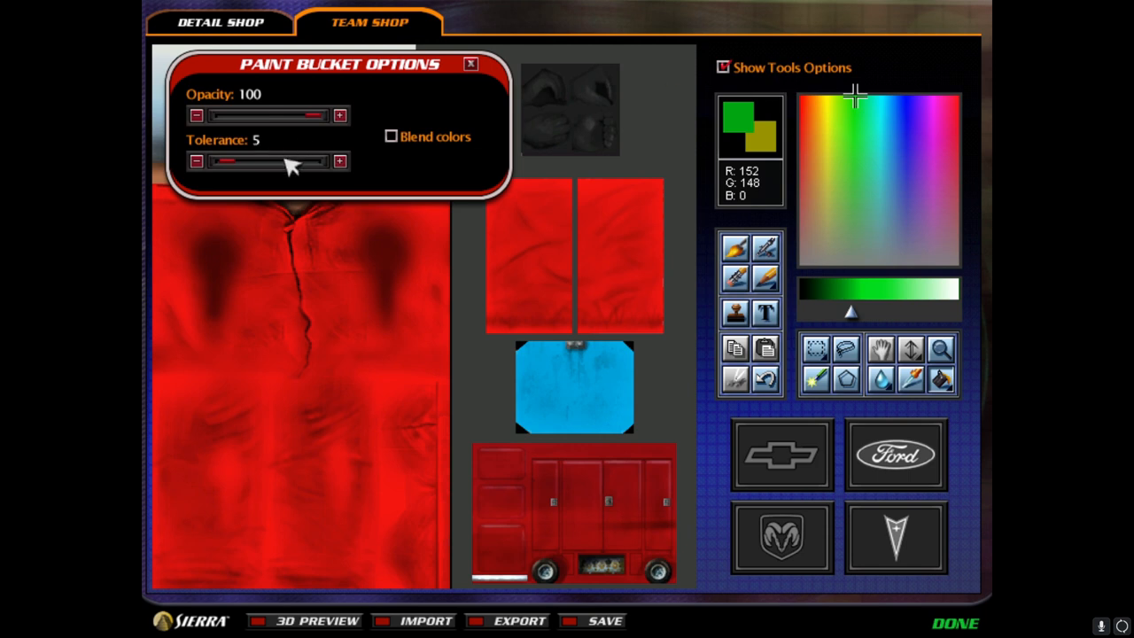
# - Fill the pit sign green with raised tolerance and add a yellow Arial 24, previewing the crew in 3D
pyautogui.moveTo(239, 161); pyautogui.dragTo(305, 162)
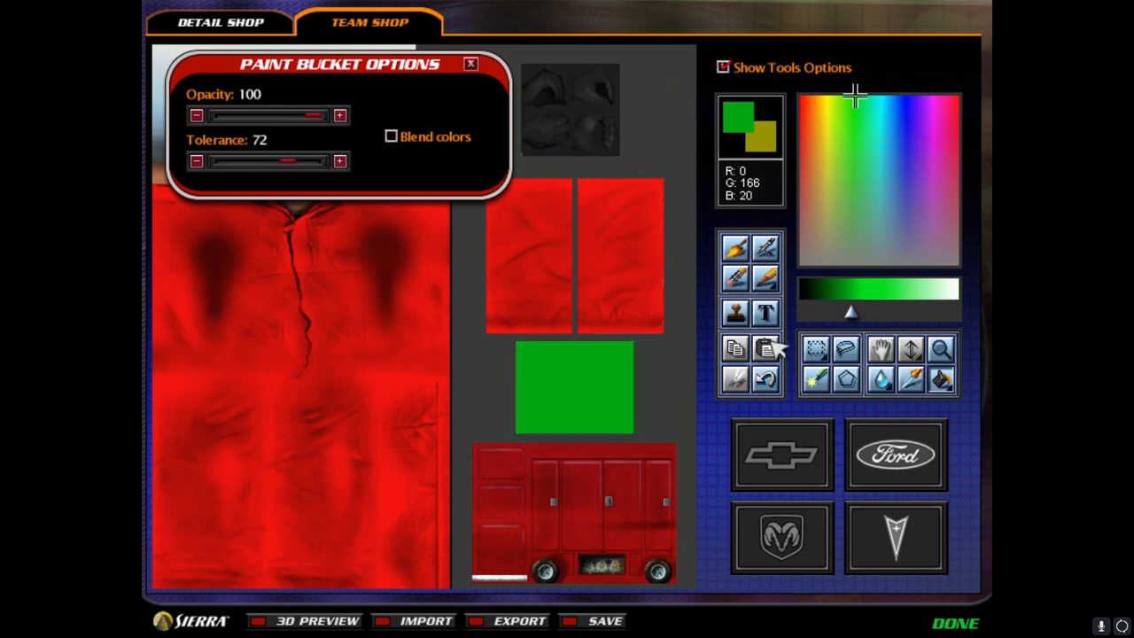
pyautogui.click(766, 312)
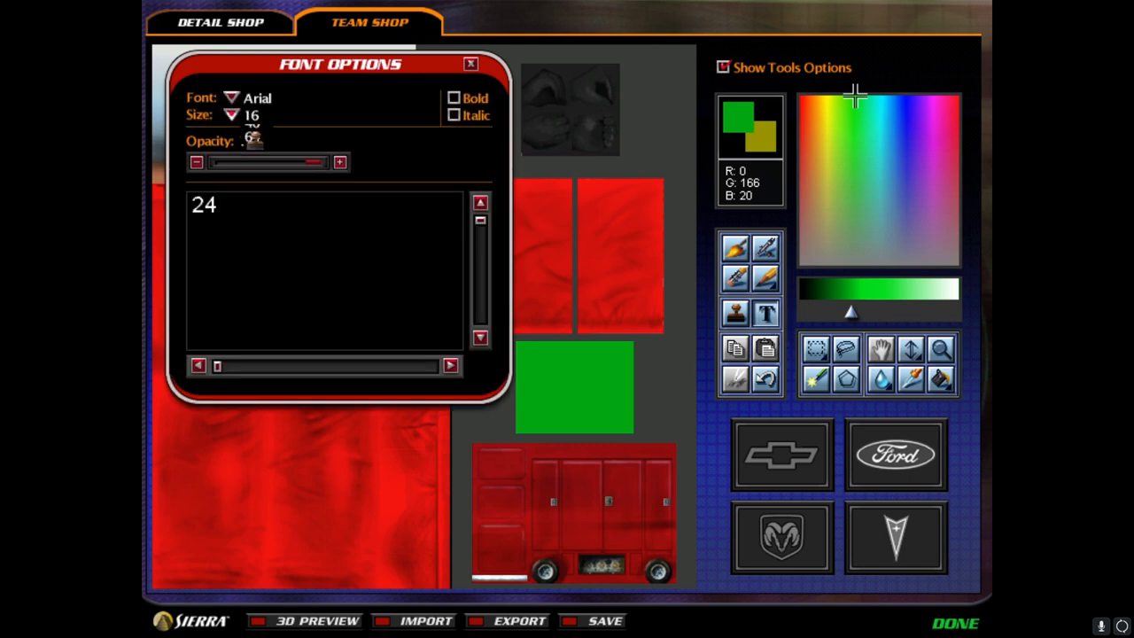
pyautogui.click(231, 97)
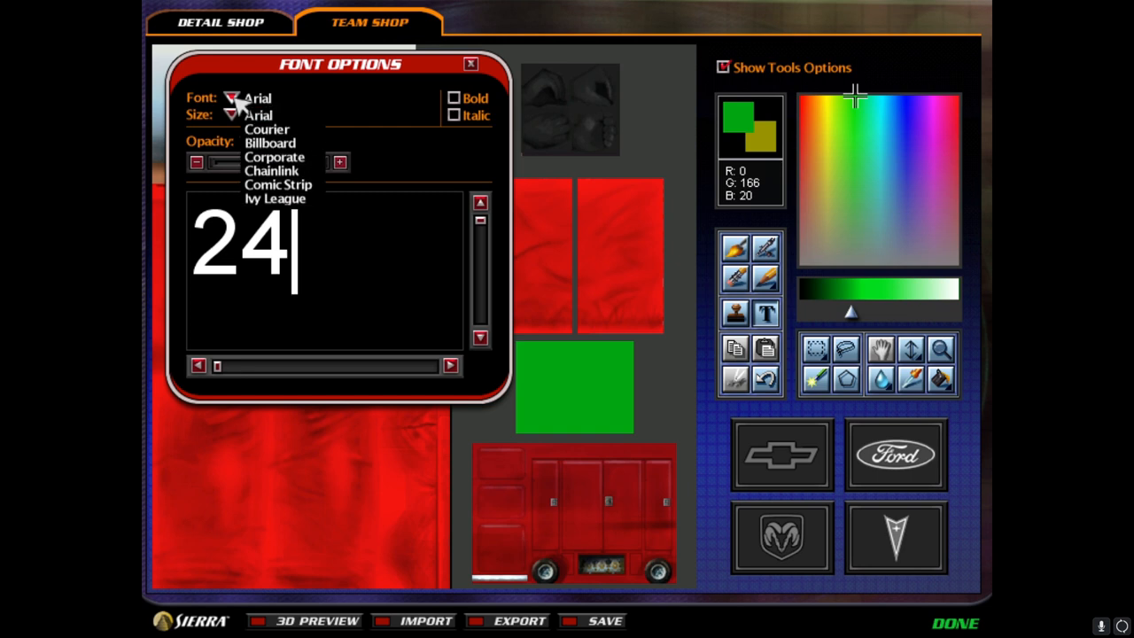
pyautogui.click(471, 63)
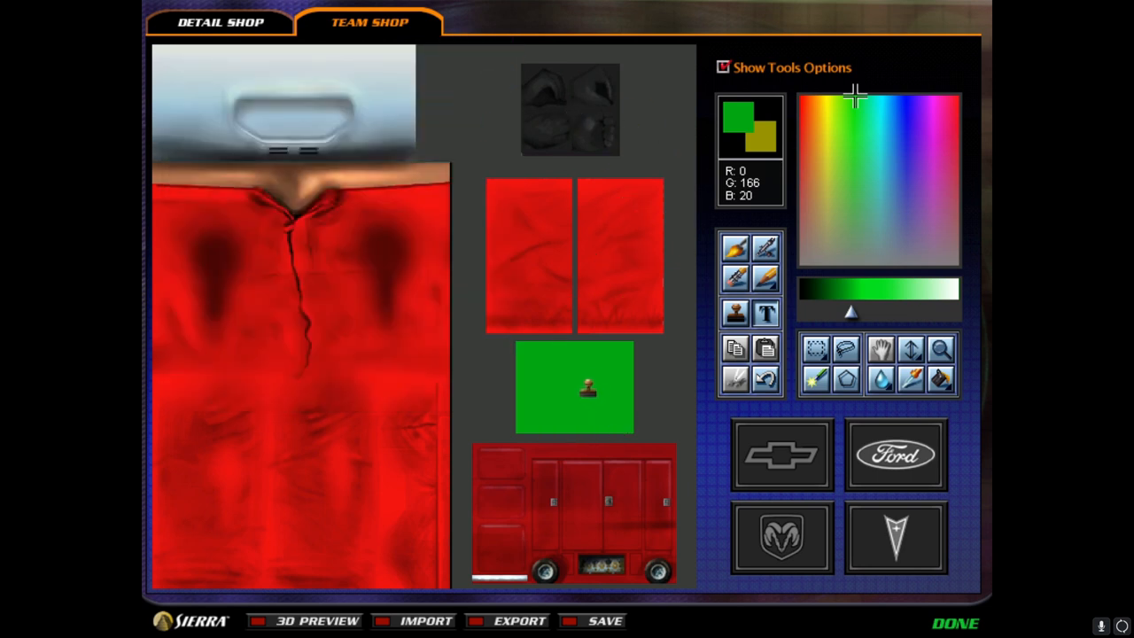
pyautogui.moveTo(770, 144)
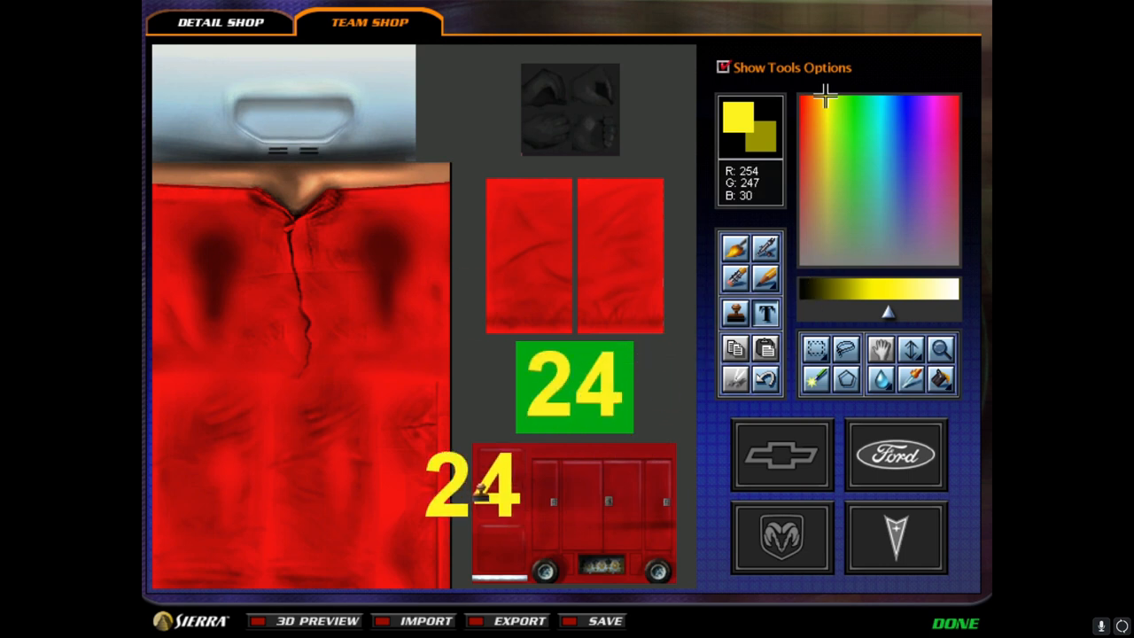
pyautogui.click(316, 621)
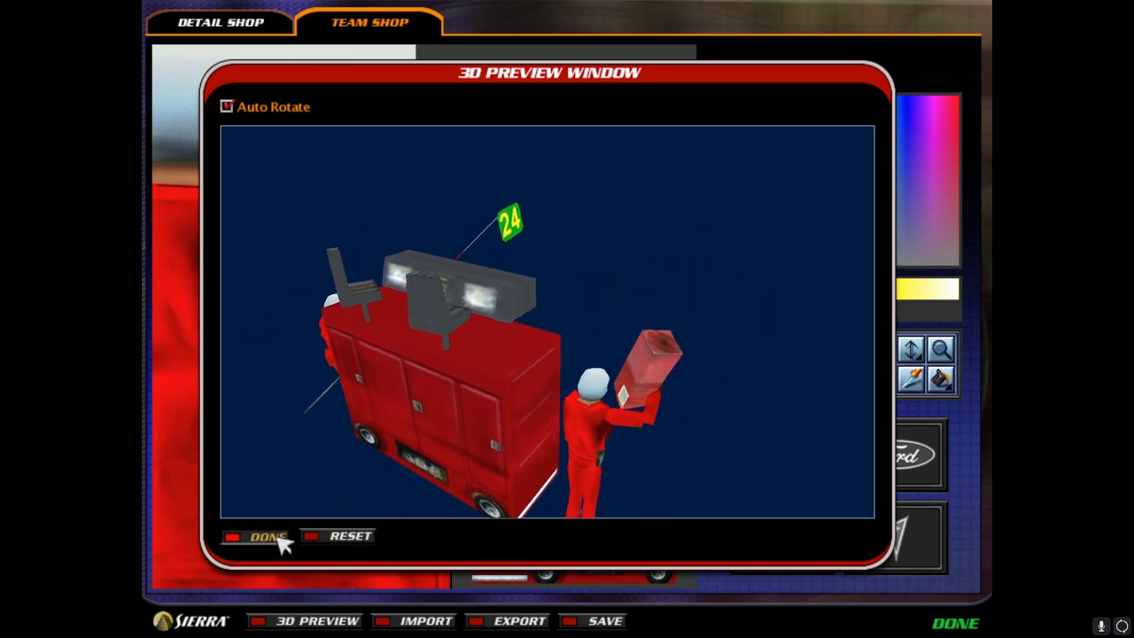
# - Leave the Paint Shop saving all changes and show the green #24 car in the Opponent Manager
pyautogui.click(264, 537)
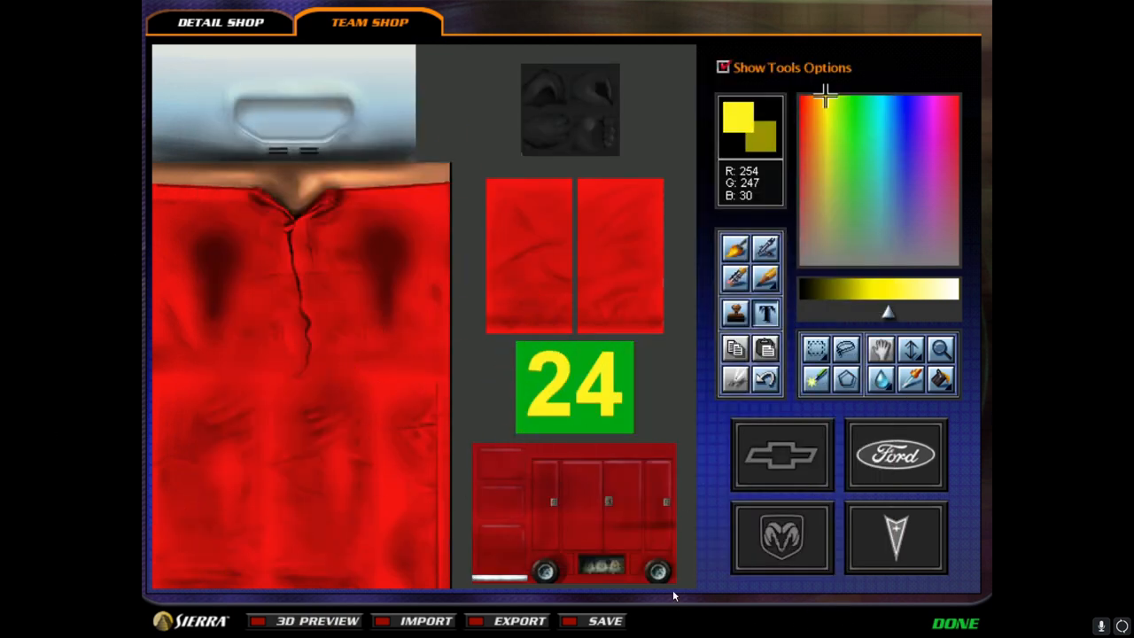
pyautogui.click(955, 624)
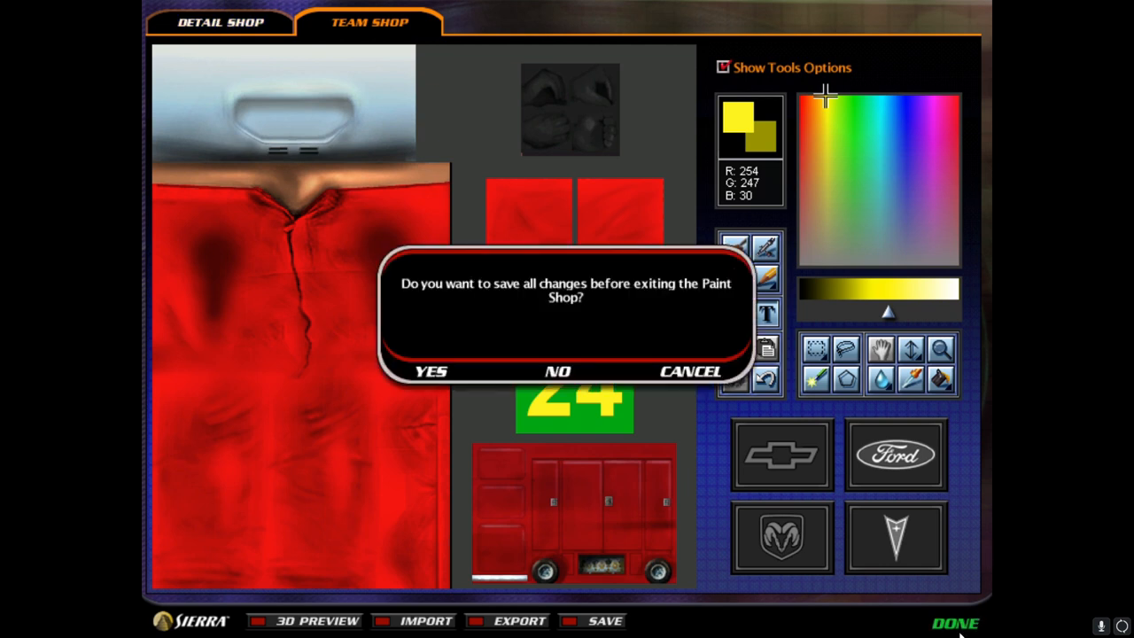
pyautogui.click(558, 372)
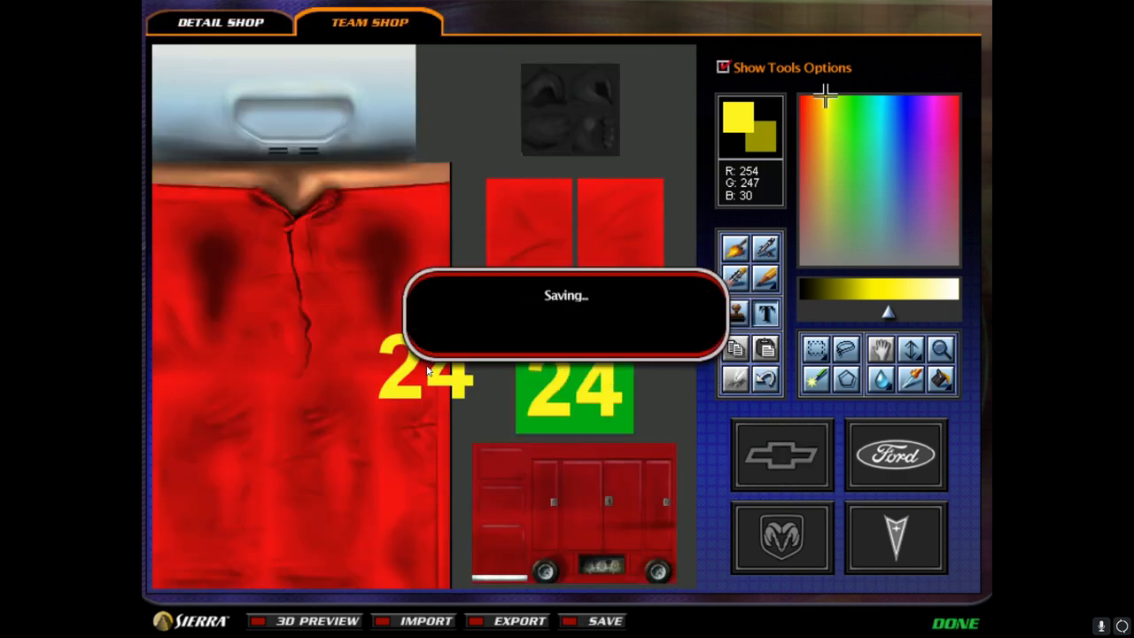
pyautogui.click(606, 620)
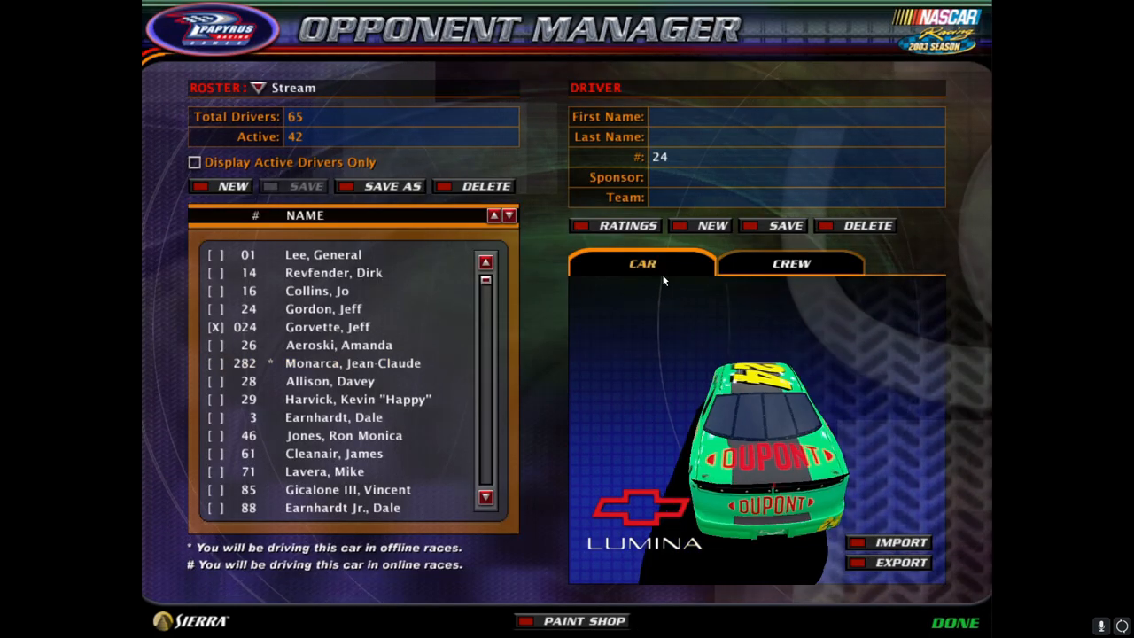